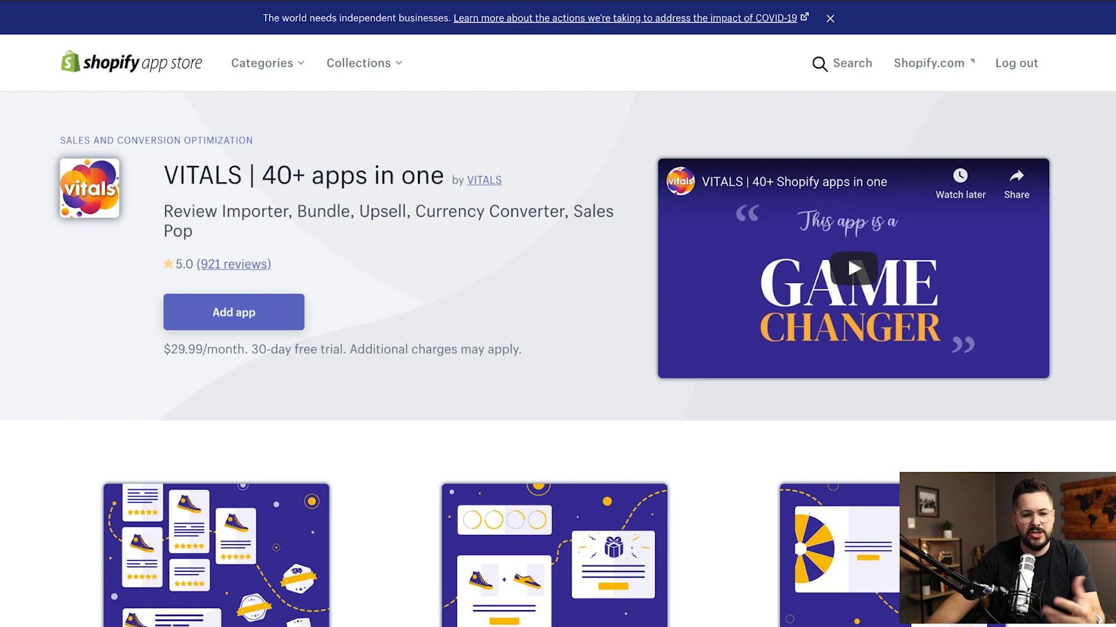
Scroll through the Vitals app page to look over its features.
{"action": "scroll", "scroll_direction": "down", "scroll_amount": 3}
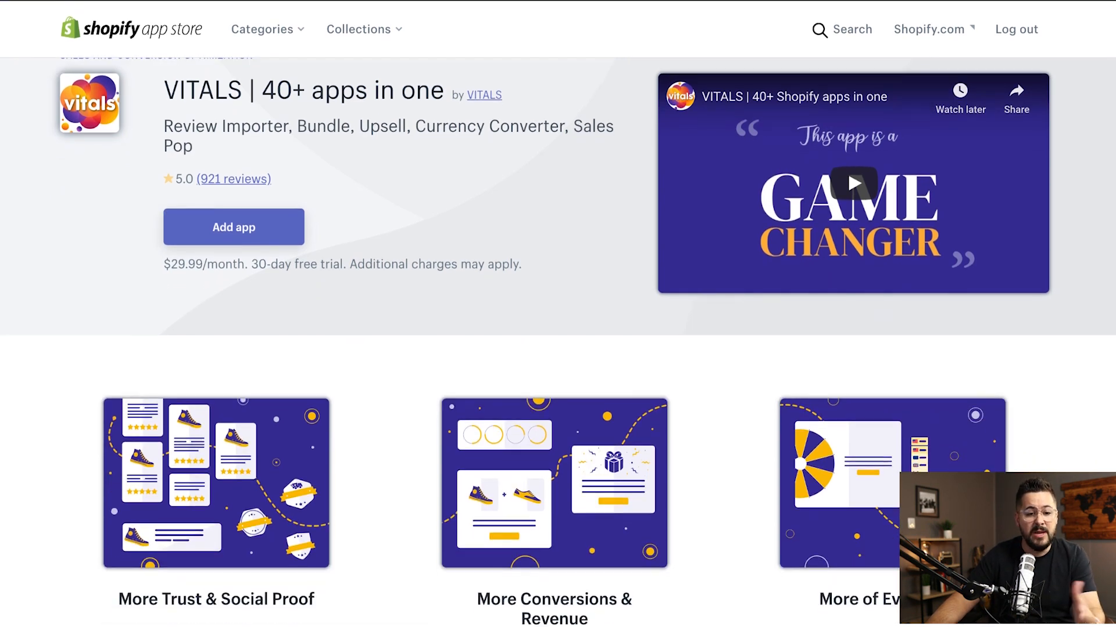
{"action": "scroll", "scroll_direction": "down", "scroll_amount": 3}
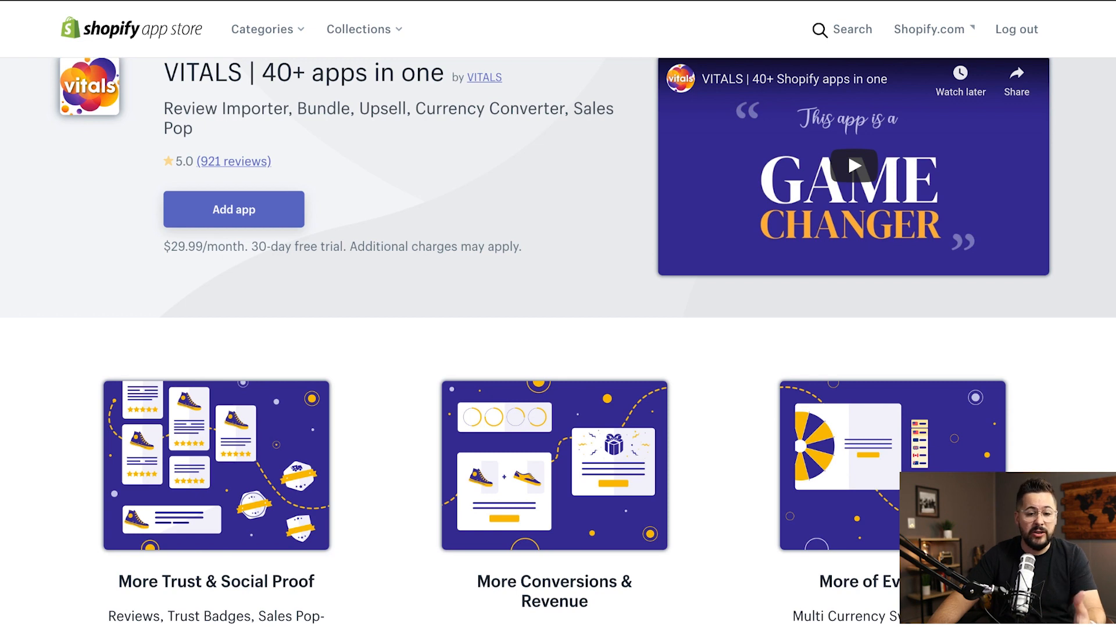
{"action": "scroll", "scroll_direction": "down", "scroll_amount": 3}
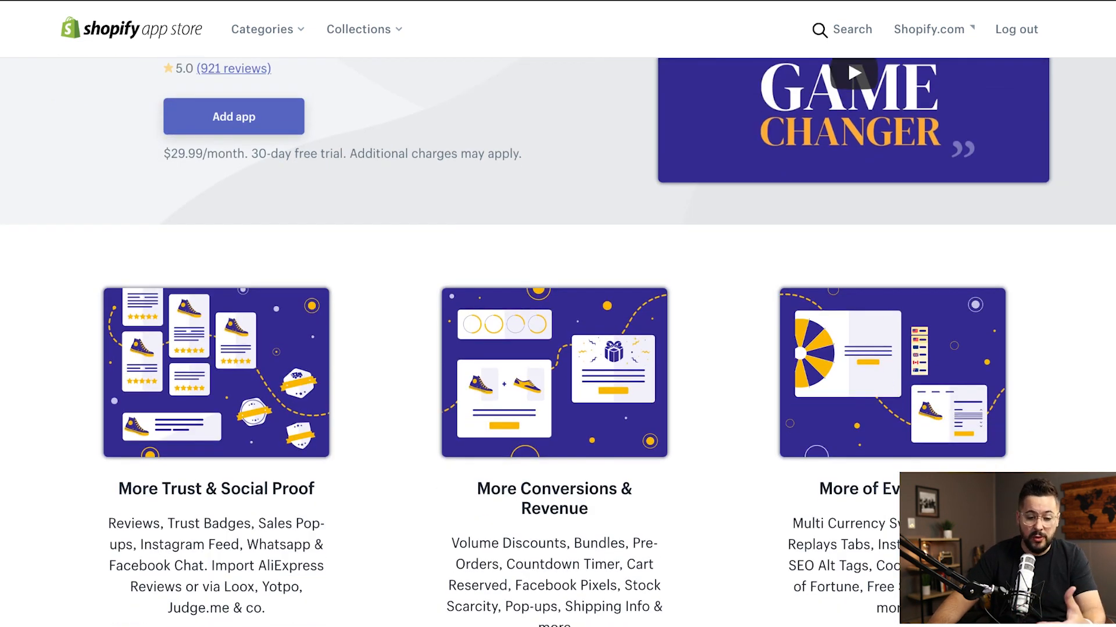
{"action": "scroll", "scroll_direction": "down", "scroll_amount": 3}
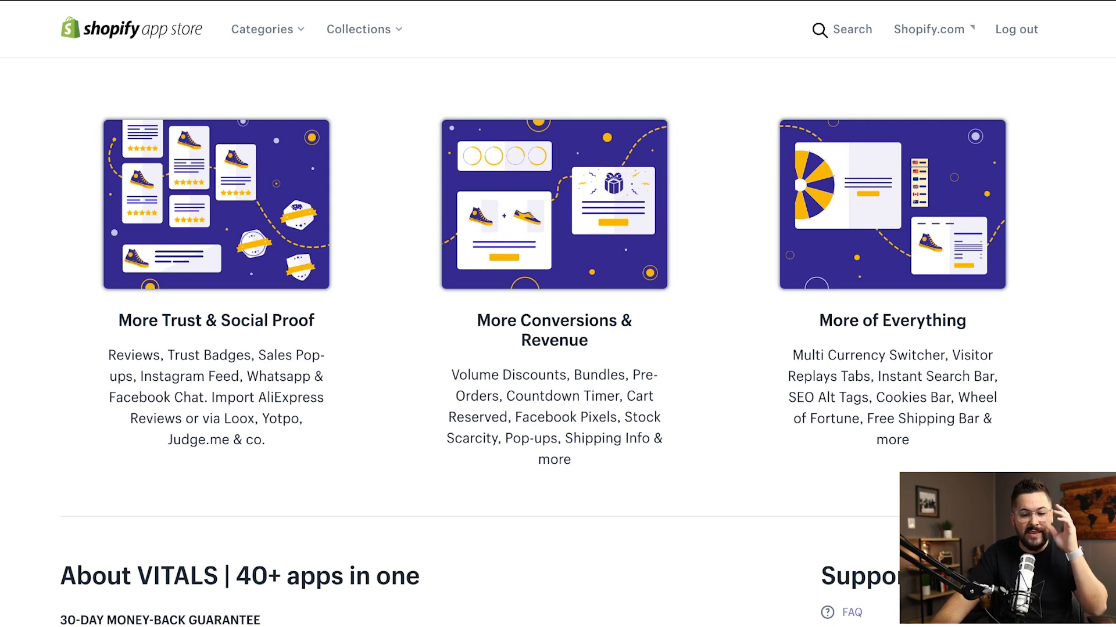
{"action": "scroll", "scroll_direction": "down", "scroll_amount": 3}
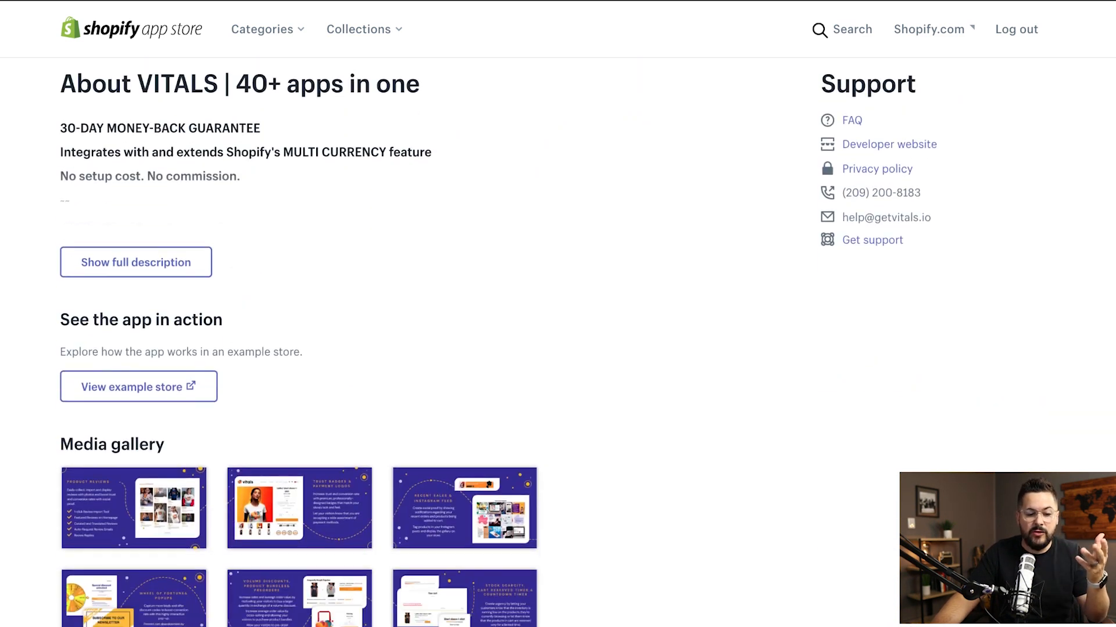
{"action": "scroll", "scroll_direction": "down", "scroll_amount": 3}
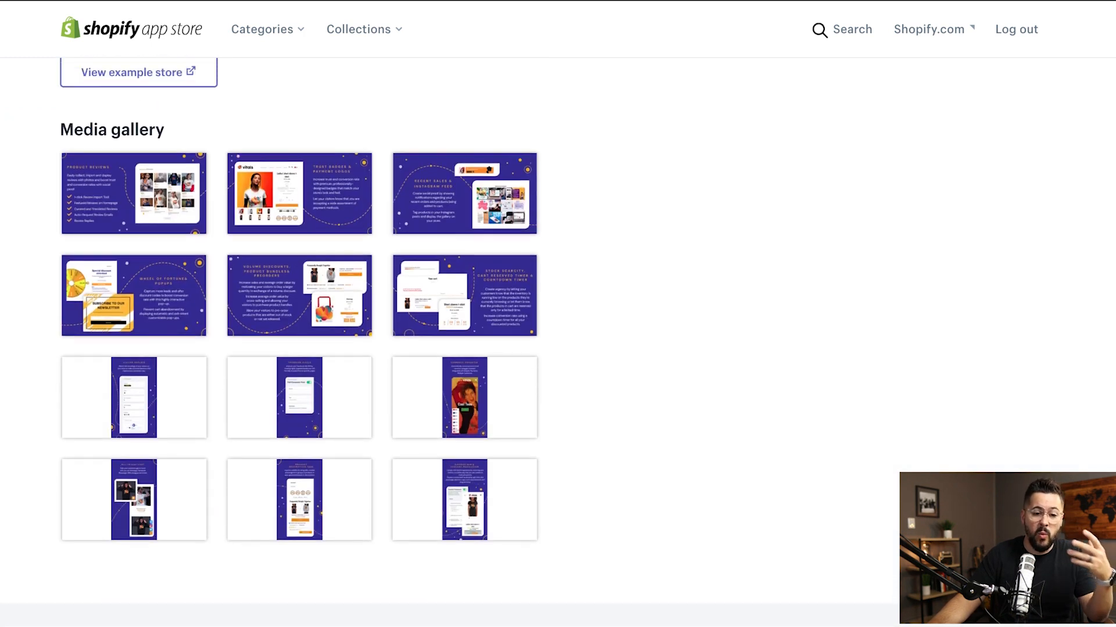
{"action": "scroll", "scroll_direction": "up", "scroll_amount": 3}
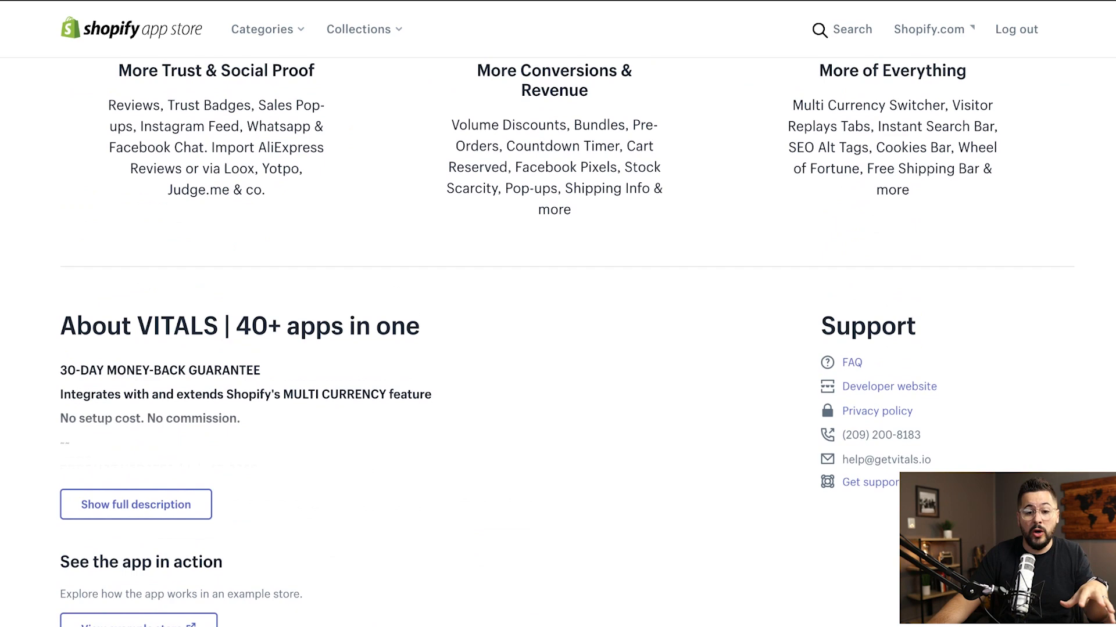
{"action": "scroll", "scroll_direction": "up", "scroll_amount": 3}
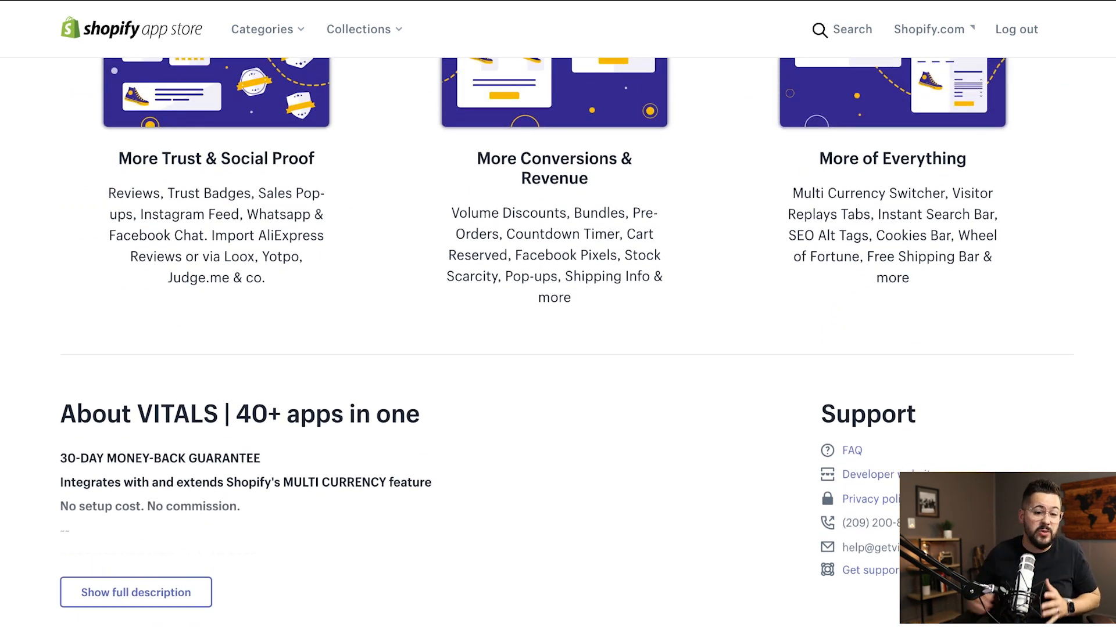
{"action": "scroll", "scroll_direction": "up", "scroll_amount": 3}
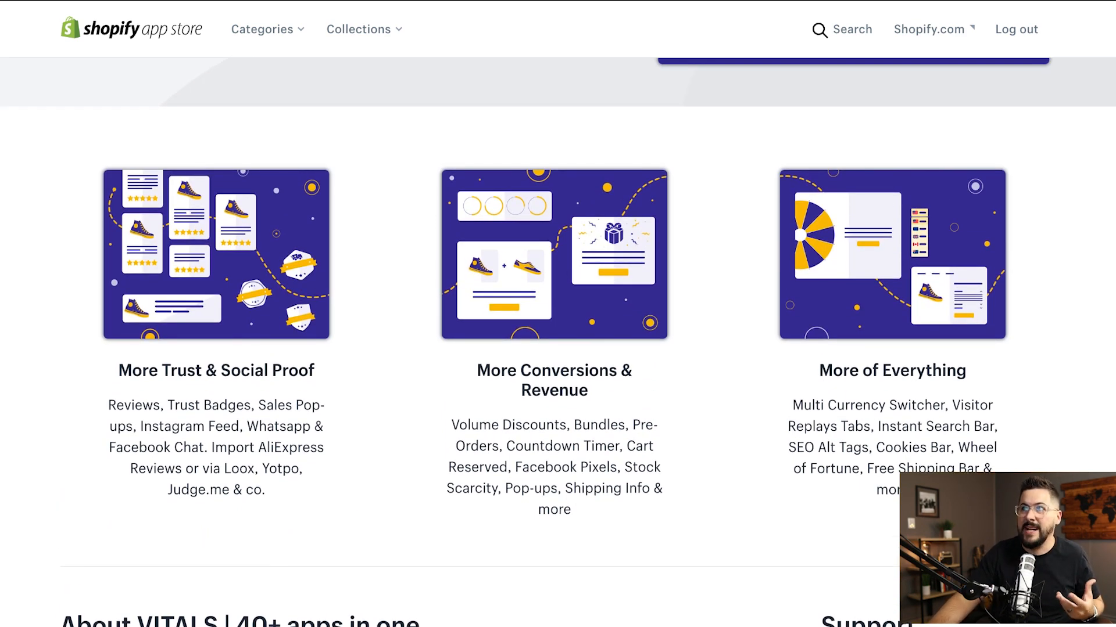
{"action": "scroll", "scroll_direction": "down", "scroll_amount": 3}
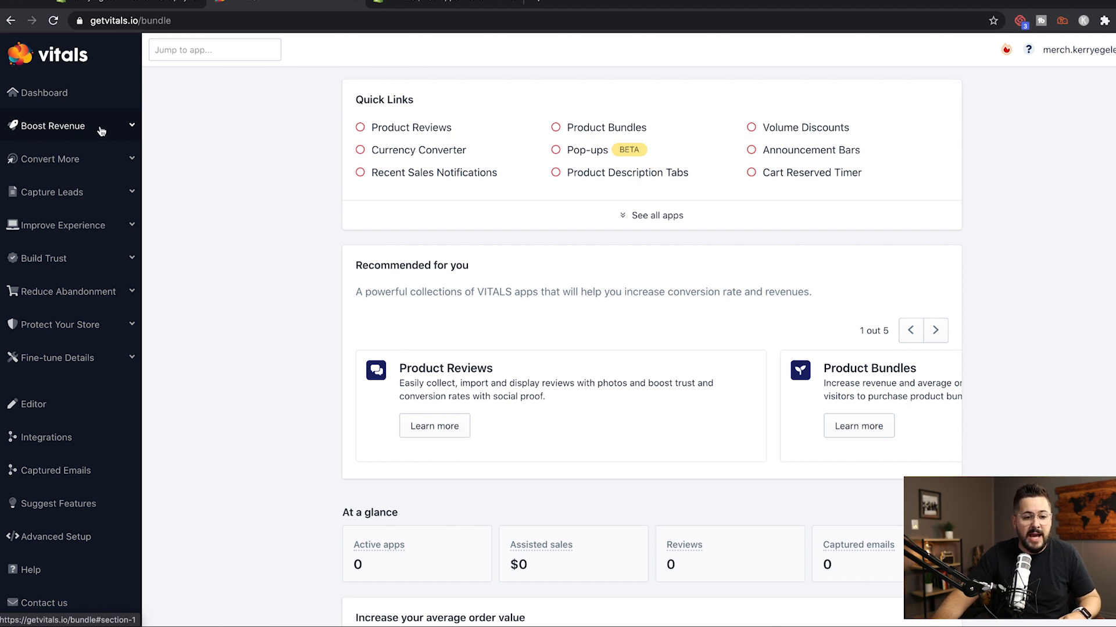
{"action": "mouse_move", "coordinate": [61, 210]}
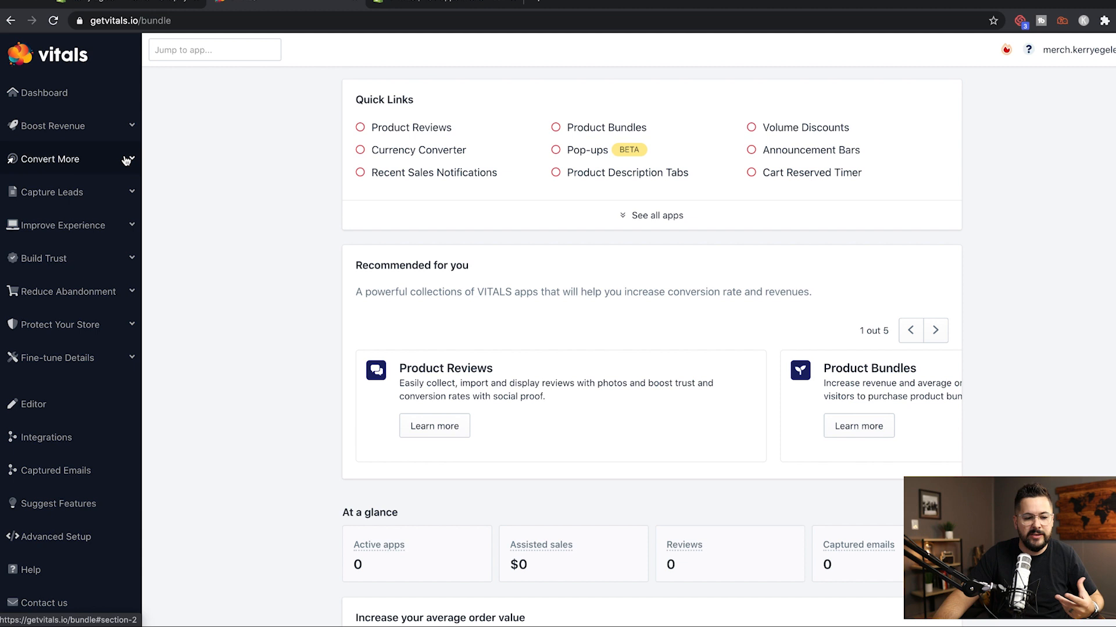
{"action": "mouse_move", "coordinate": [95, 258]}
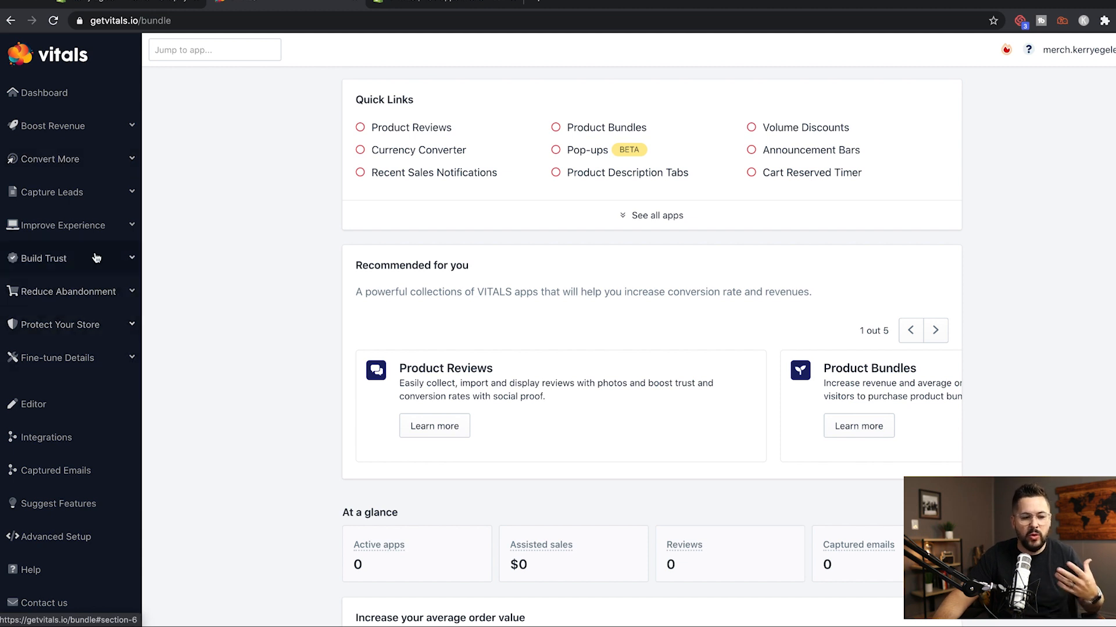
{"action": "mouse_move", "coordinate": [97, 141]}
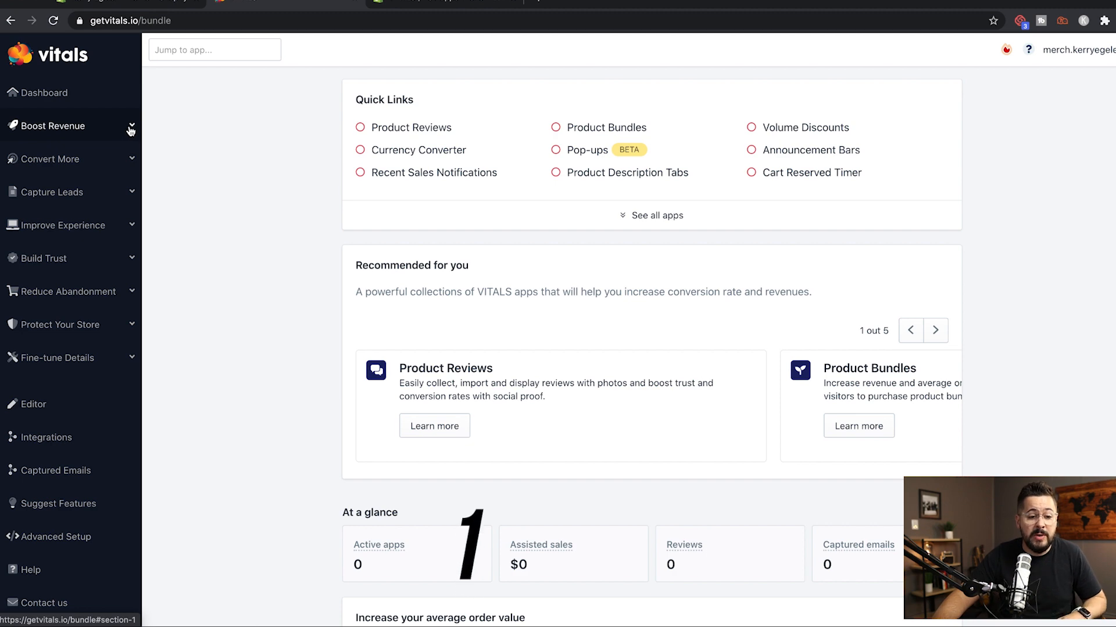
Expand Boost Revenue, open Product Bundles with the 10% Default bundle, and start a new bundle.
{"action": "left_click", "coordinate": [50, 126]}
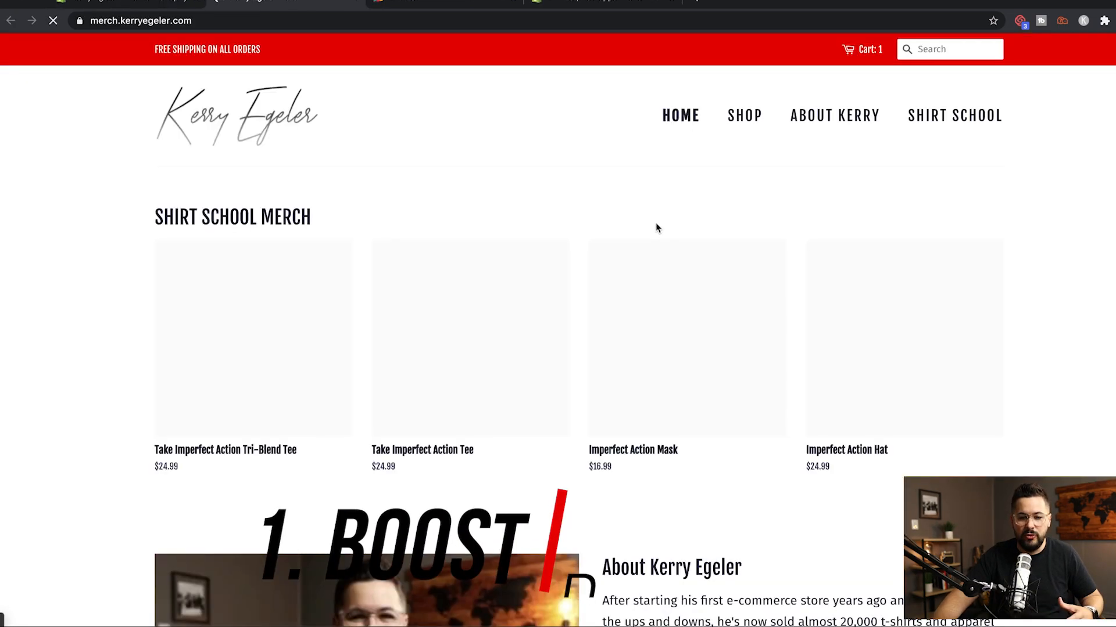
{"action": "scroll", "scroll_direction": "down", "scroll_amount": 3}
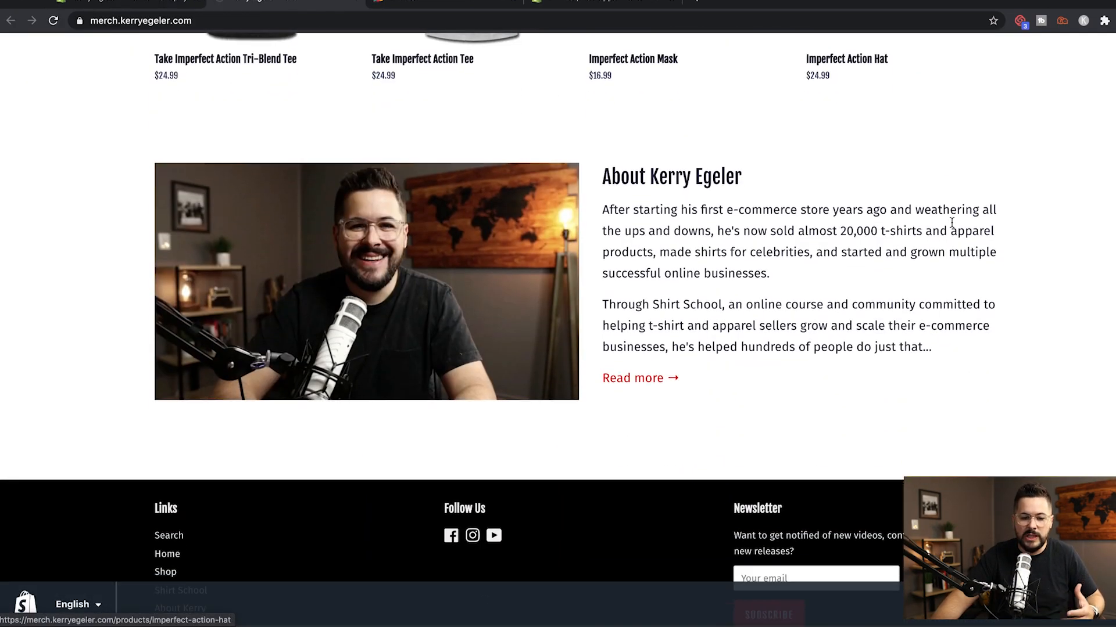
{"action": "scroll", "scroll_direction": "up", "scroll_amount": 3}
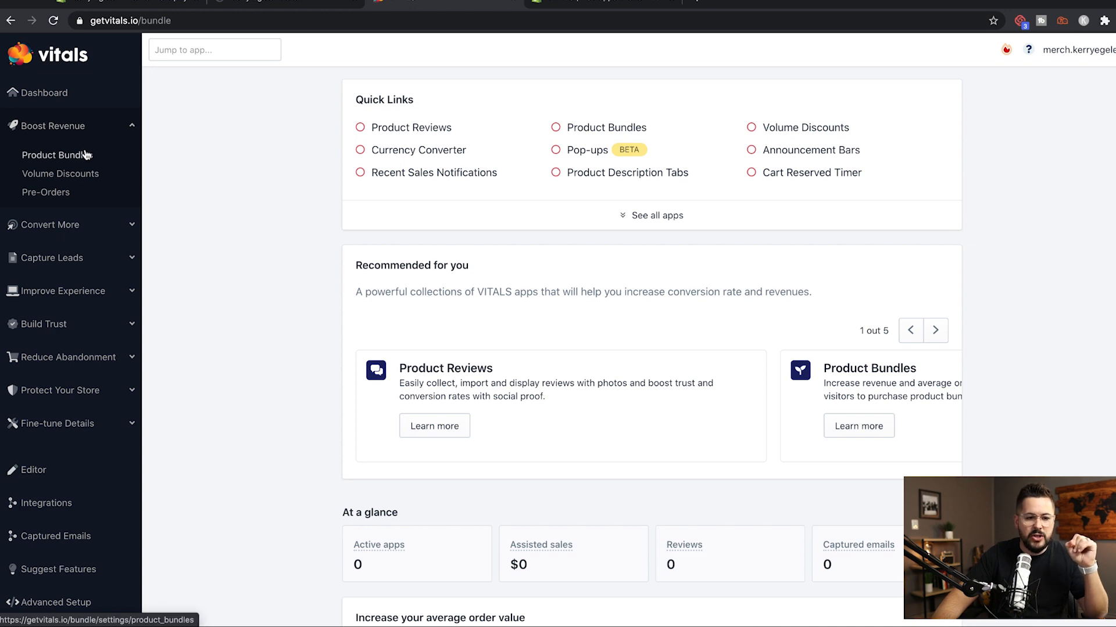
{"action": "left_click", "coordinate": [59, 154]}
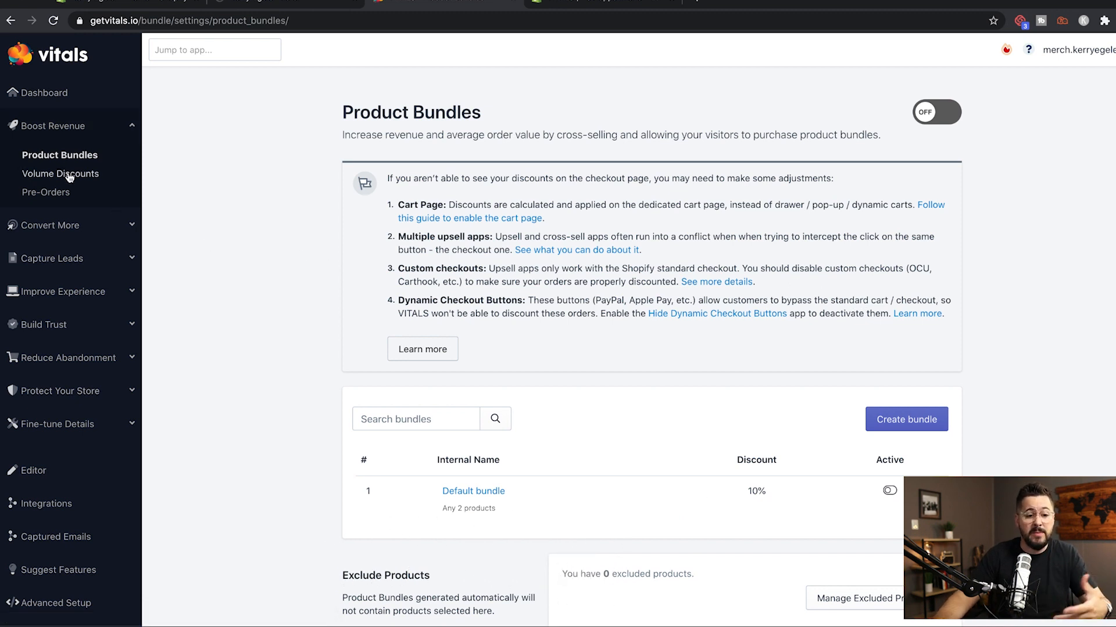
{"action": "mouse_move", "coordinate": [607, 319]}
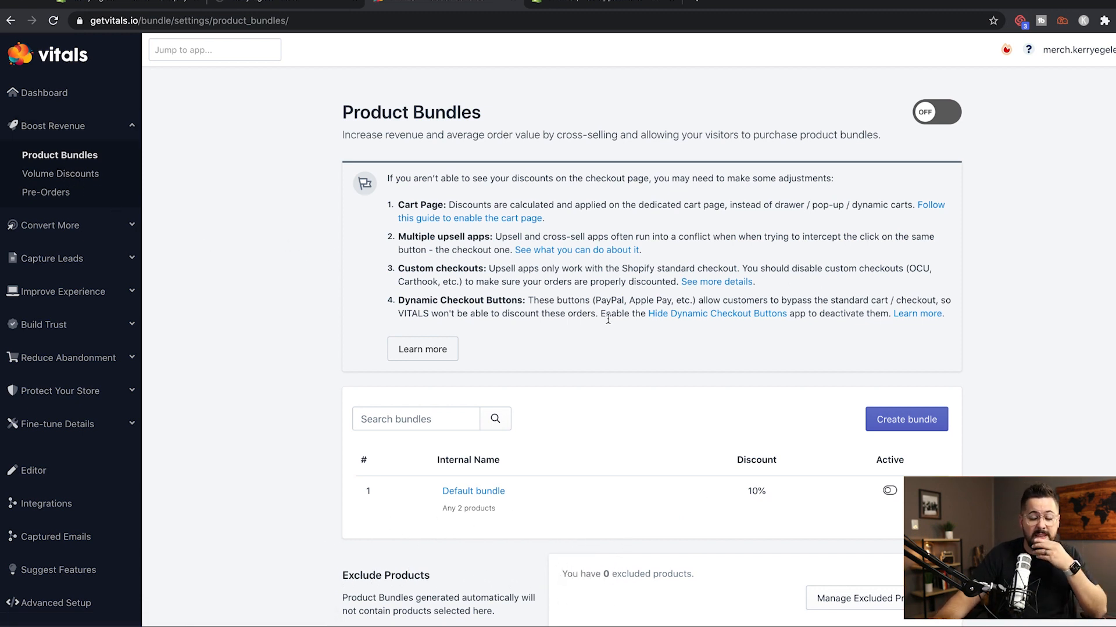
{"action": "mouse_move", "coordinate": [687, 276]}
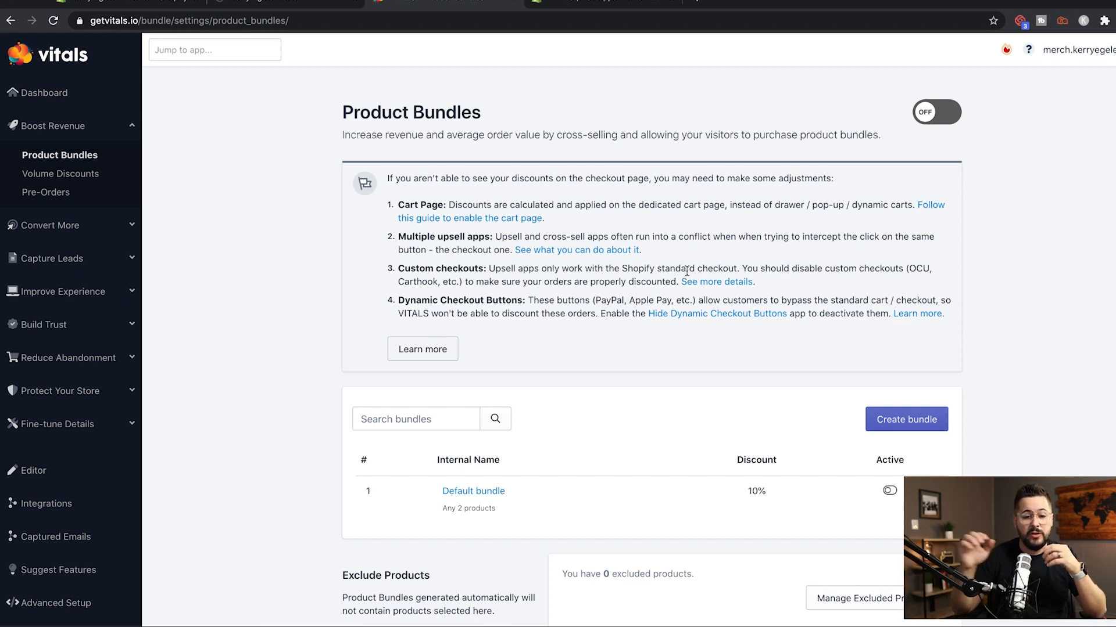
{"action": "mouse_move", "coordinate": [936, 408]}
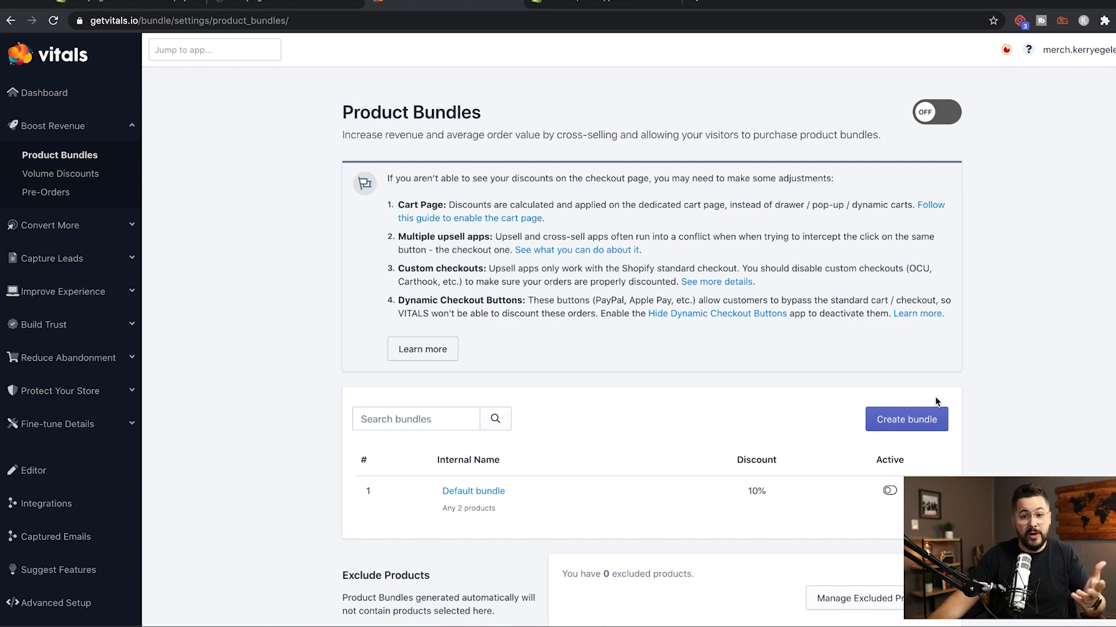
{"action": "left_click", "coordinate": [906, 418]}
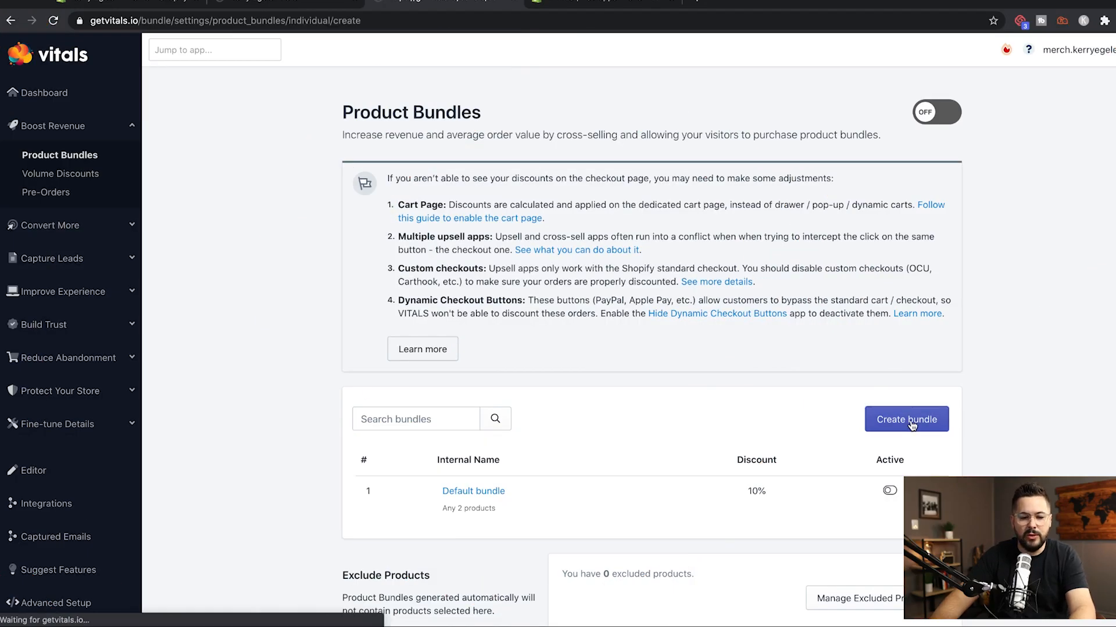
Name the new bundle 'Tee + Mask bundle'.
{"action": "left_click", "coordinate": [906, 418]}
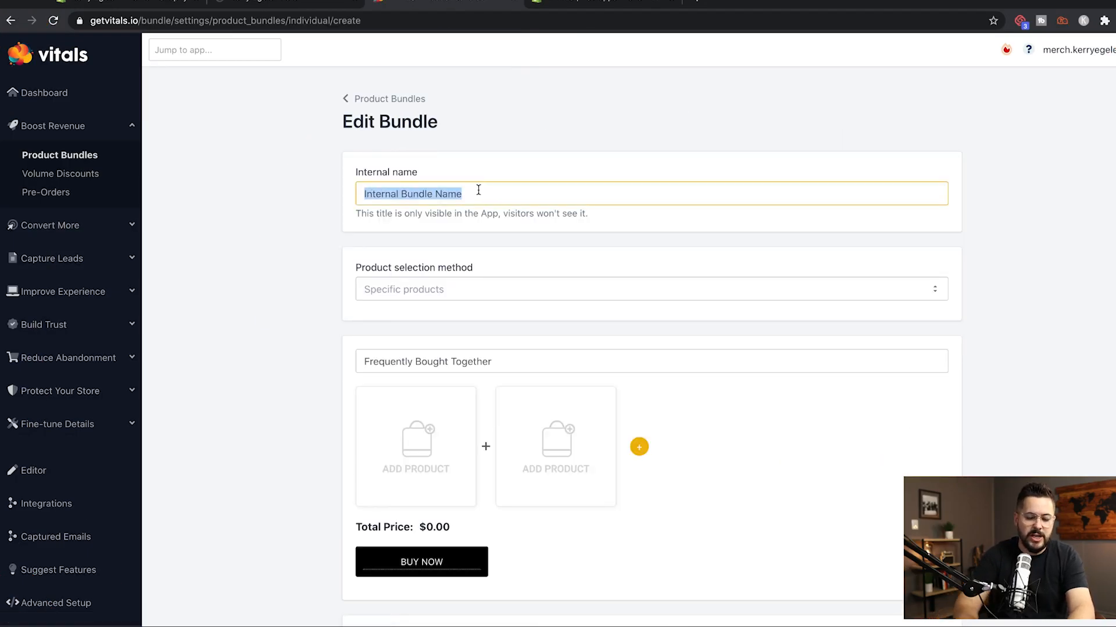
{"action": "type", "text": "Tee +"}
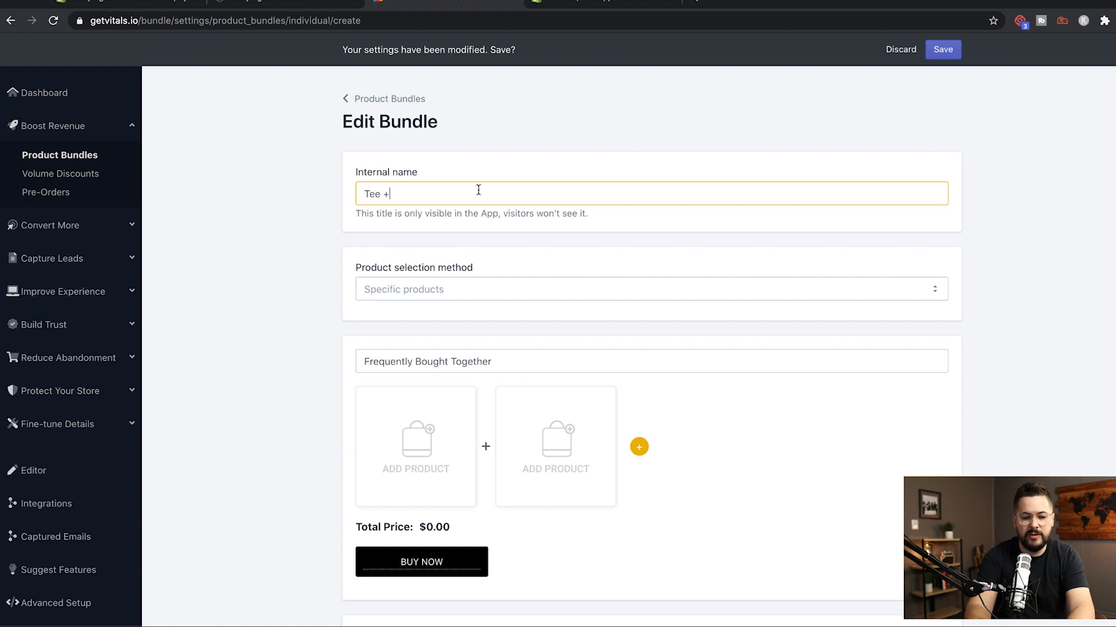
{"action": "type", "text": "Mask"}
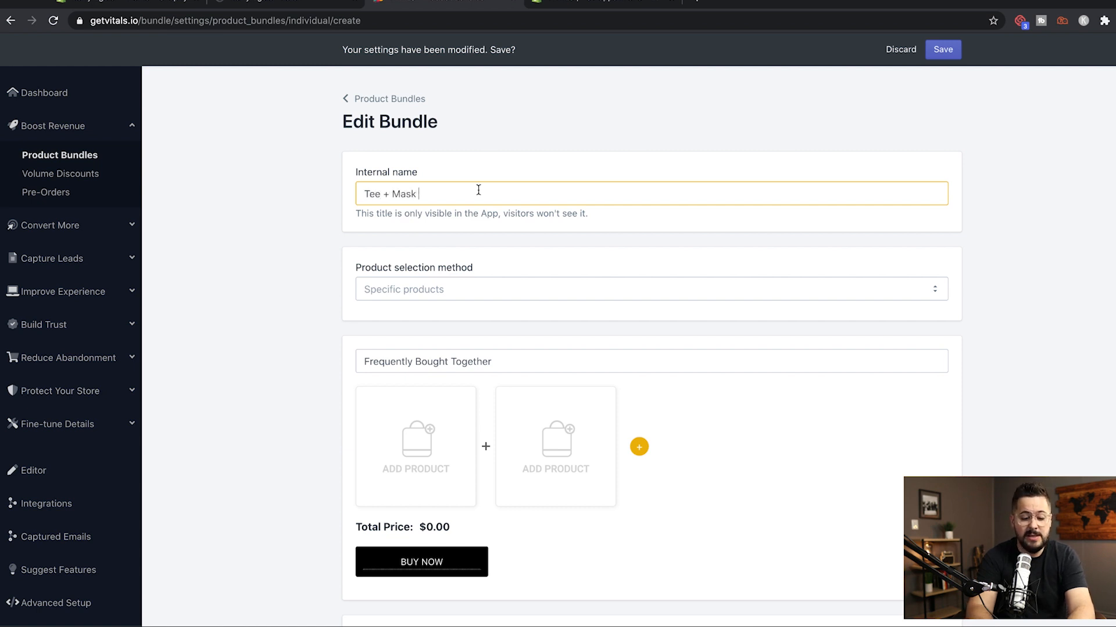
{"action": "type", "text": "bundle"}
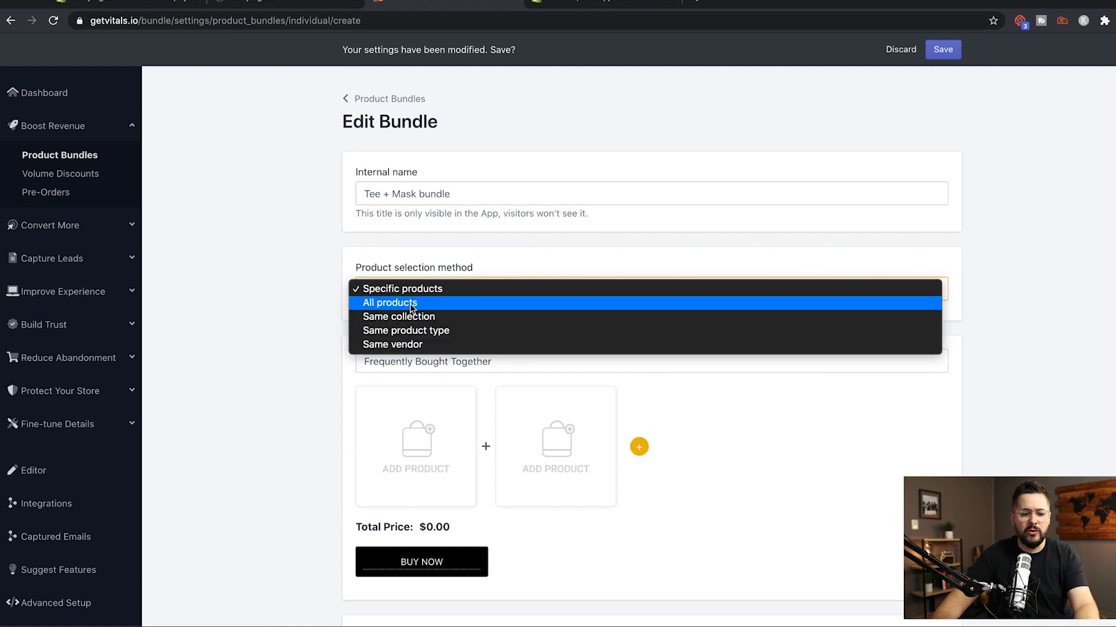
{"action": "mouse_move", "coordinate": [310, 316]}
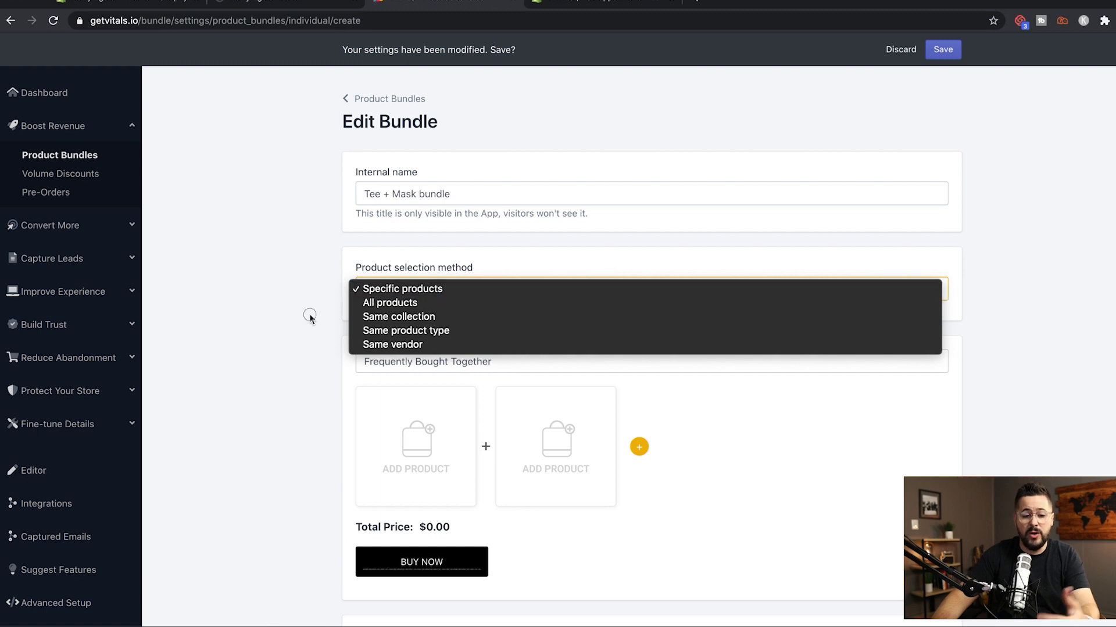
Use specific products and add the Tri-Blend Tee and Imperfect Action Mask.
{"action": "left_click", "coordinate": [402, 289]}
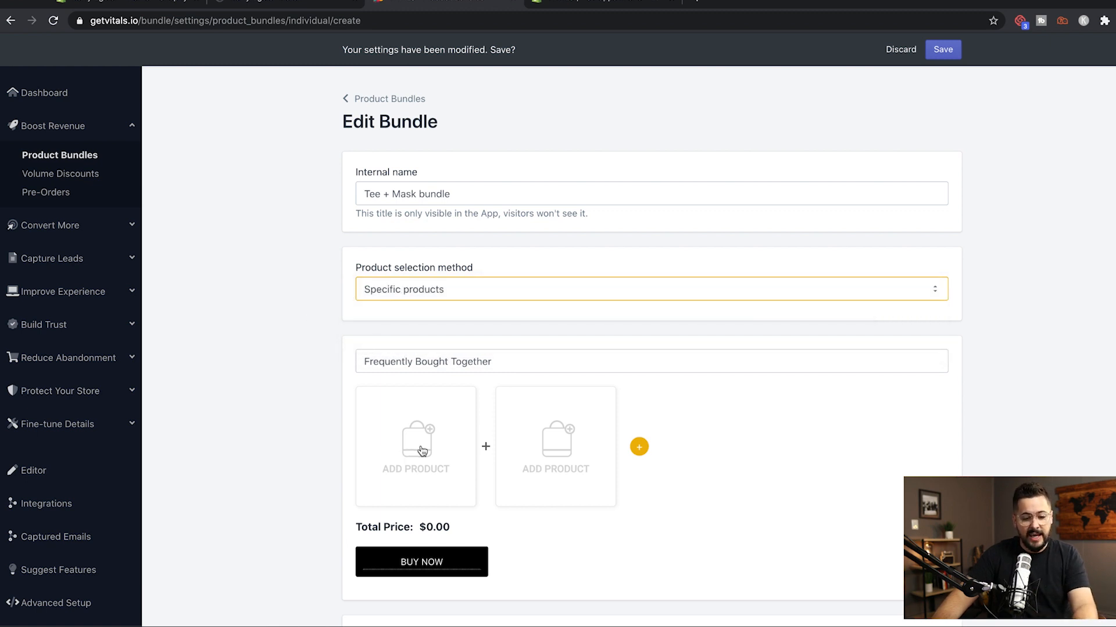
{"action": "left_click", "coordinate": [415, 447]}
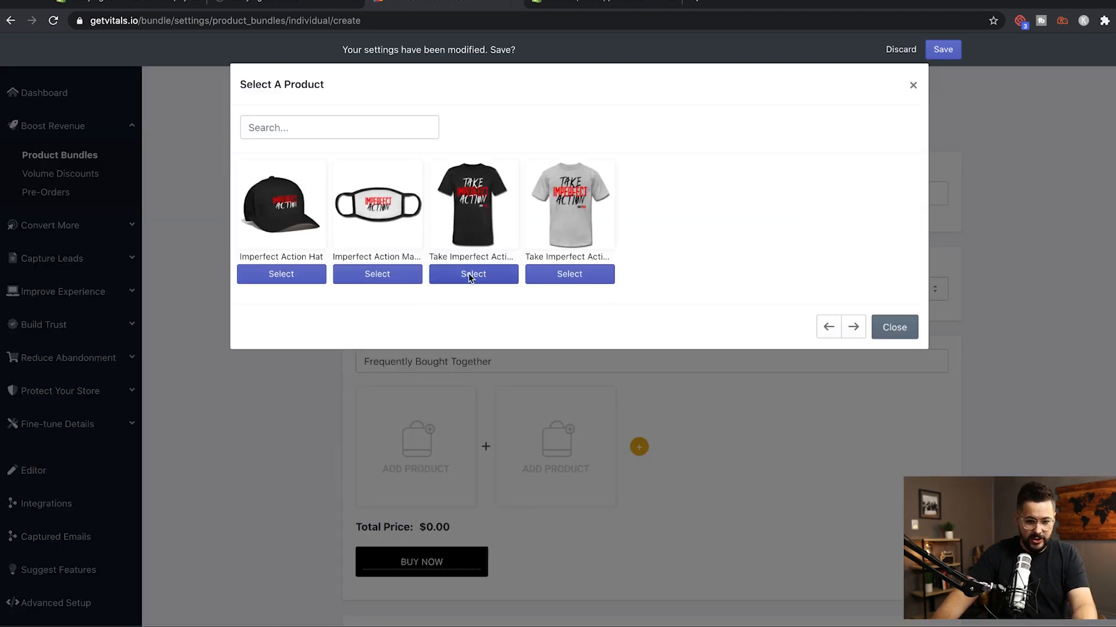
{"action": "left_click", "coordinate": [473, 274]}
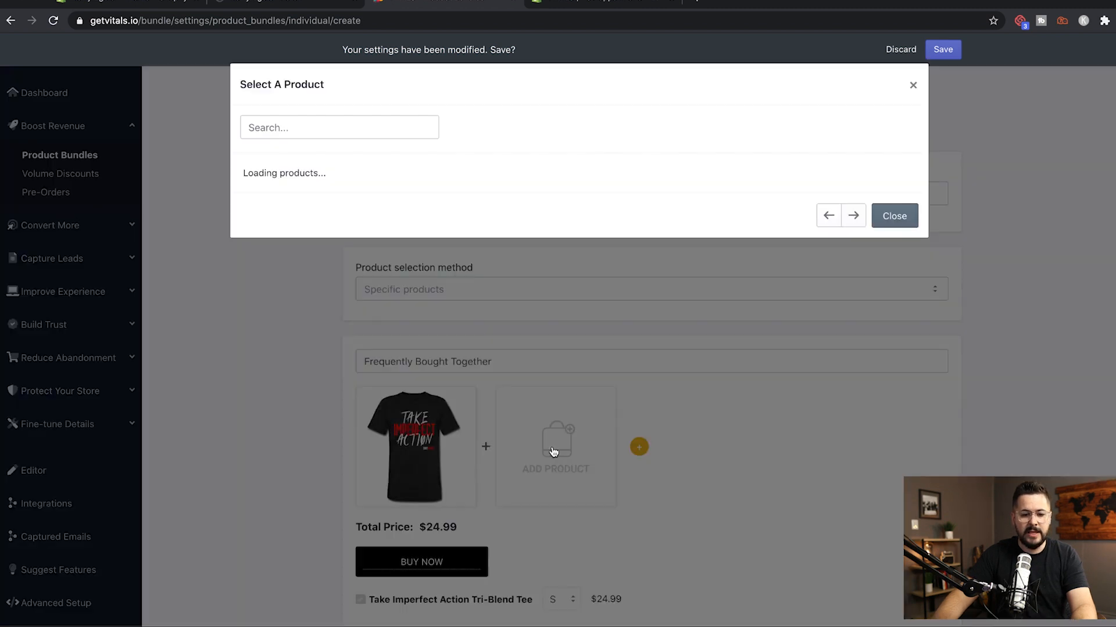
{"action": "left_click", "coordinate": [893, 216]}
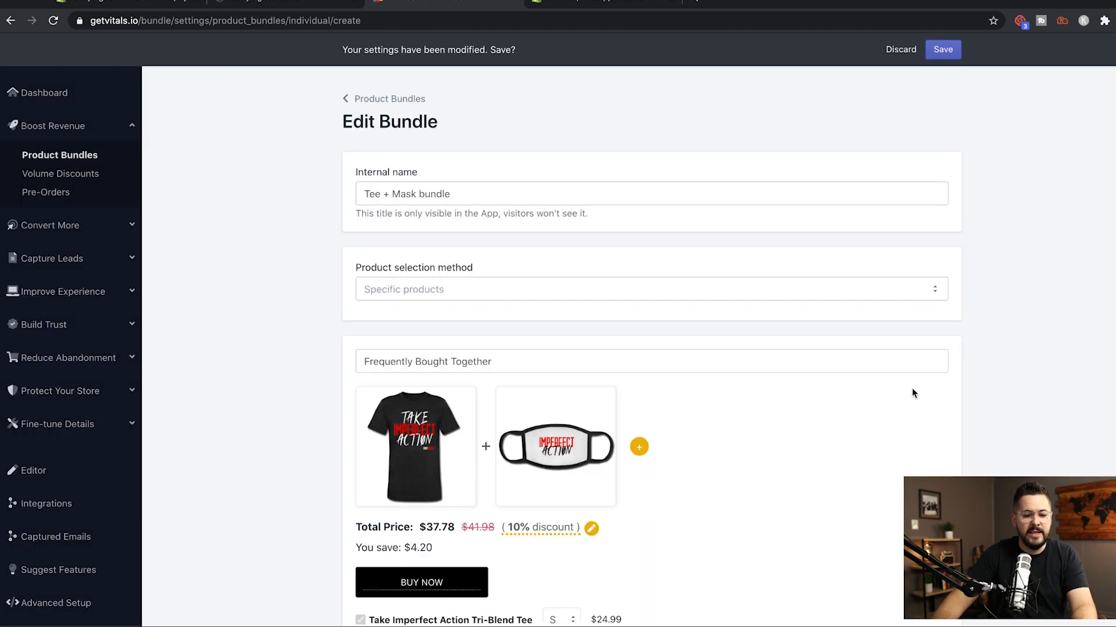
Set the Tee + Mask bundle discount to 20% ($33.58 total) and save.
{"action": "scroll", "scroll_direction": "down", "scroll_amount": 3}
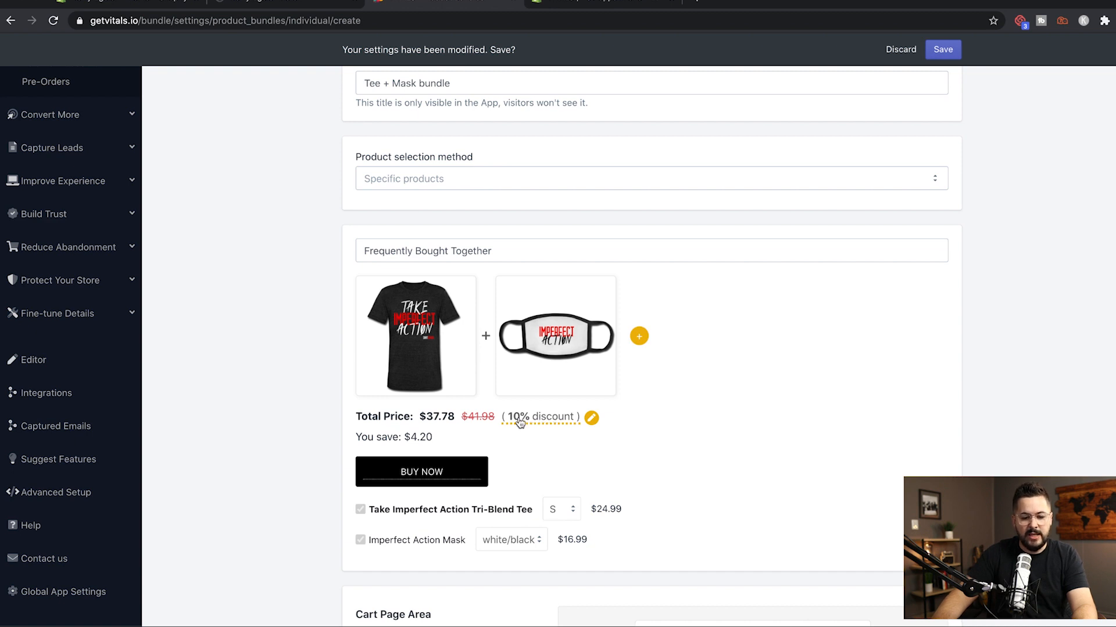
{"action": "left_click", "coordinate": [590, 419]}
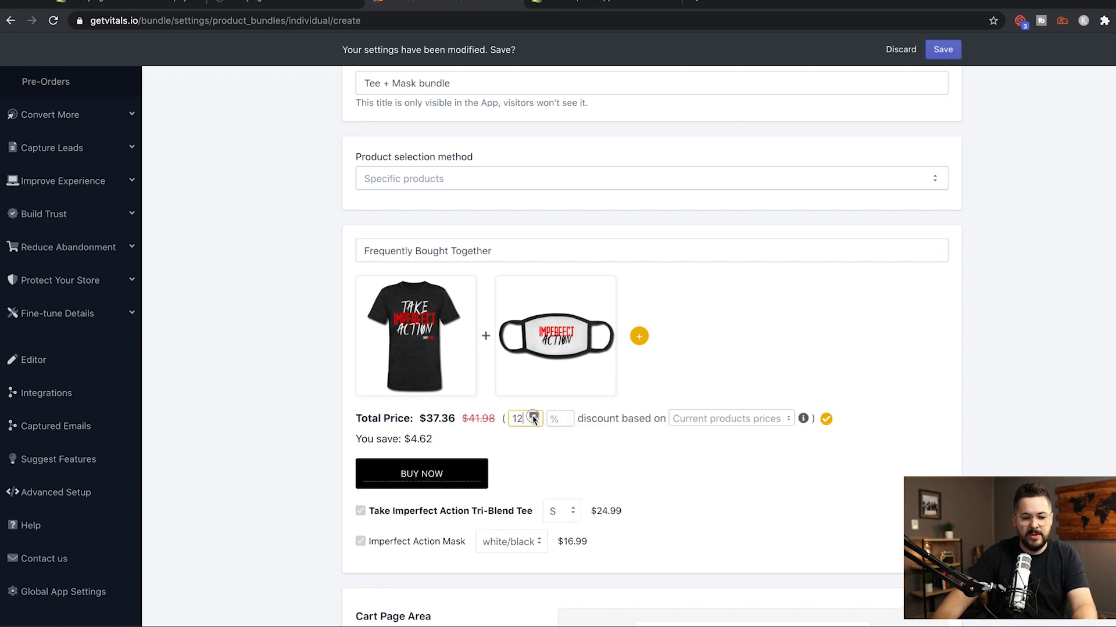
{"action": "left_click", "coordinate": [535, 415]}
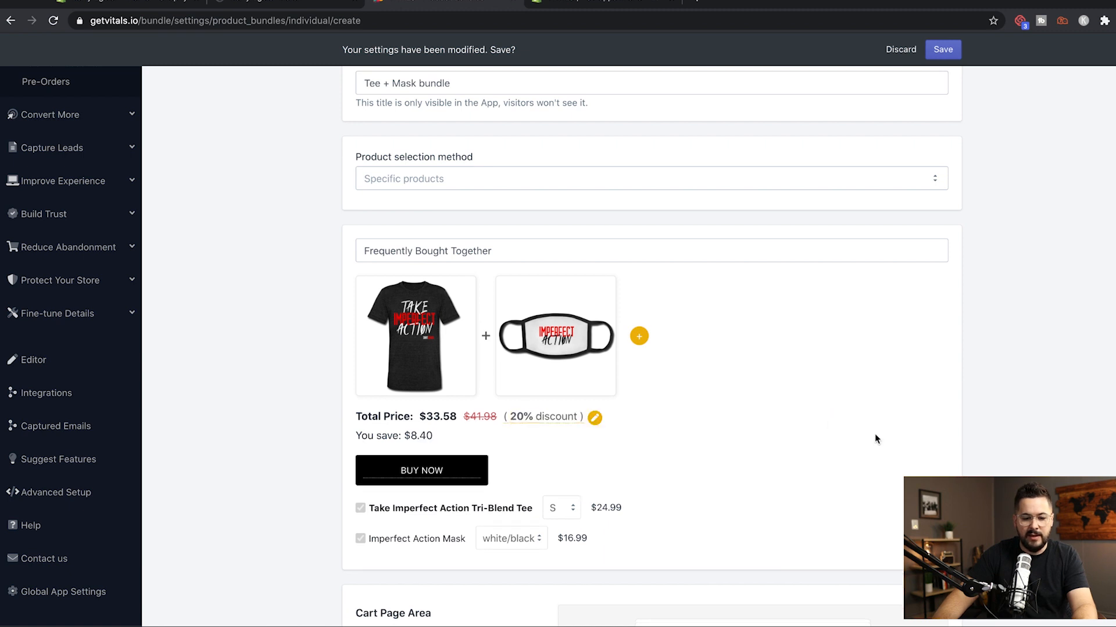
{"action": "mouse_move", "coordinate": [495, 375]}
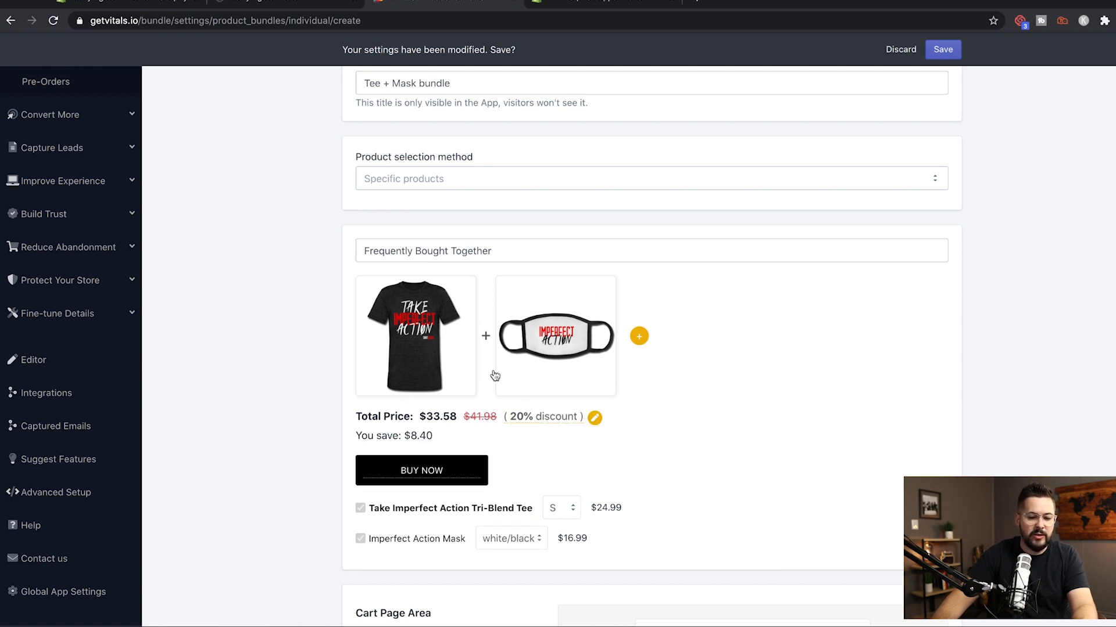
{"action": "mouse_move", "coordinate": [526, 385]}
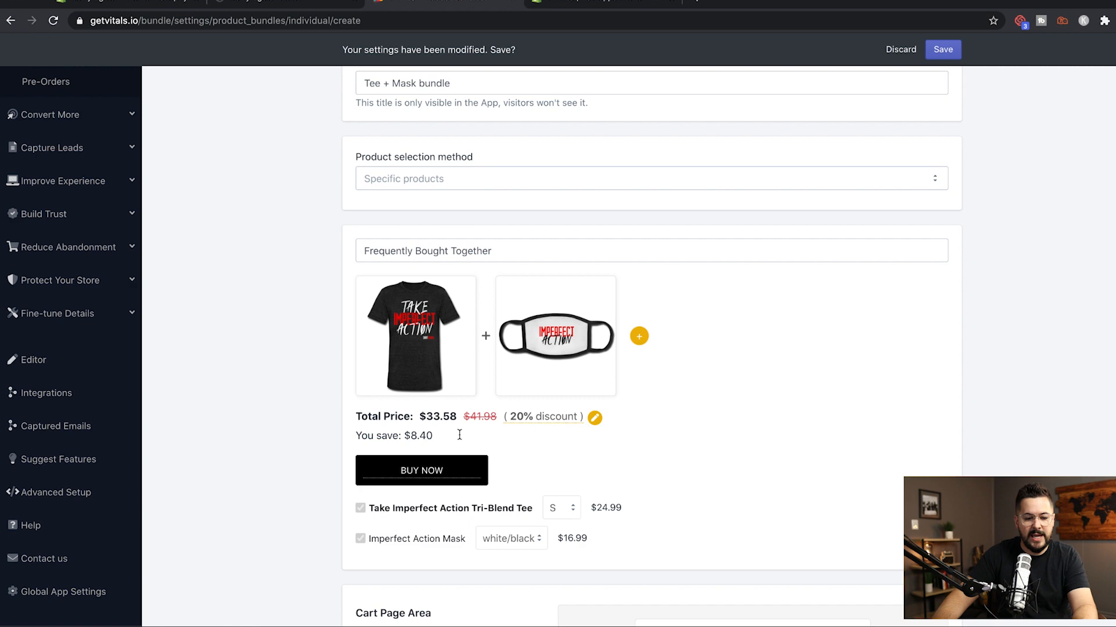
{"action": "mouse_move", "coordinate": [638, 457]}
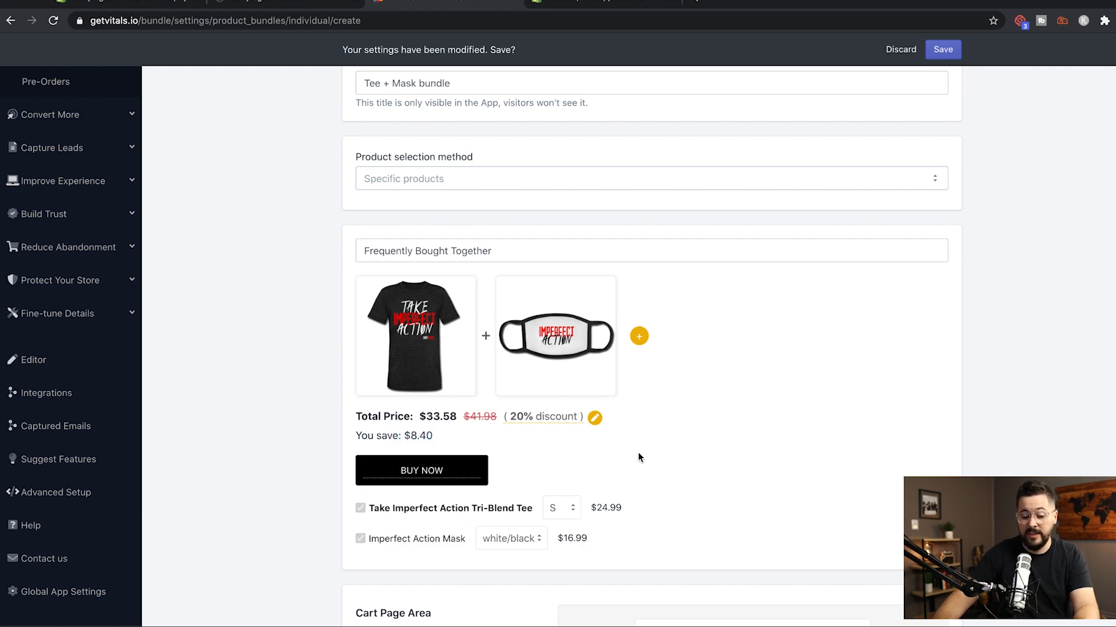
{"action": "scroll", "scroll_direction": "down", "scroll_amount": 3}
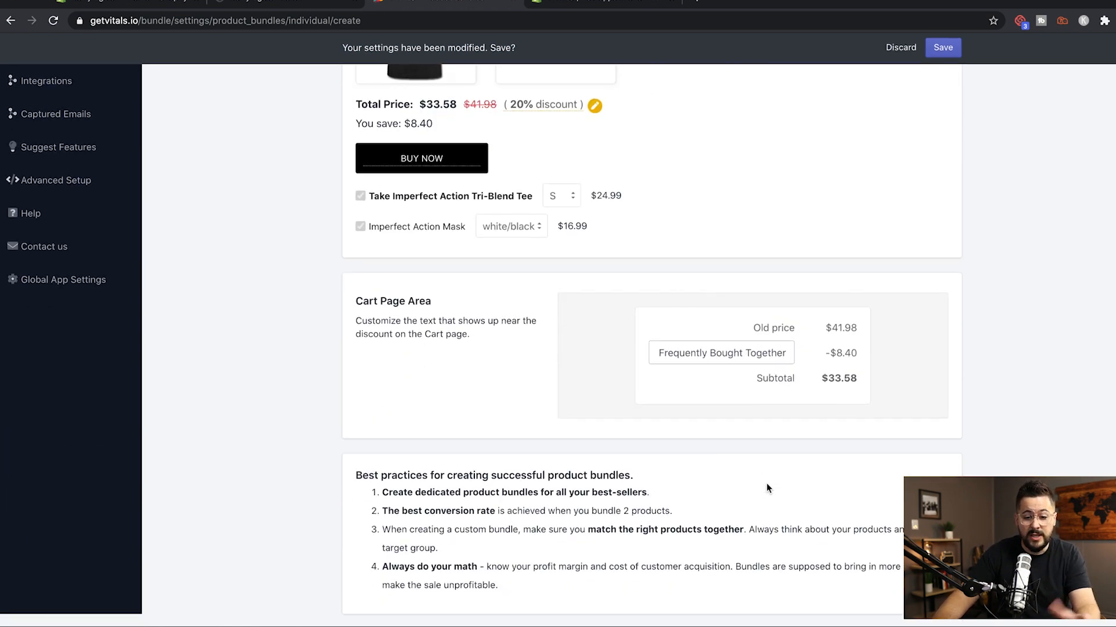
{"action": "scroll", "scroll_direction": "up", "scroll_amount": 3}
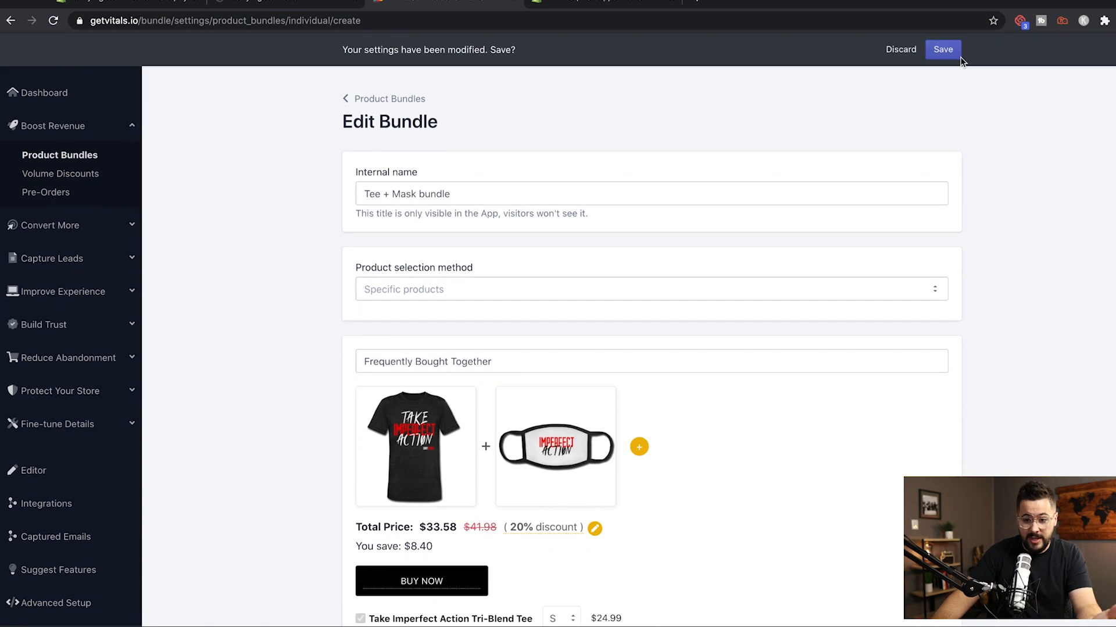
{"action": "left_click", "coordinate": [942, 49]}
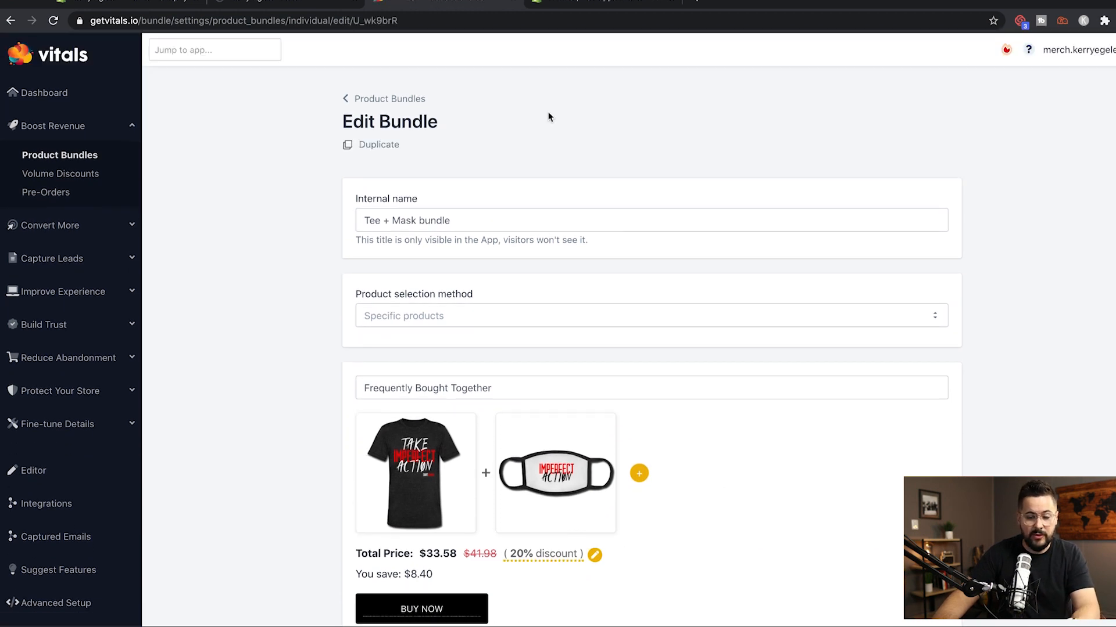
Return to the bundles list showing the active 20% Tee + Mask bundle.
{"action": "left_click", "coordinate": [389, 98]}
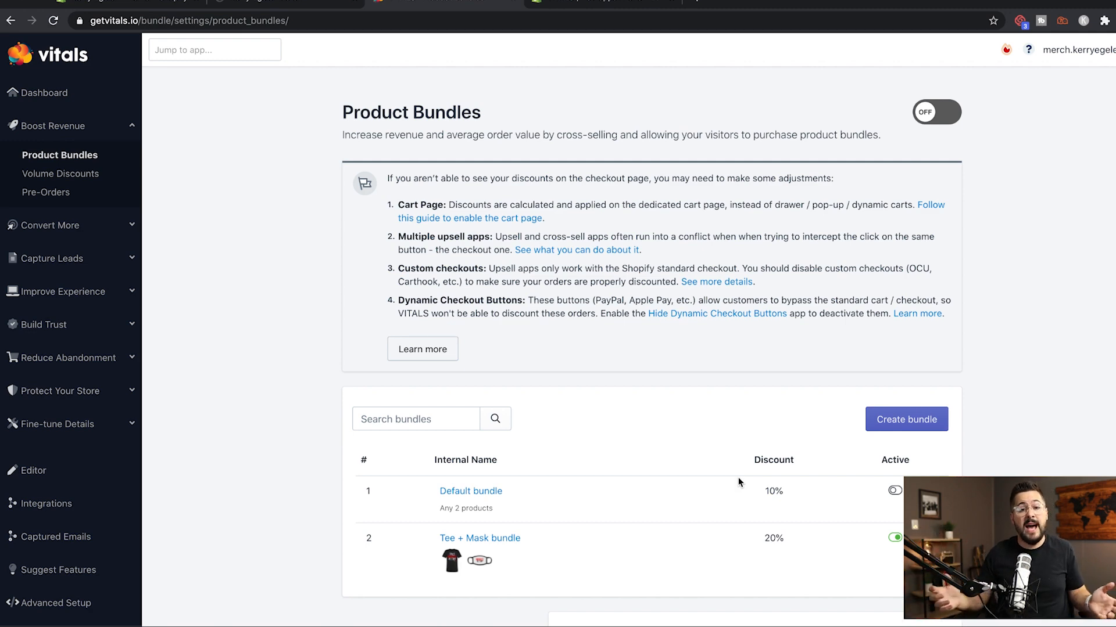
{"action": "mouse_move", "coordinate": [767, 482]}
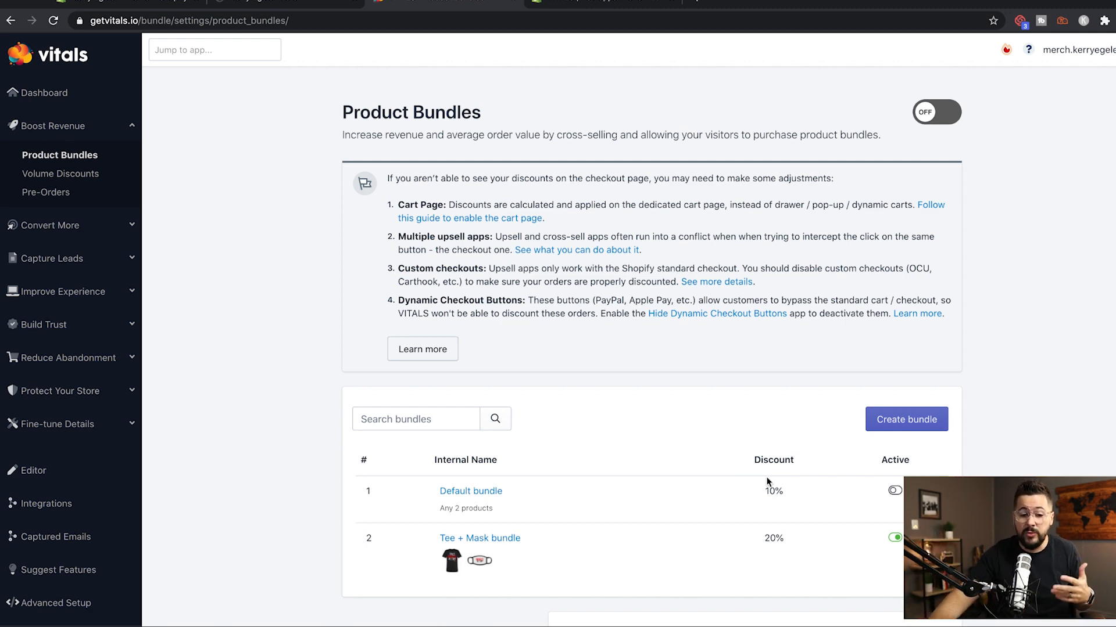
{"action": "scroll", "scroll_direction": "down", "scroll_amount": 3}
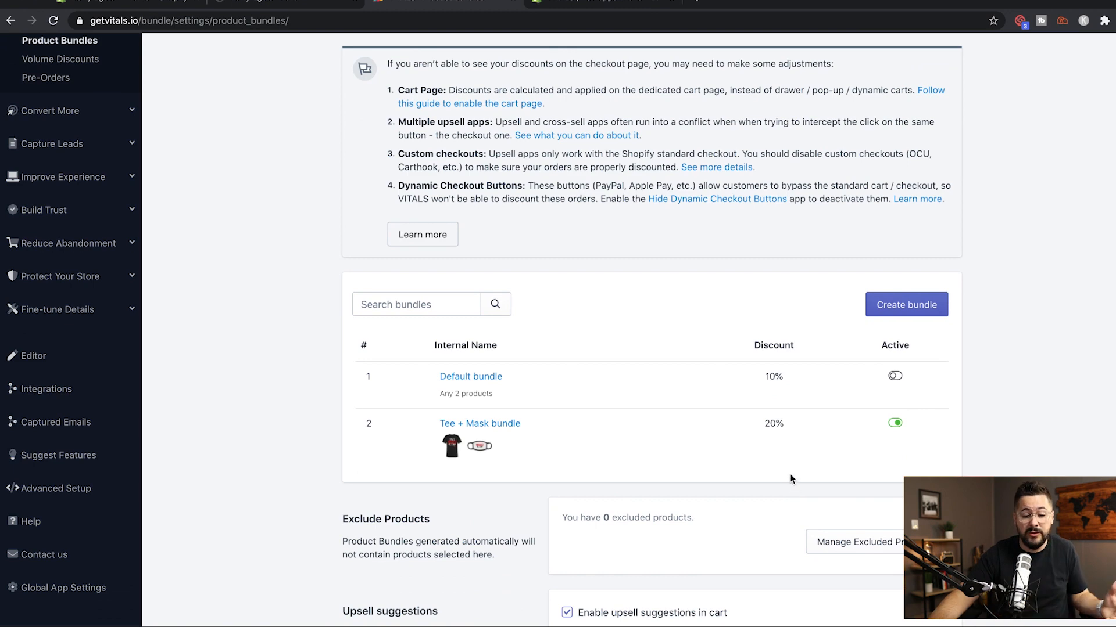
{"action": "scroll", "scroll_direction": "up", "scroll_amount": 3}
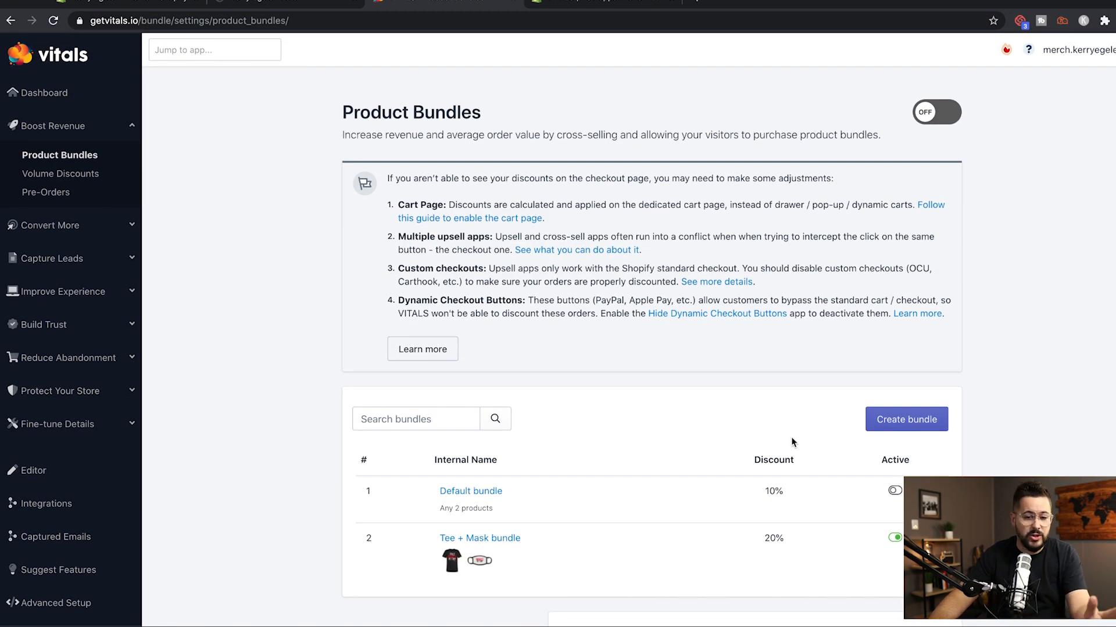
{"action": "mouse_move", "coordinate": [502, 433]}
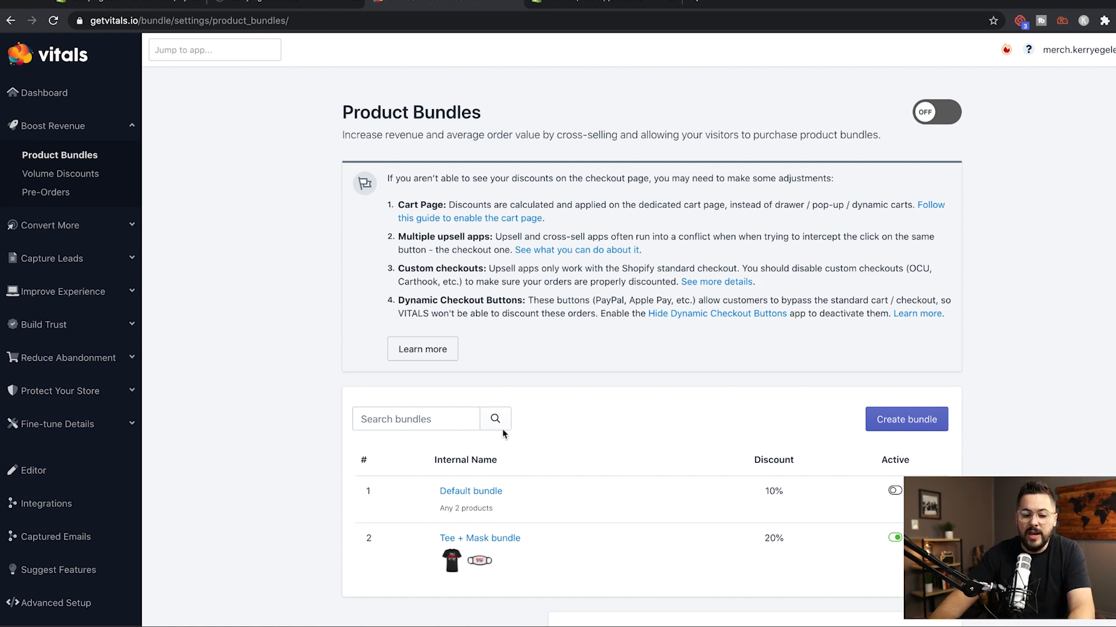
{"action": "mouse_move", "coordinate": [936, 114]}
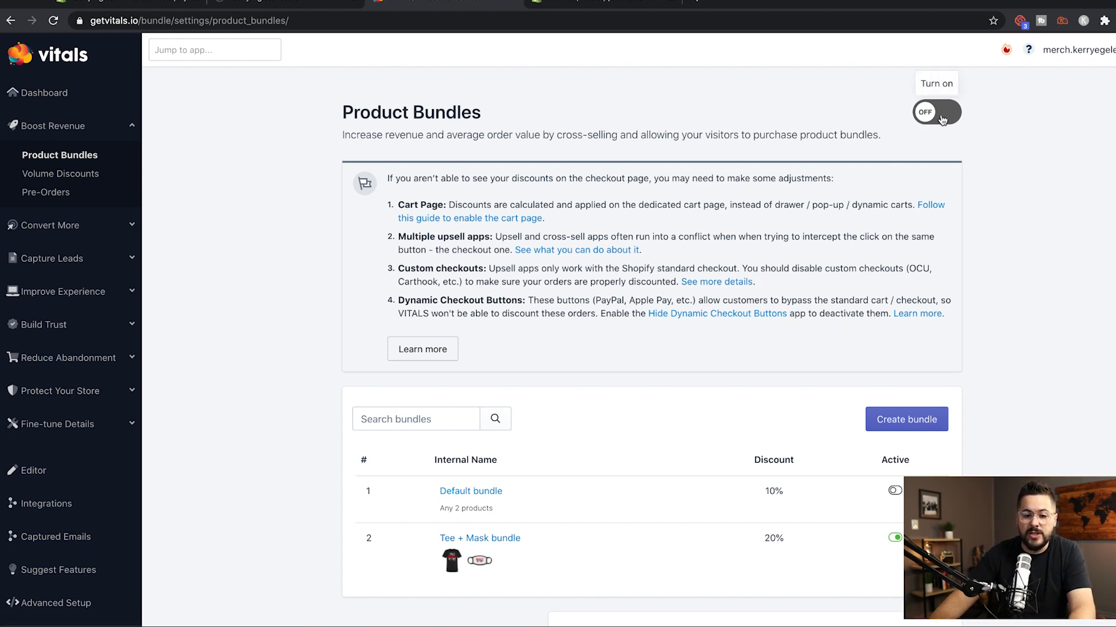
Toggle the Product Bundles feature from off to on.
{"action": "left_click", "coordinate": [936, 111]}
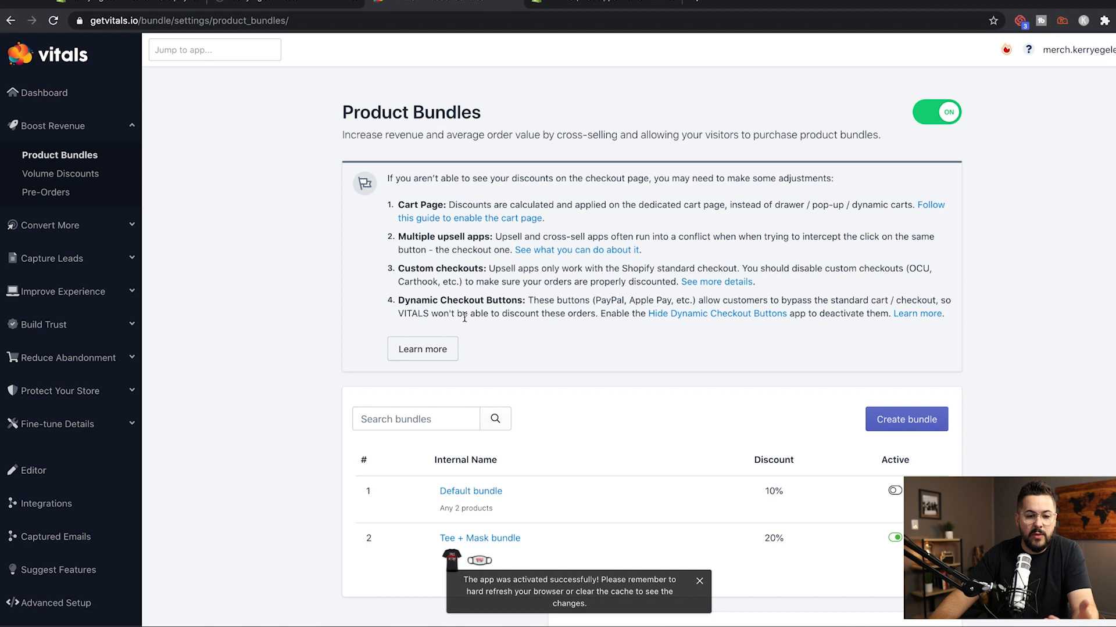
{"action": "mouse_move", "coordinate": [545, 121]}
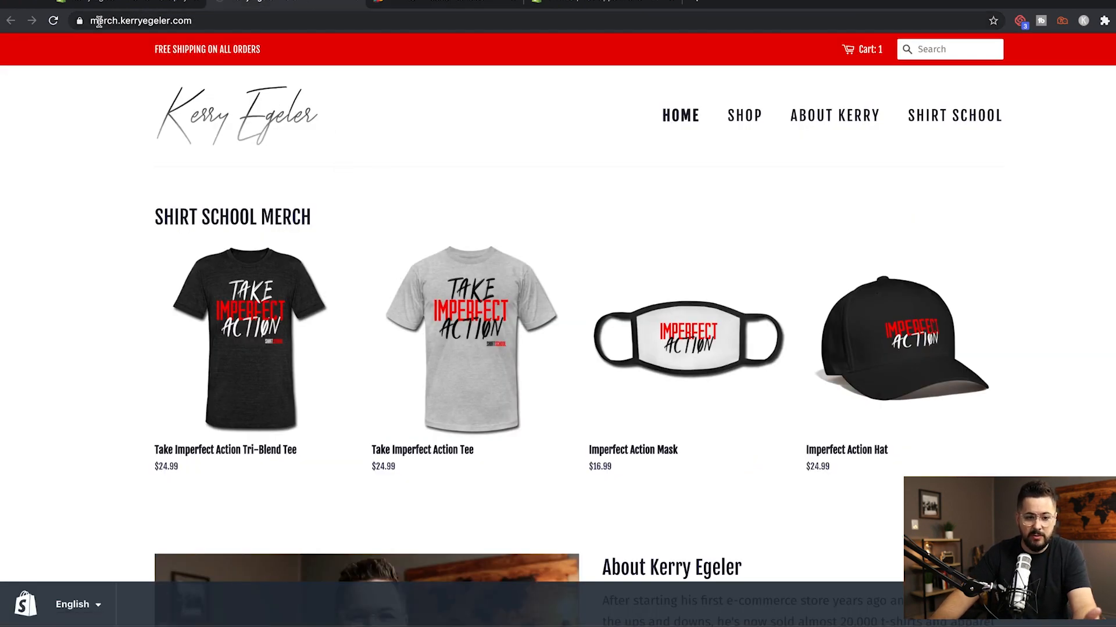
Go from the store home page to the Tri-Blend Tee product page.
{"action": "scroll", "scroll_direction": "down", "scroll_amount": 3}
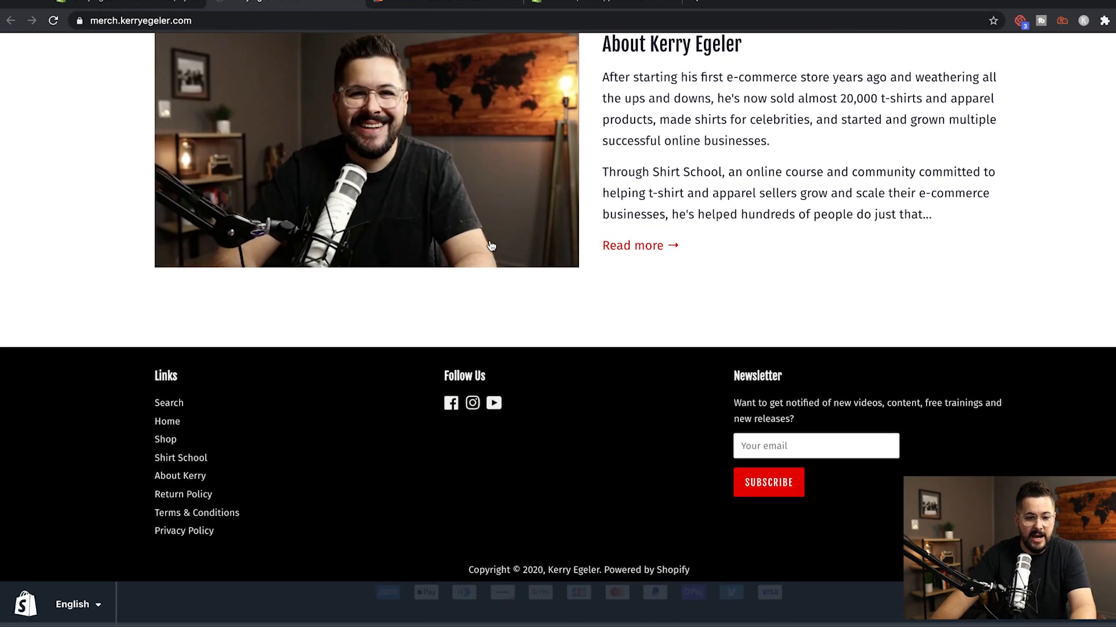
{"action": "left_click", "coordinate": [54, 21]}
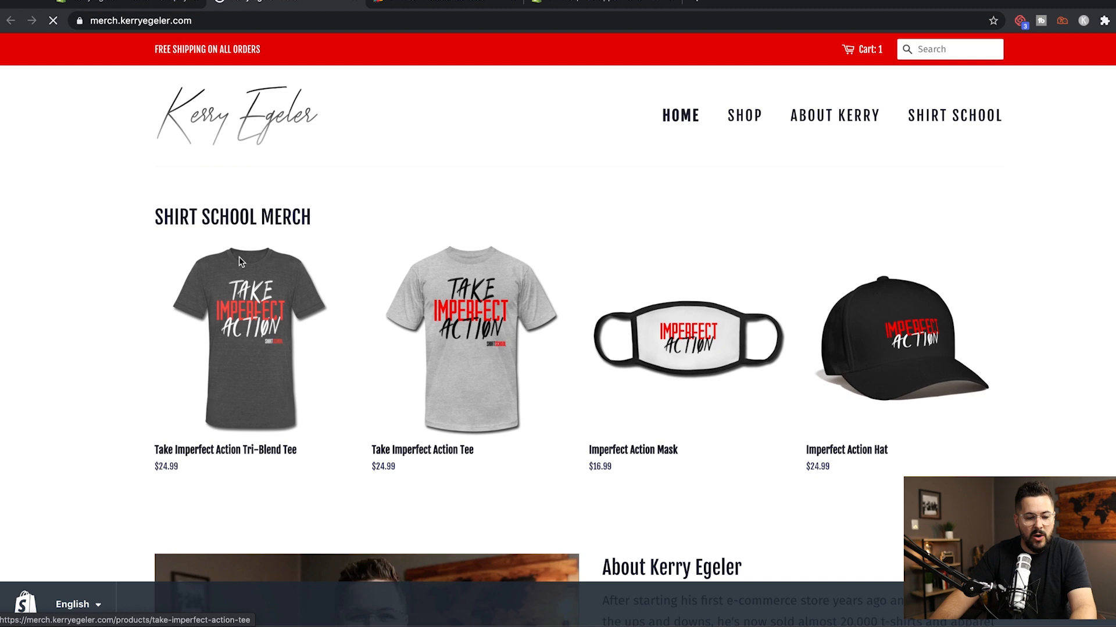
{"action": "mouse_move", "coordinate": [260, 351]}
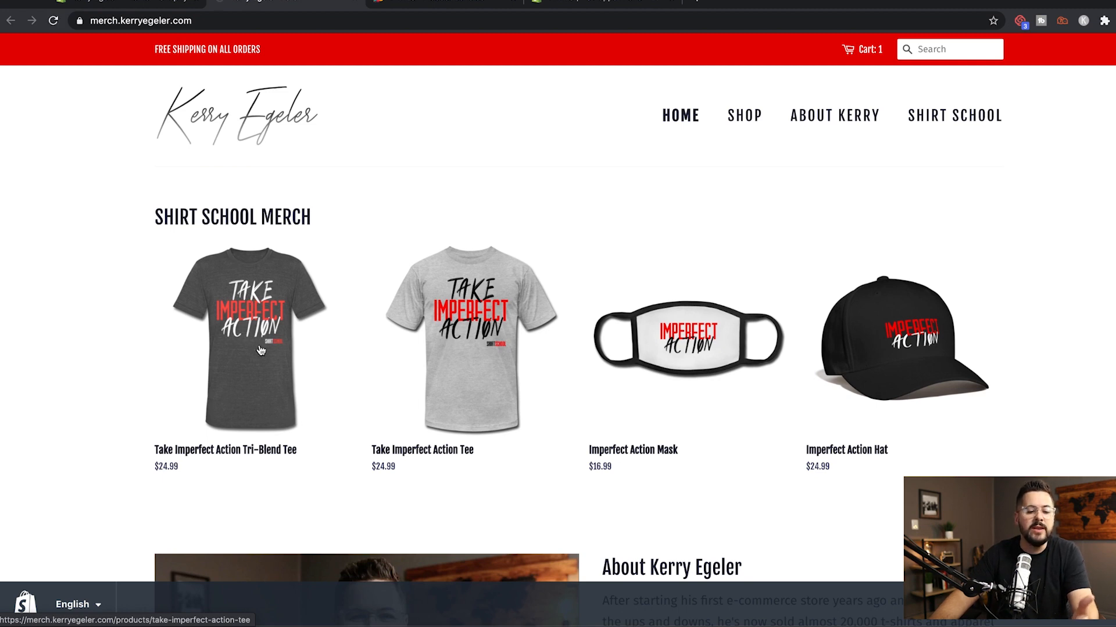
{"action": "left_click", "coordinate": [247, 339]}
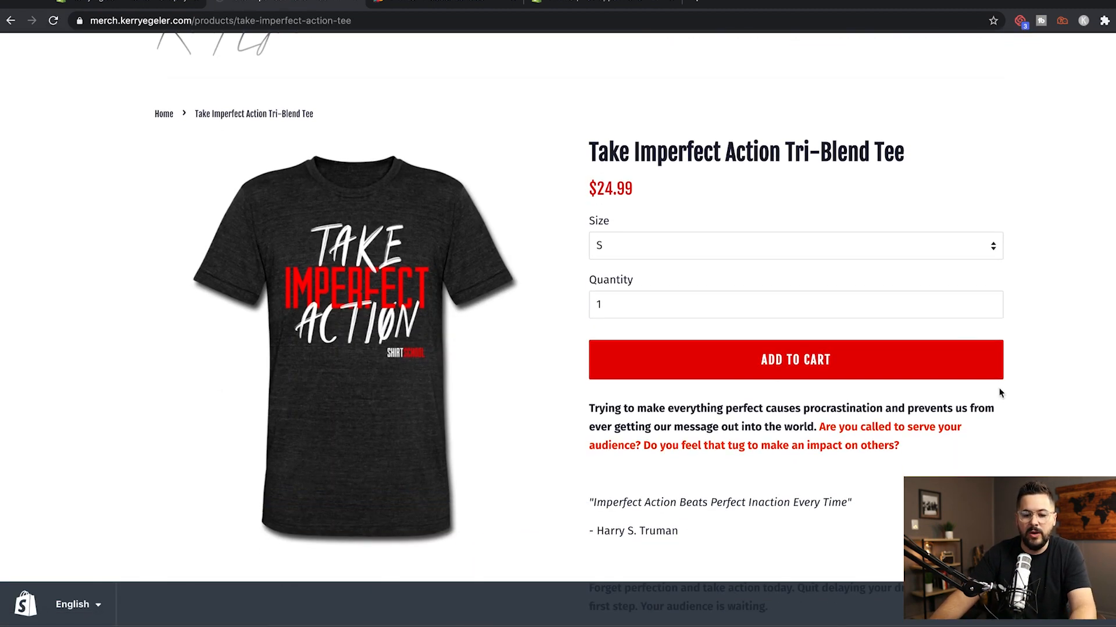
Add the tee in size L to the cart and go to the cart.
{"action": "left_click", "coordinate": [794, 245]}
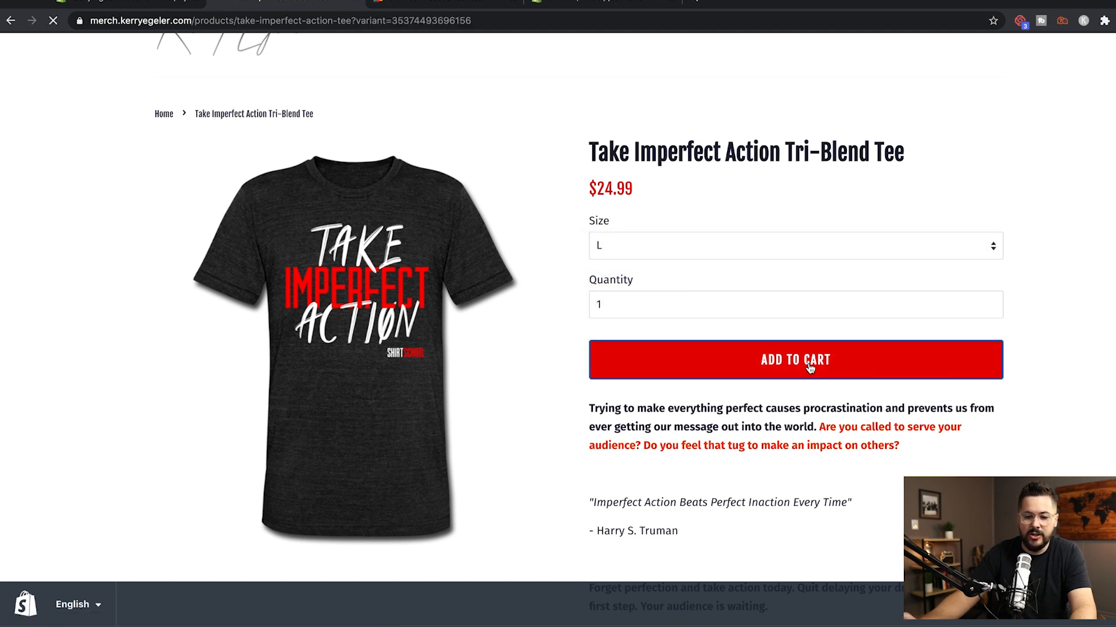
{"action": "left_click", "coordinate": [795, 360]}
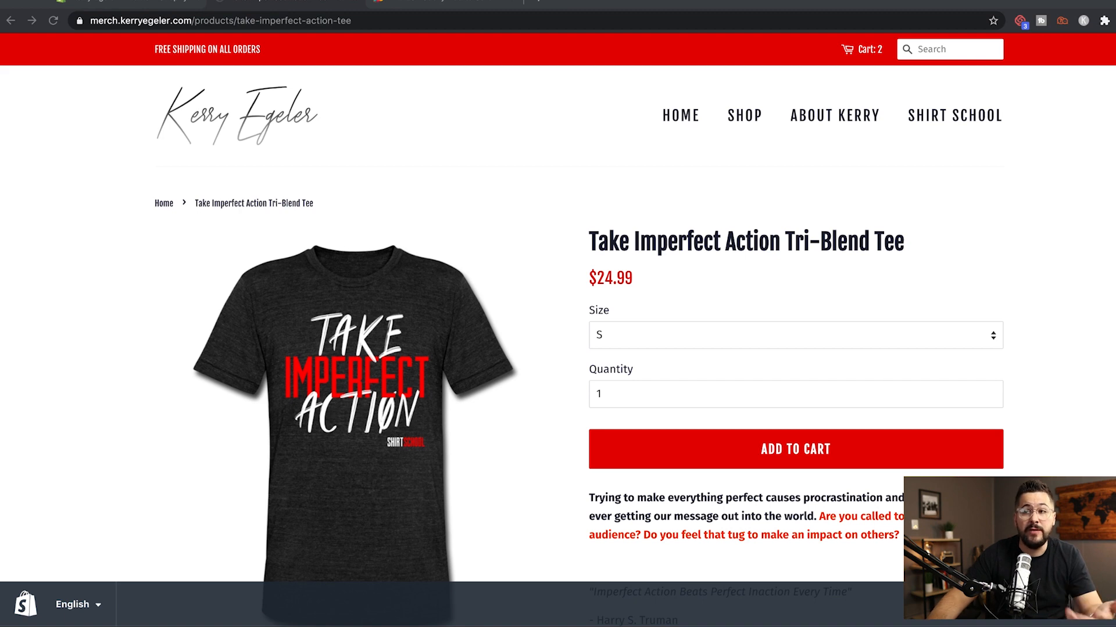
{"action": "scroll", "scroll_direction": "down", "scroll_amount": 3}
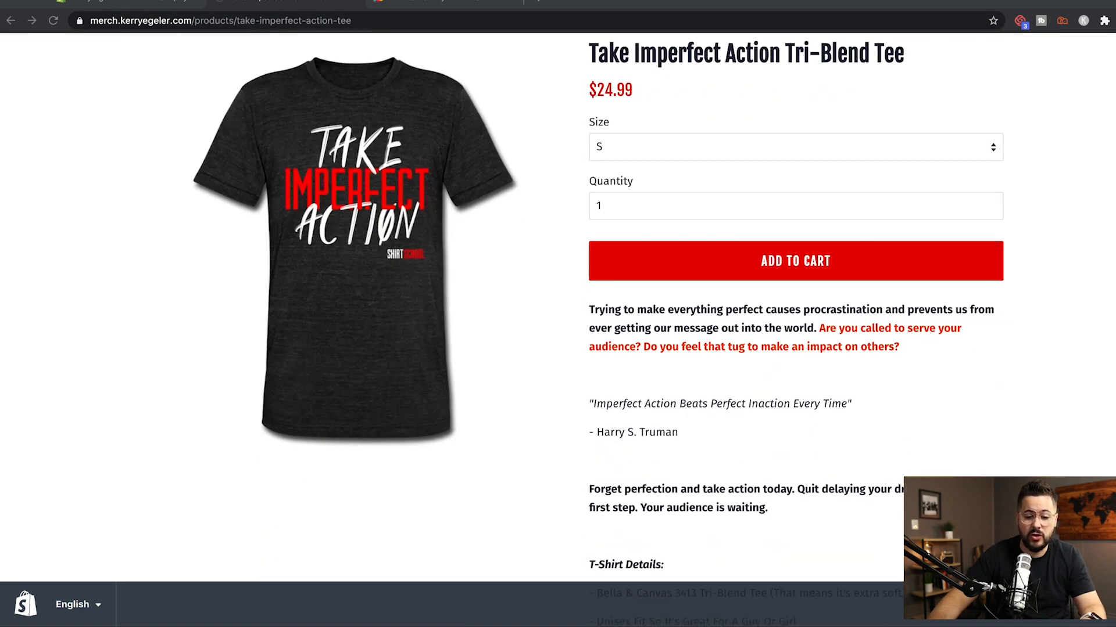
{"action": "scroll", "scroll_direction": "down", "scroll_amount": 3}
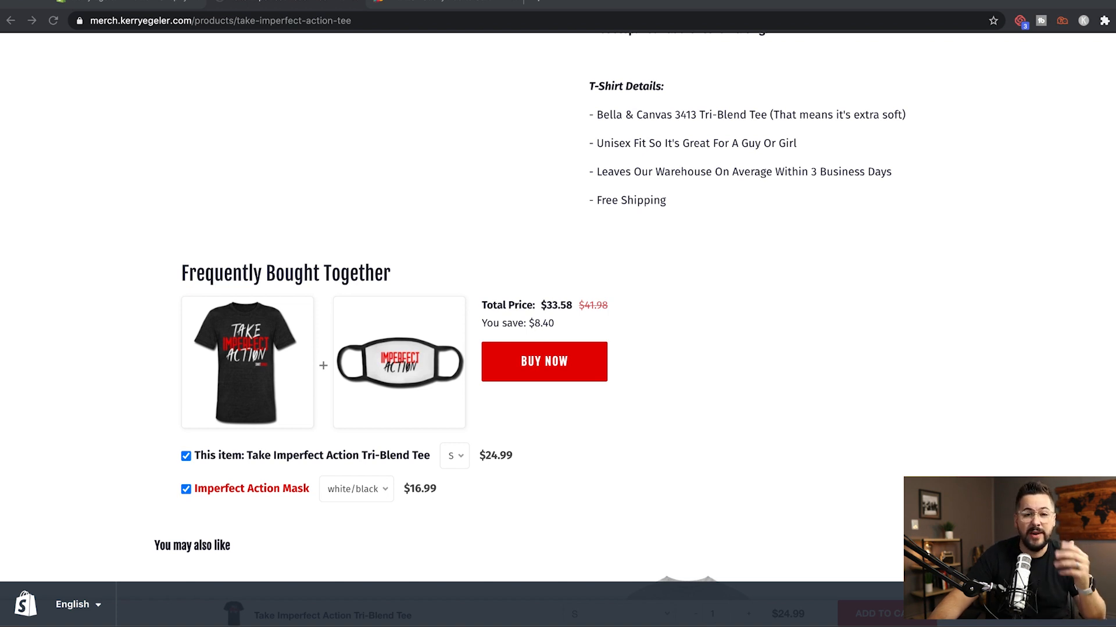
{"action": "left_click", "coordinate": [542, 361]}
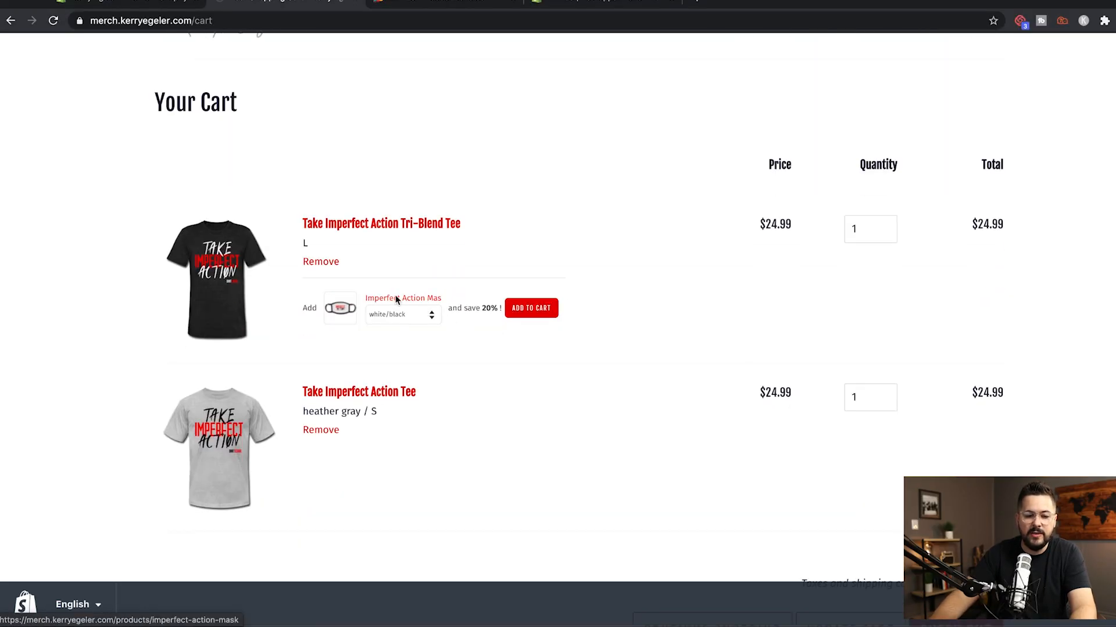
{"action": "mouse_move", "coordinate": [288, 260]}
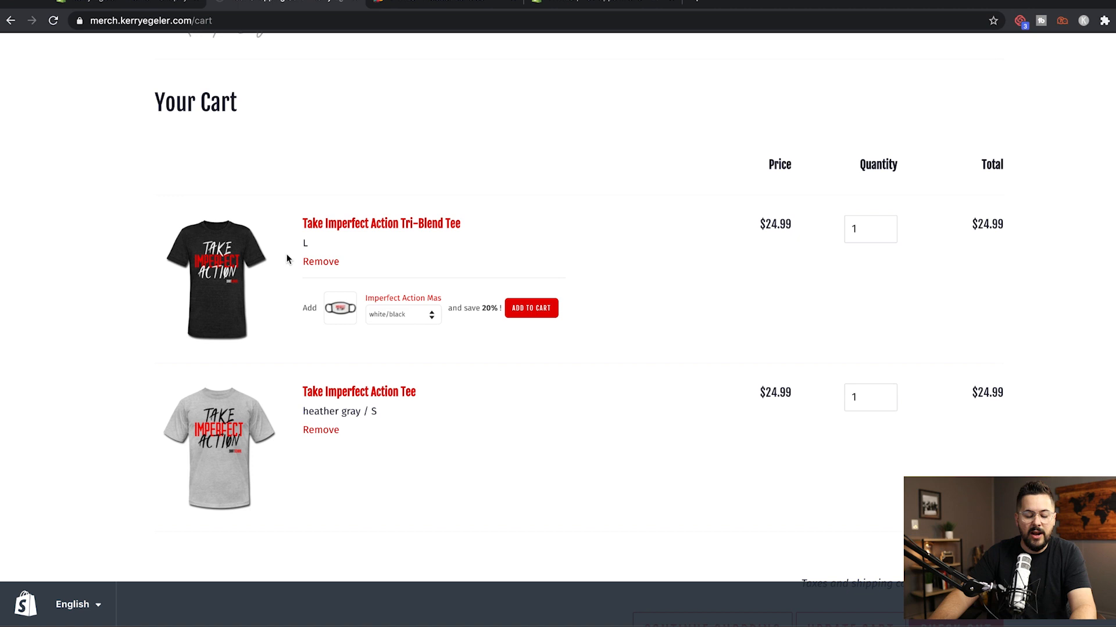
{"action": "mouse_move", "coordinate": [469, 311]}
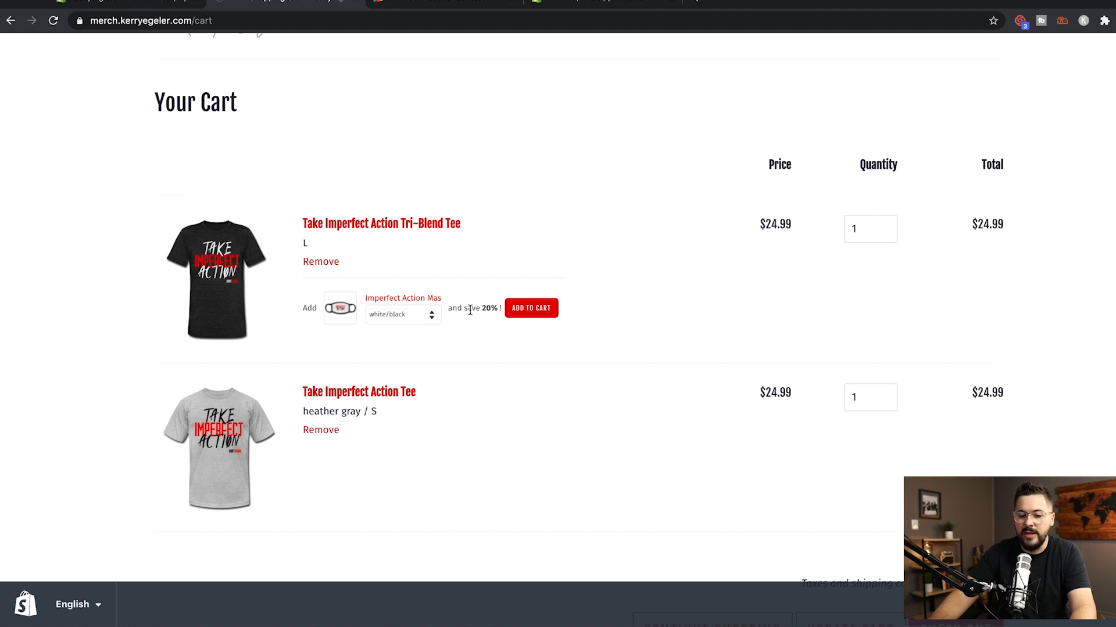
{"action": "mouse_move", "coordinate": [424, 316]}
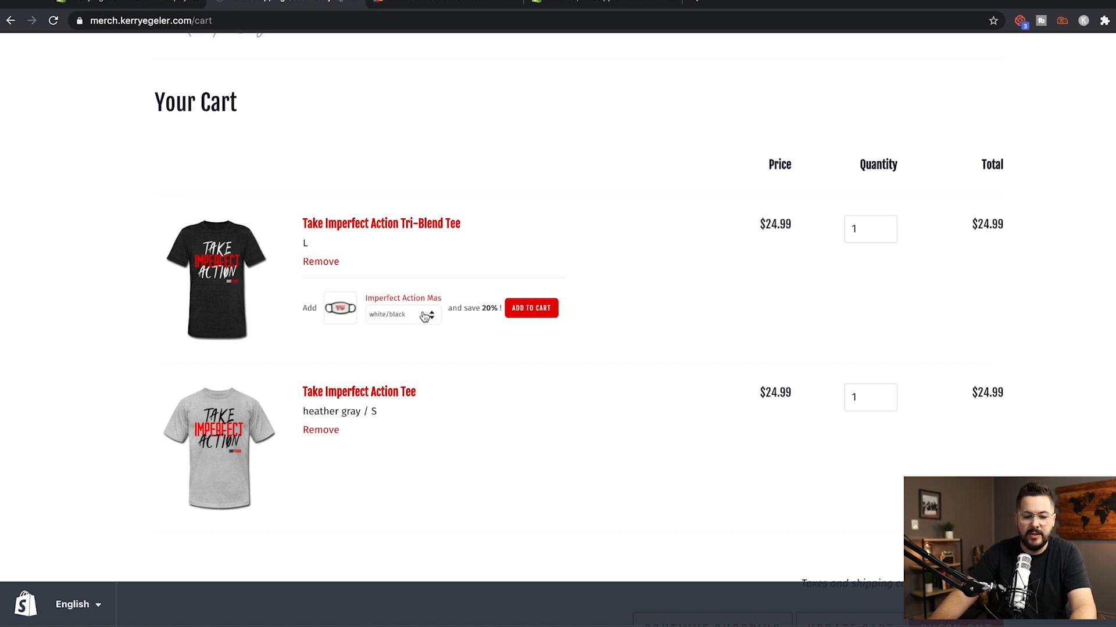
Add the white/black mask upsell to the cart, getting an $8.40 discount and $33.58 subtotal.
{"action": "left_click", "coordinate": [320, 430]}
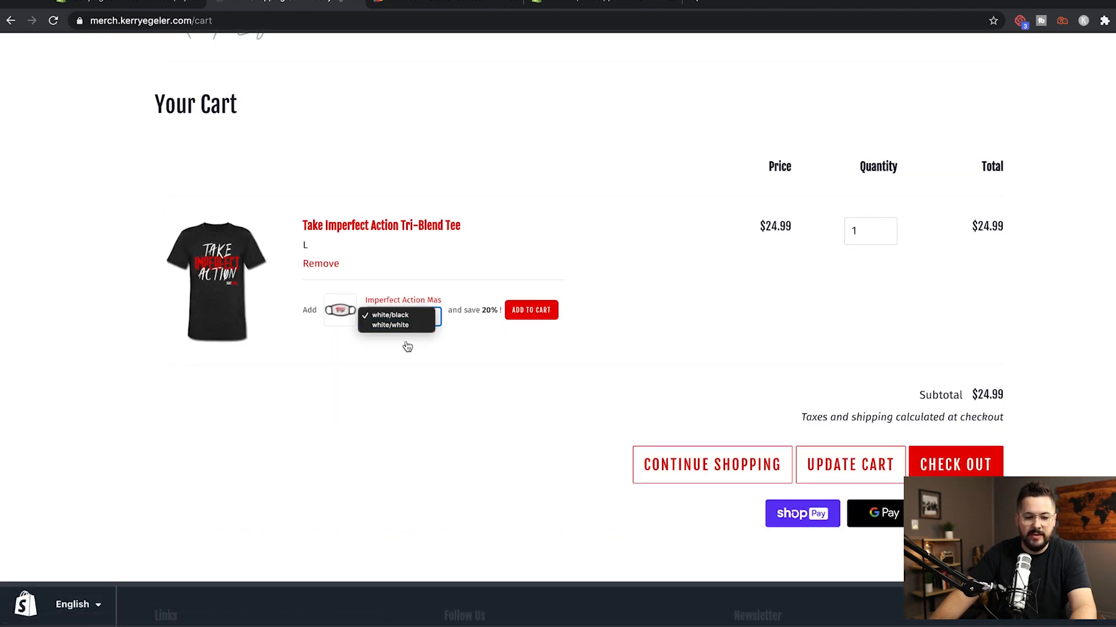
{"action": "left_click", "coordinate": [390, 315]}
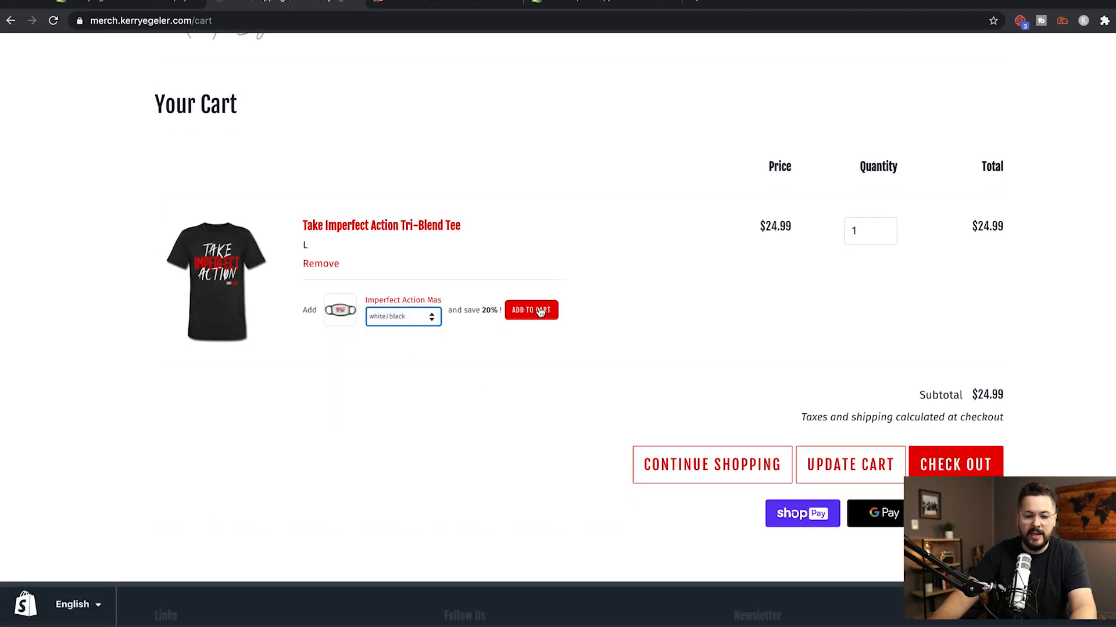
{"action": "left_click", "coordinate": [531, 310]}
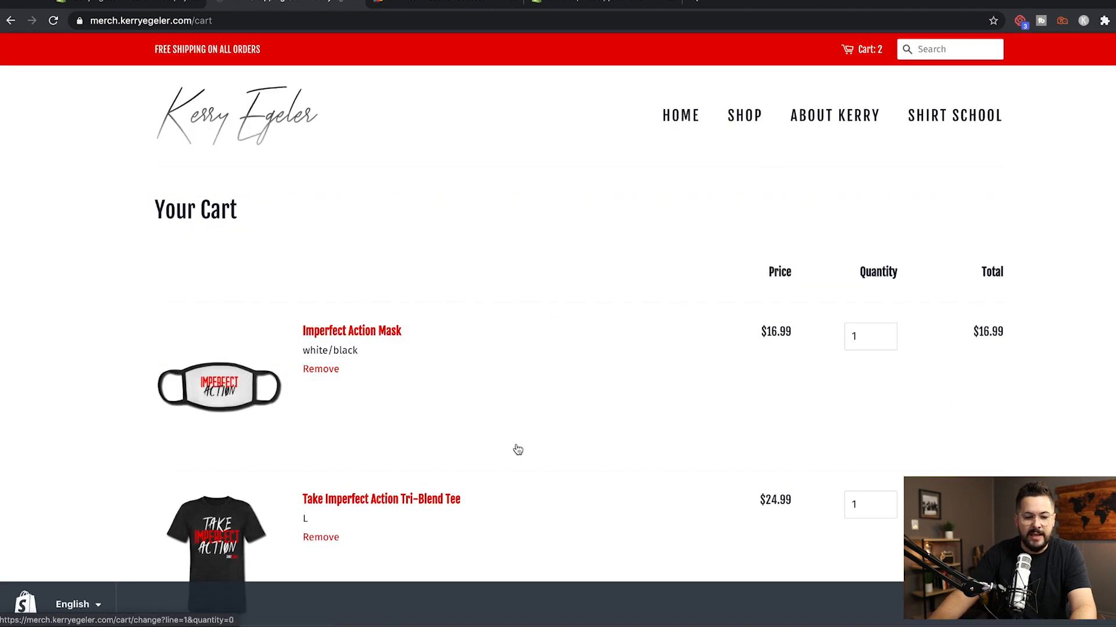
{"action": "scroll", "scroll_direction": "down", "scroll_amount": 3}
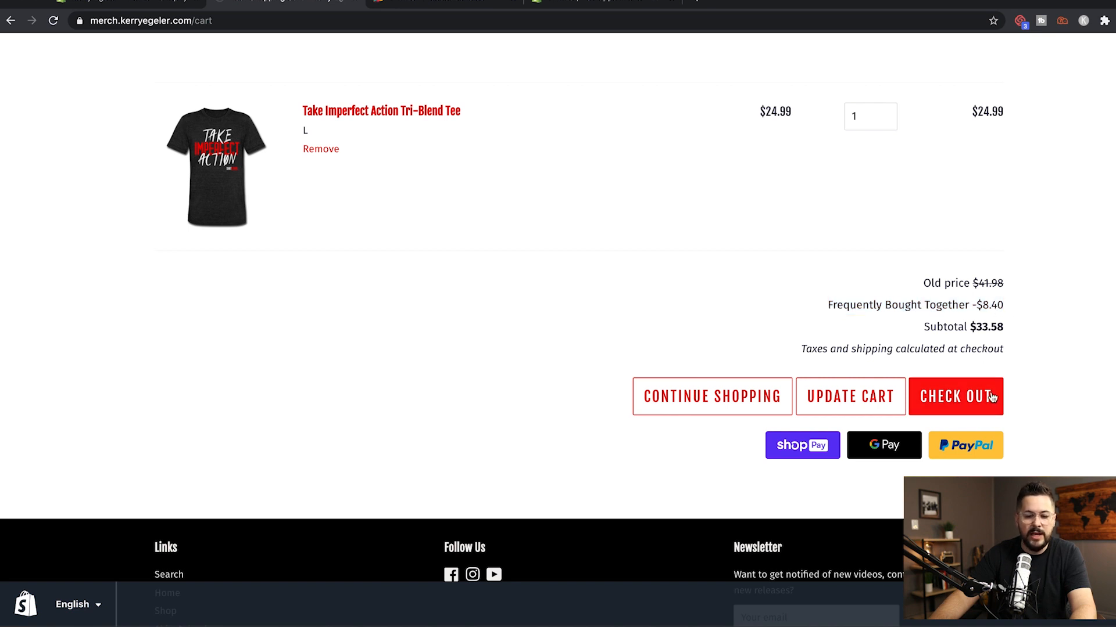
{"action": "scroll", "scroll_direction": "up", "scroll_amount": 3}
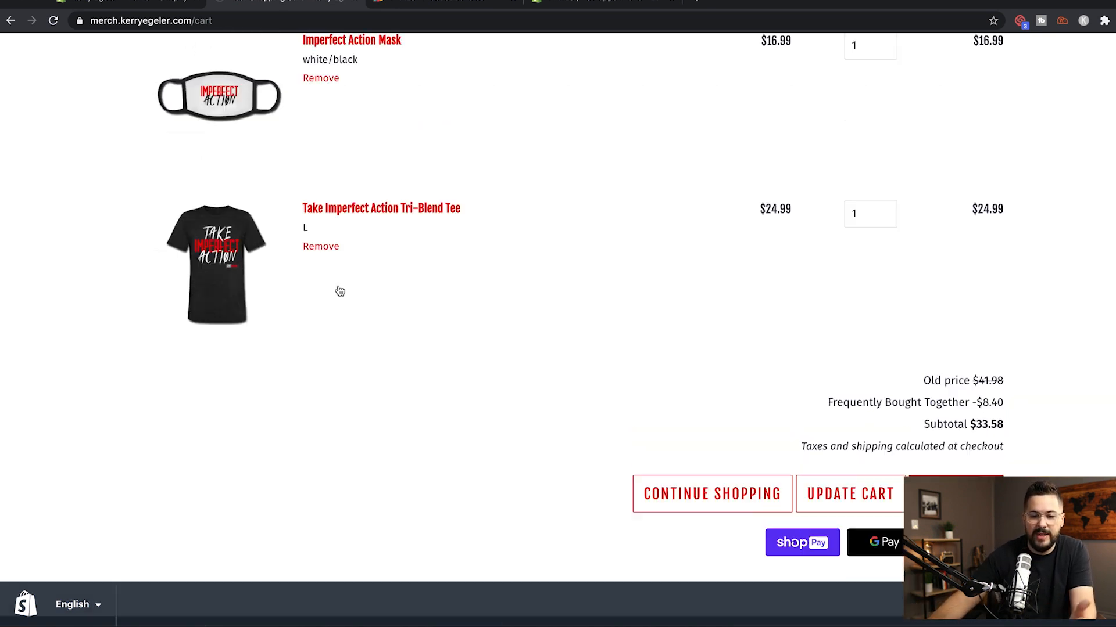
{"action": "scroll", "scroll_direction": "up", "scroll_amount": 3}
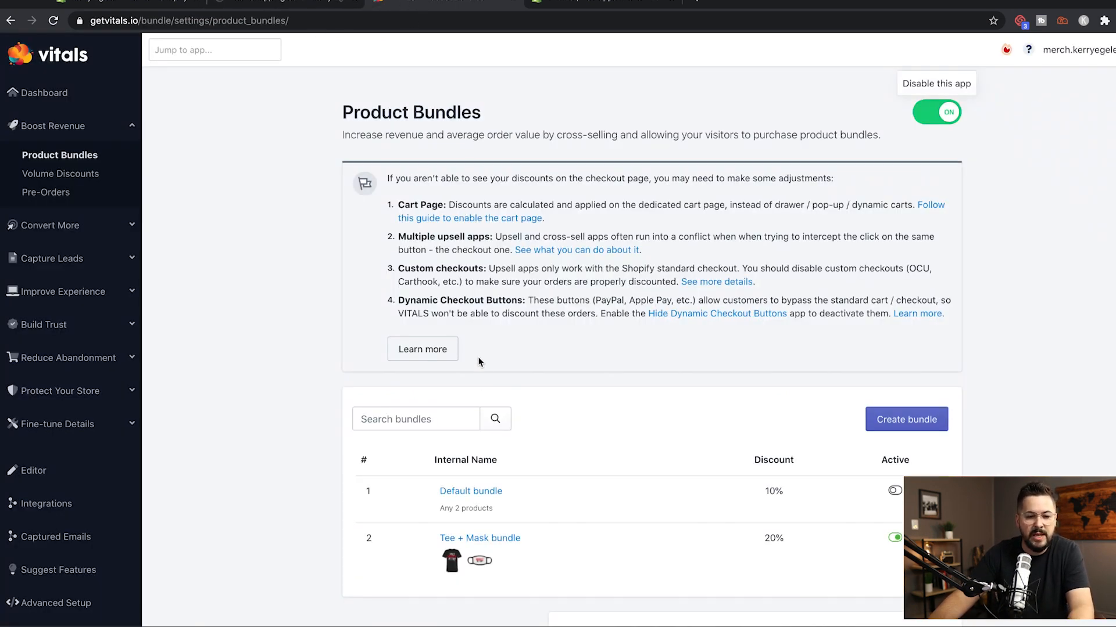
Scroll through the upsell suggestions, translations and placement settings of Product Bundles.
{"action": "scroll", "scroll_direction": "down", "scroll_amount": 3}
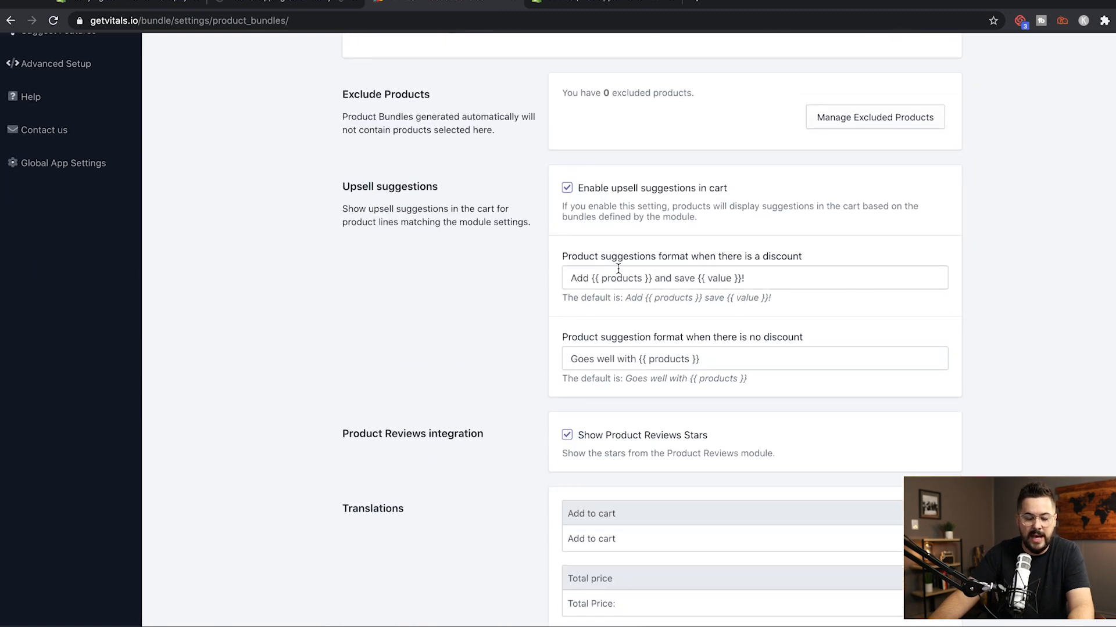
{"action": "scroll", "scroll_direction": "down", "scroll_amount": 3}
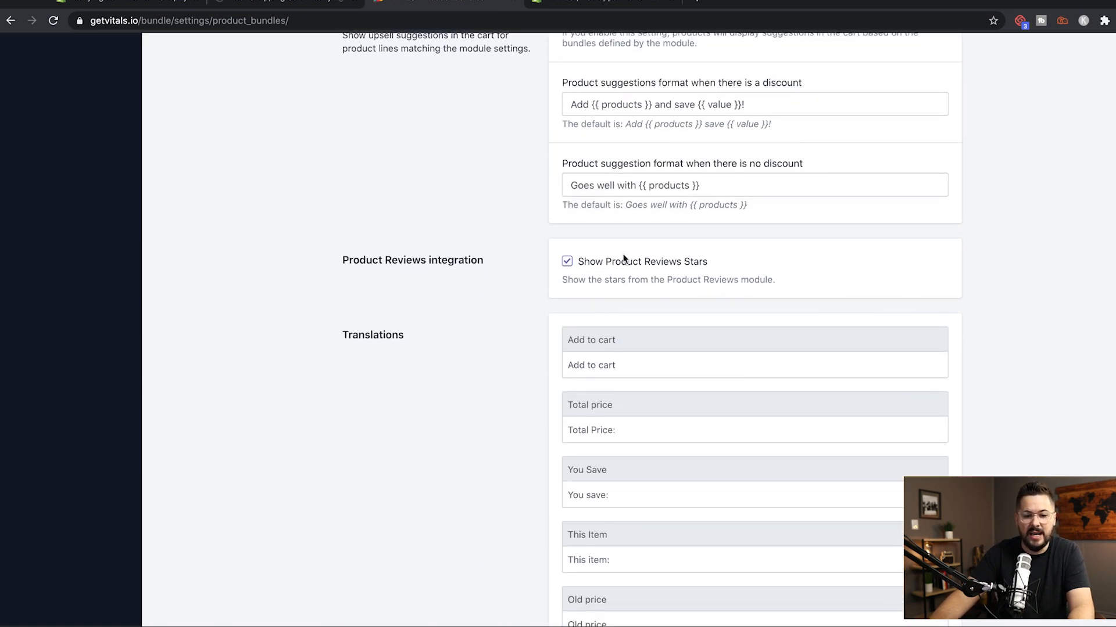
{"action": "scroll", "scroll_direction": "up", "scroll_amount": 3}
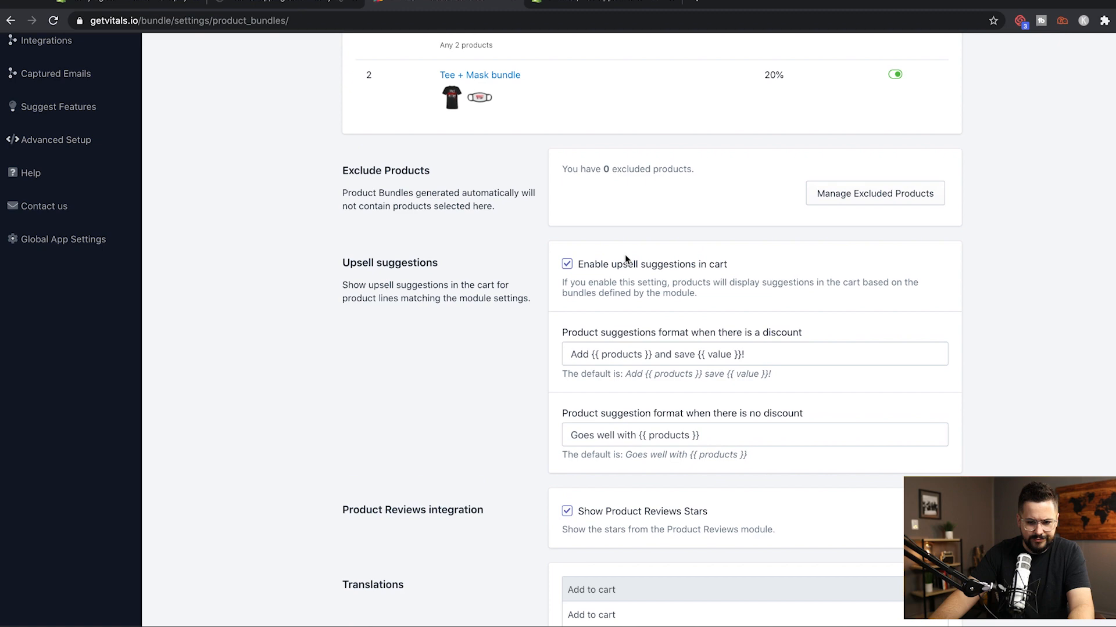
{"action": "scroll", "scroll_direction": "down", "scroll_amount": 3}
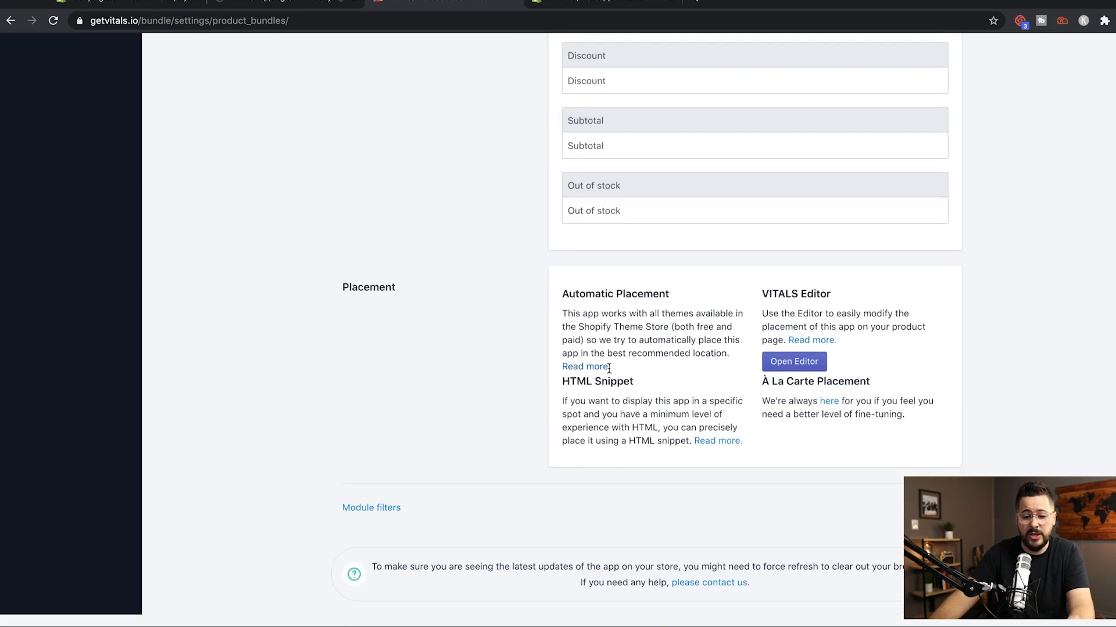
{"action": "scroll", "scroll_direction": "up", "scroll_amount": 3}
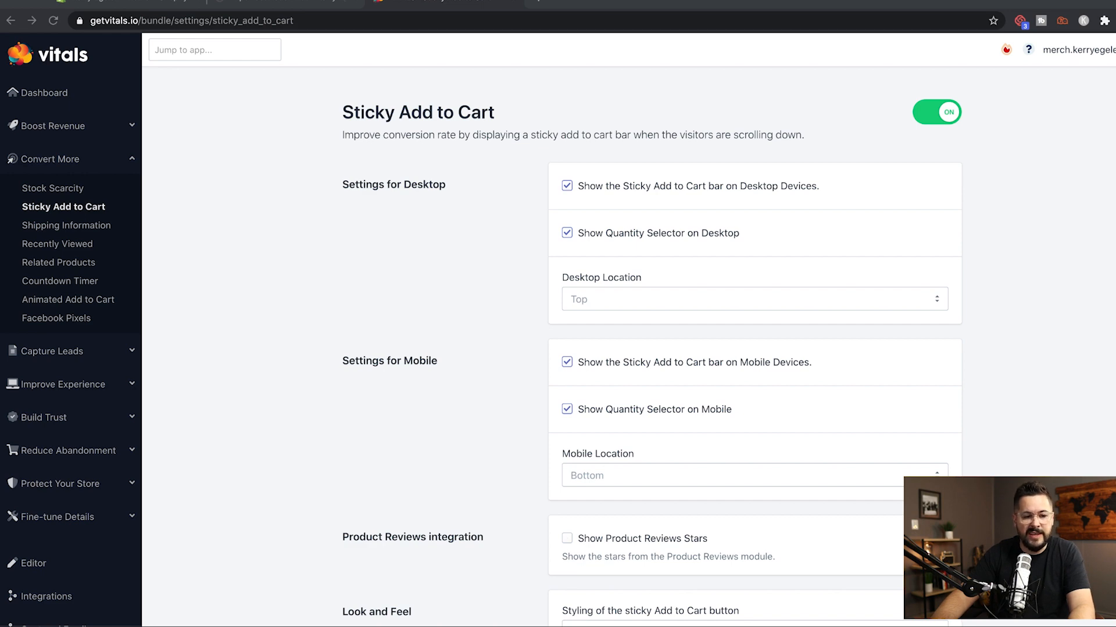
Review the Sticky Add to Cart settings and keep the styling on Automatic.
{"action": "scroll", "scroll_direction": "down", "scroll_amount": 3}
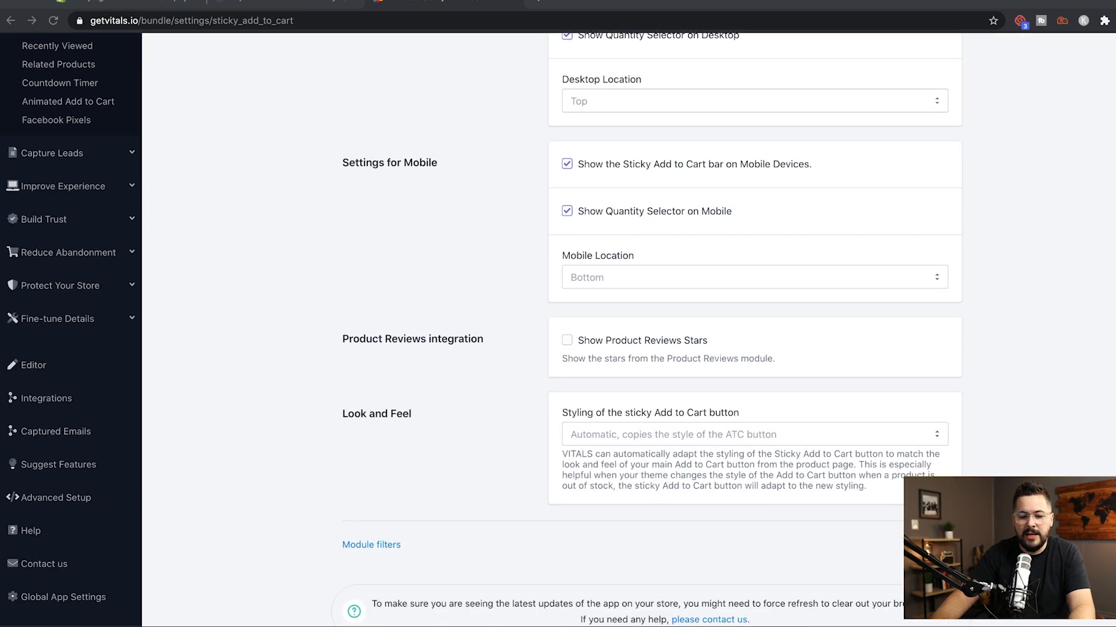
{"action": "scroll", "scroll_direction": "up", "scroll_amount": 3}
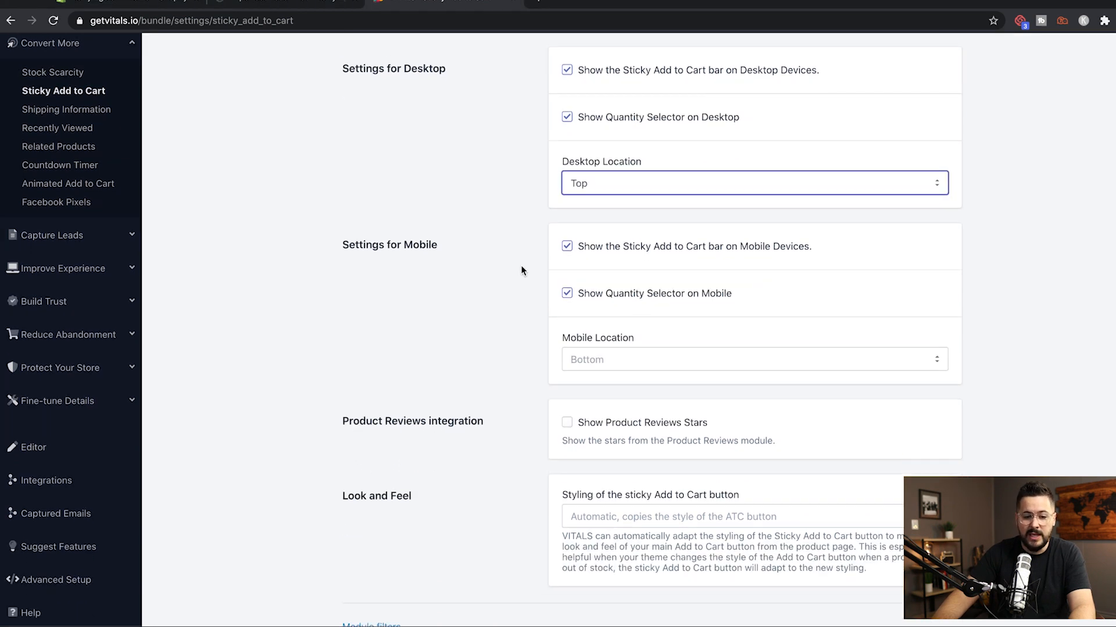
{"action": "scroll", "scroll_direction": "down", "scroll_amount": 3}
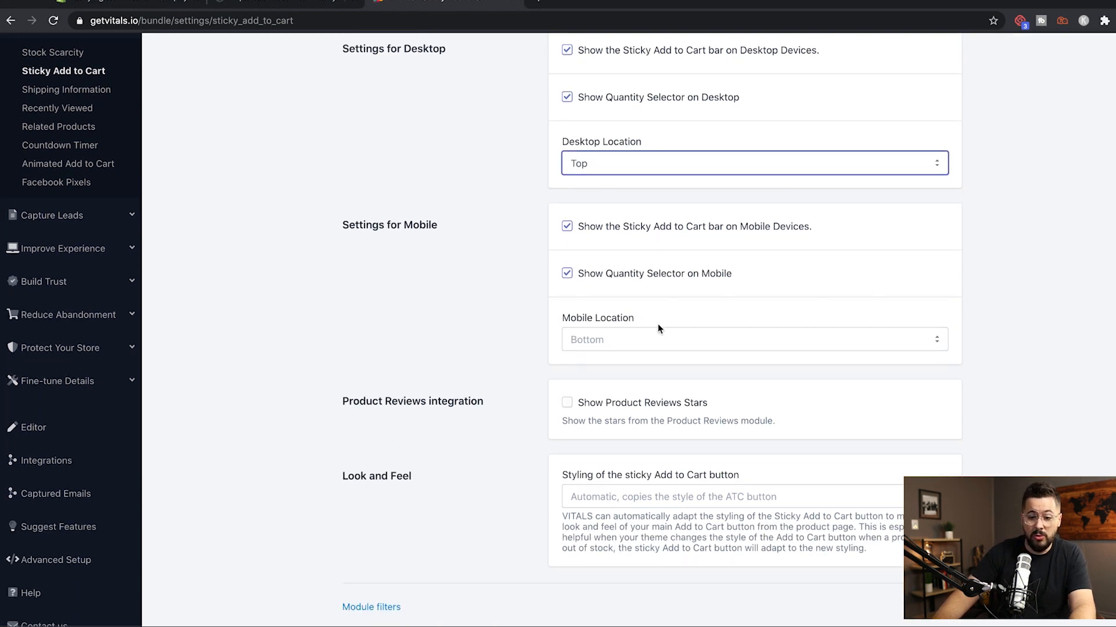
{"action": "scroll", "scroll_direction": "down", "scroll_amount": 3}
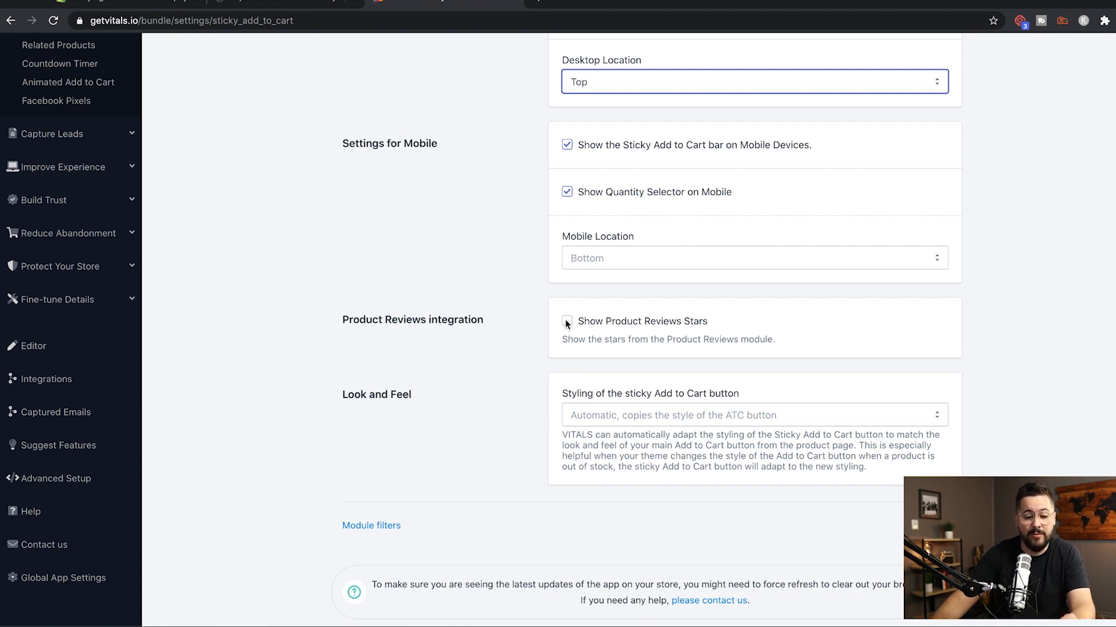
{"action": "scroll", "scroll_direction": "down", "scroll_amount": 3}
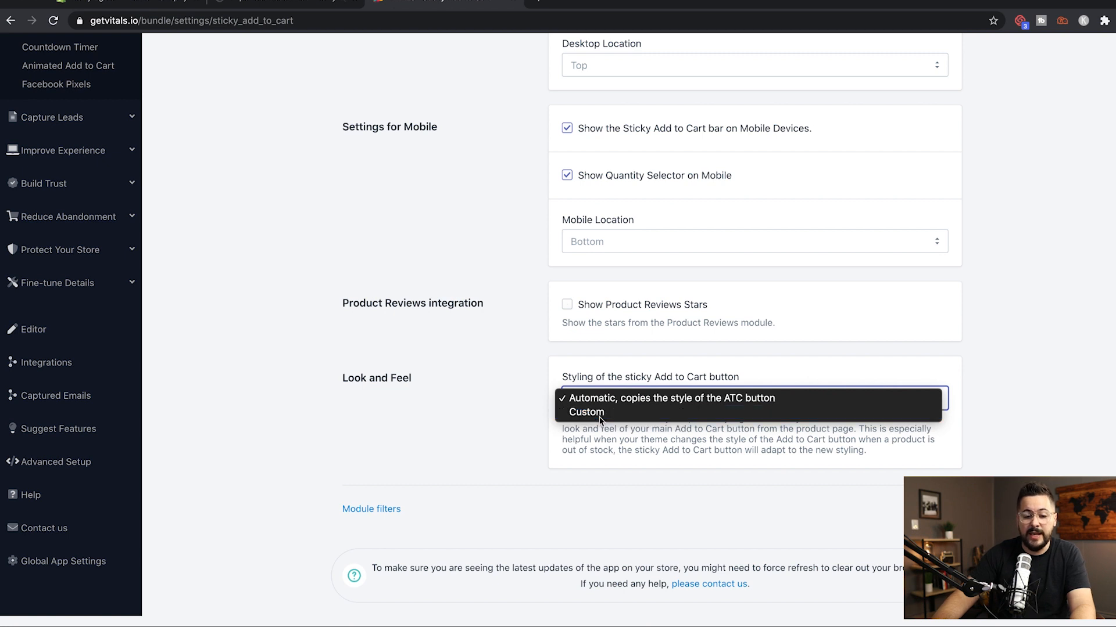
{"action": "left_click", "coordinate": [585, 413]}
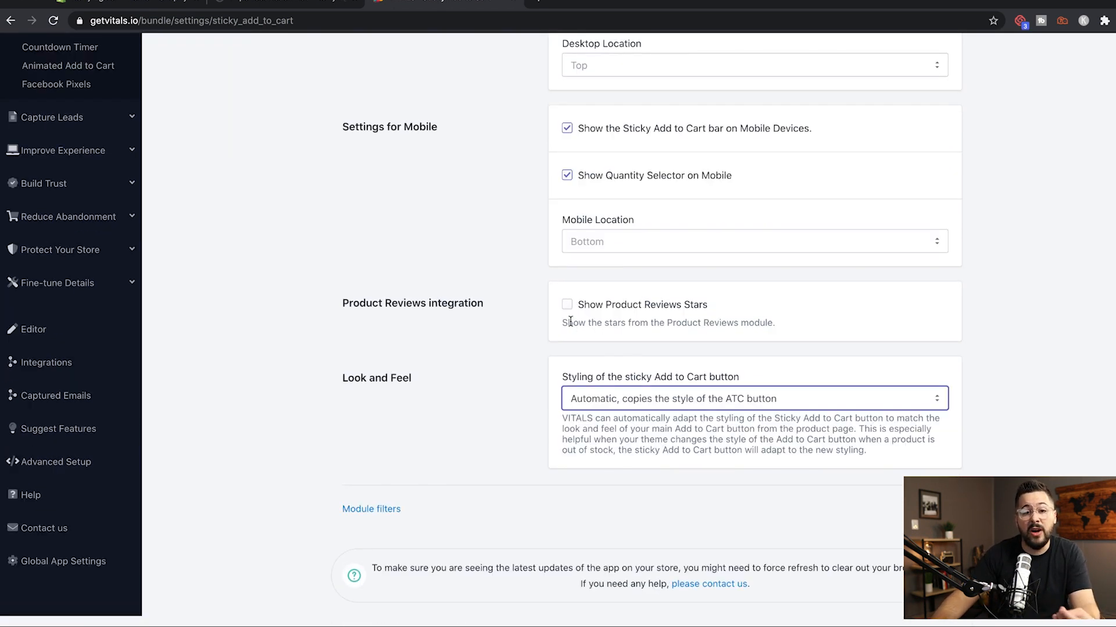
{"action": "scroll", "scroll_direction": "up", "scroll_amount": 3}
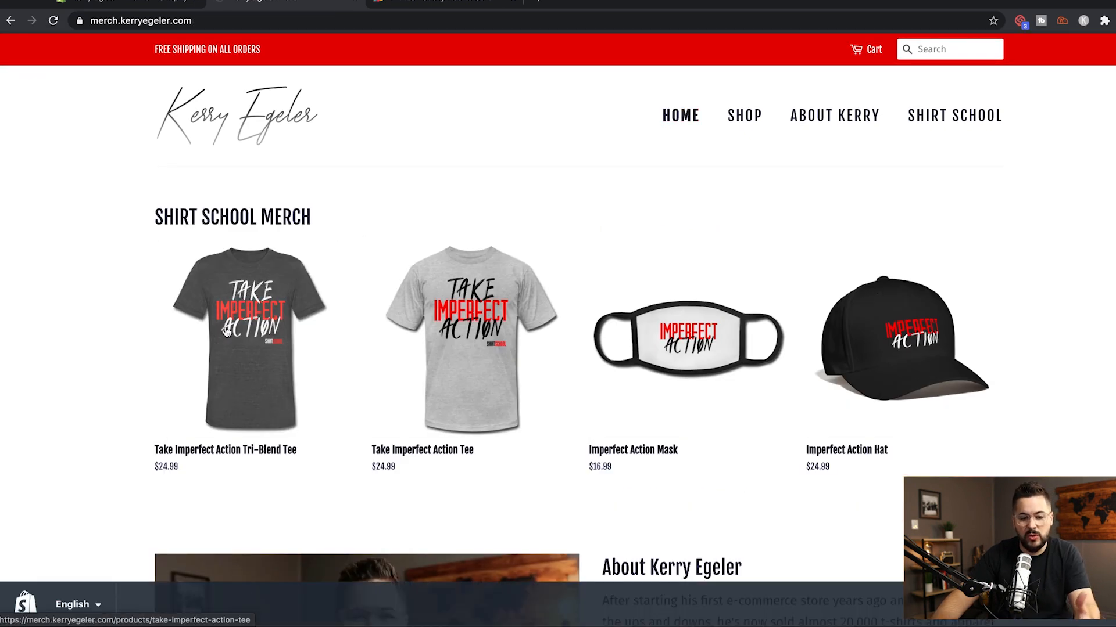
Open the Tri-Blend Tee page and scroll past Frequently Bought Together and related products.
{"action": "left_click", "coordinate": [248, 339]}
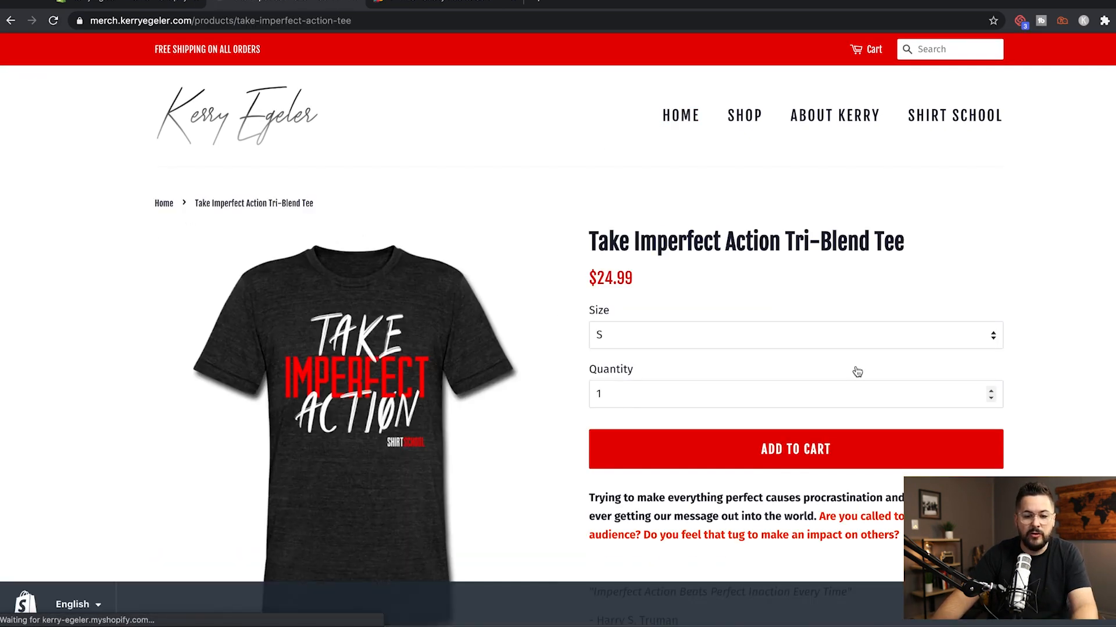
{"action": "scroll", "scroll_direction": "down", "scroll_amount": 3}
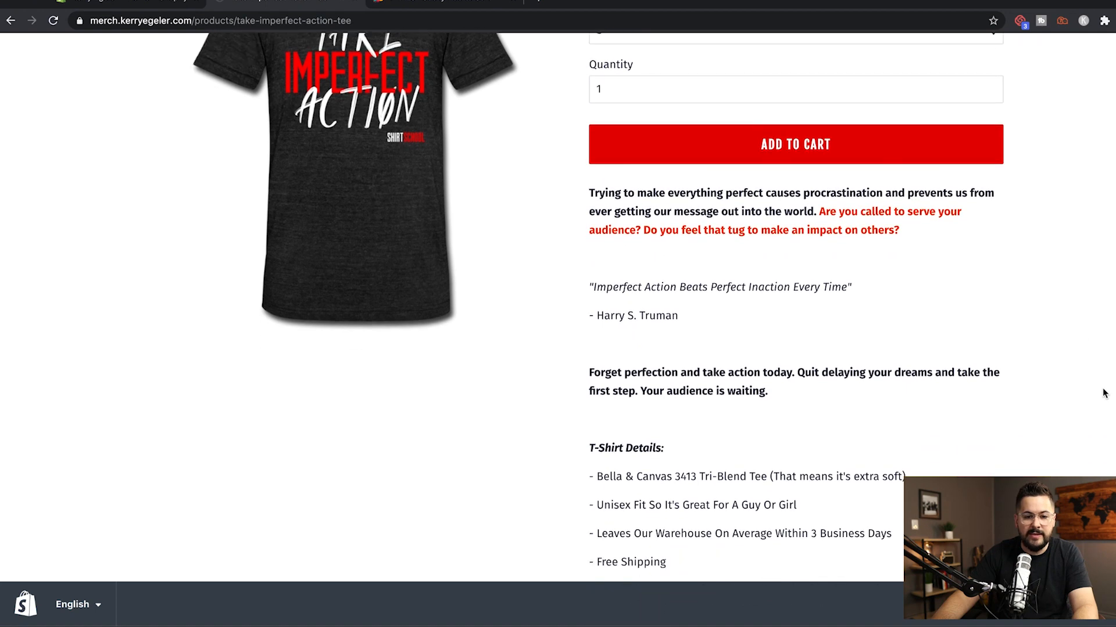
{"action": "scroll", "scroll_direction": "down", "scroll_amount": 3}
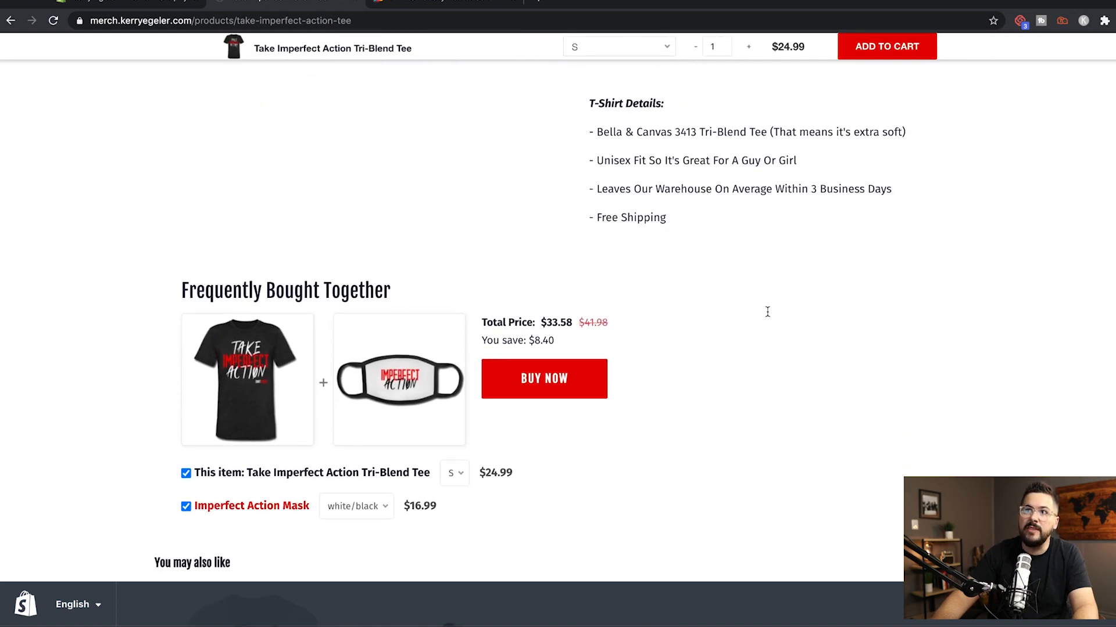
{"action": "mouse_move", "coordinate": [655, 297]}
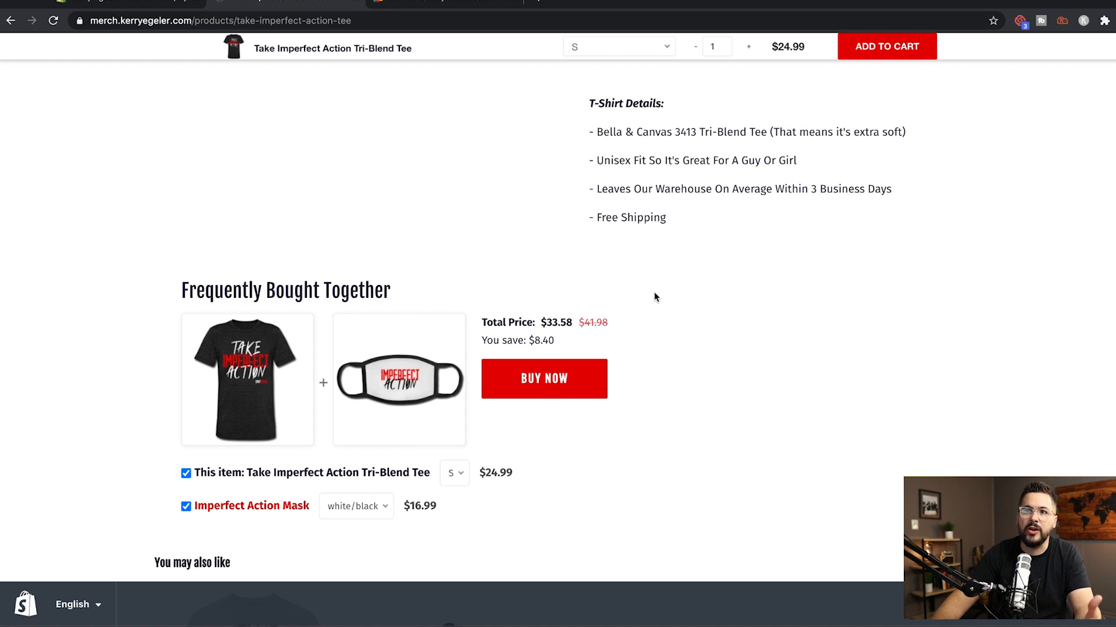
{"action": "scroll", "scroll_direction": "down", "scroll_amount": 3}
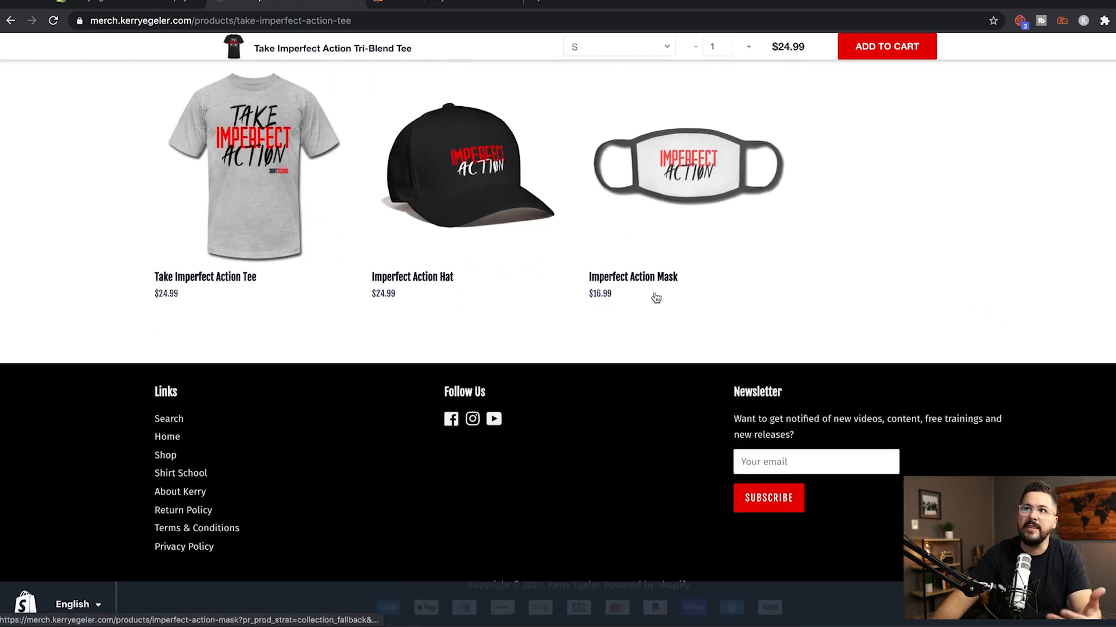
{"action": "scroll", "scroll_direction": "up", "scroll_amount": 3}
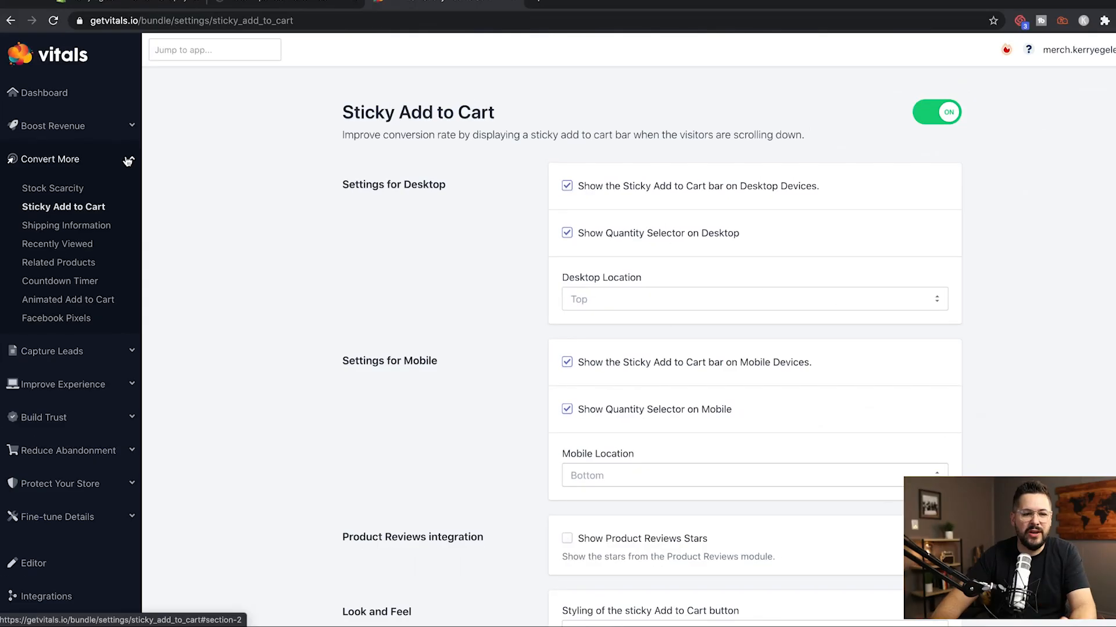
{"action": "mouse_move", "coordinate": [85, 202]}
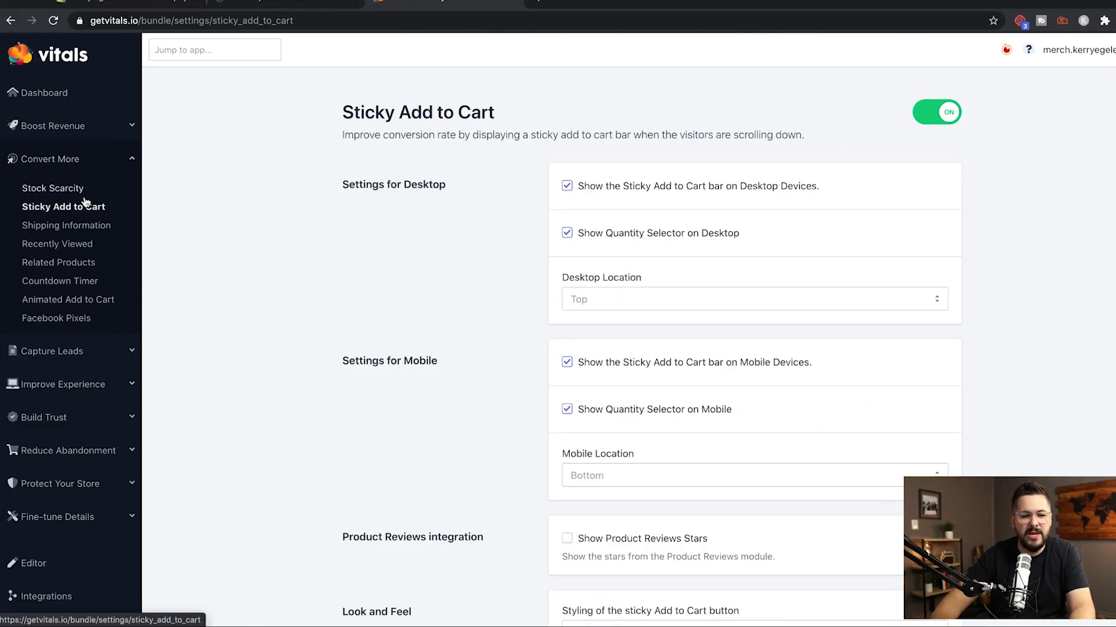
{"action": "mouse_move", "coordinate": [57, 243]}
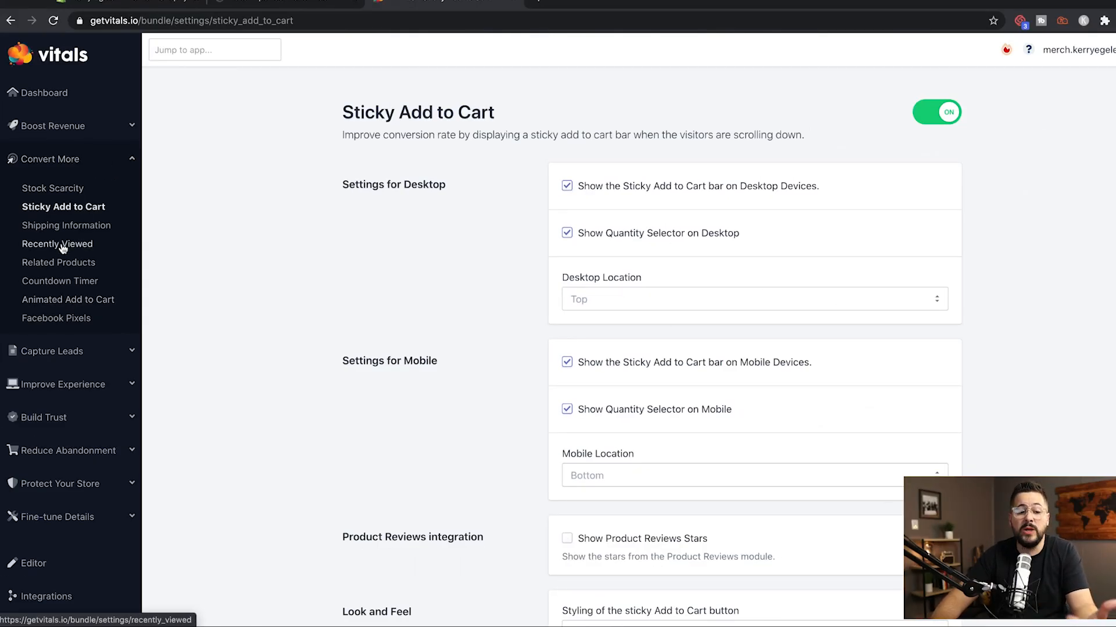
{"action": "mouse_move", "coordinate": [63, 245]}
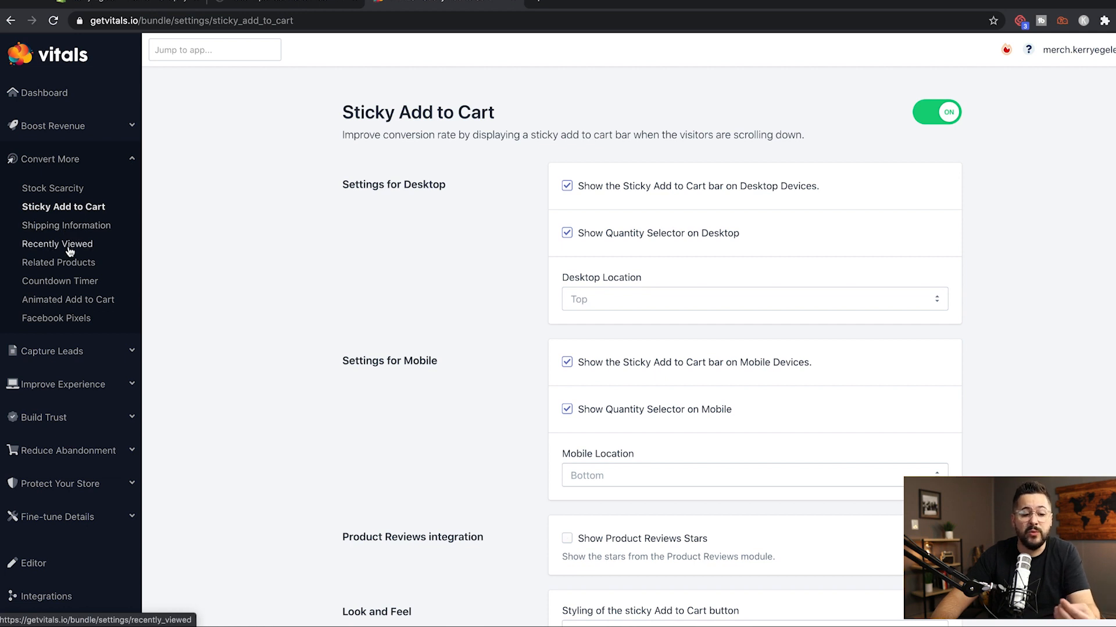
{"action": "mouse_move", "coordinate": [52, 189]}
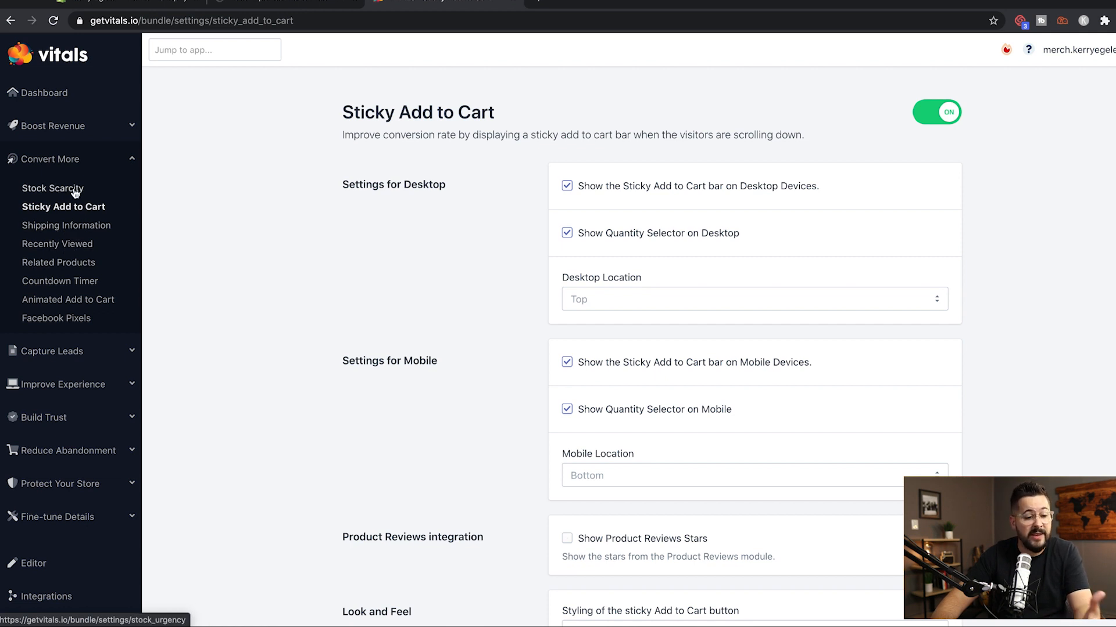
{"action": "mouse_move", "coordinate": [60, 286]}
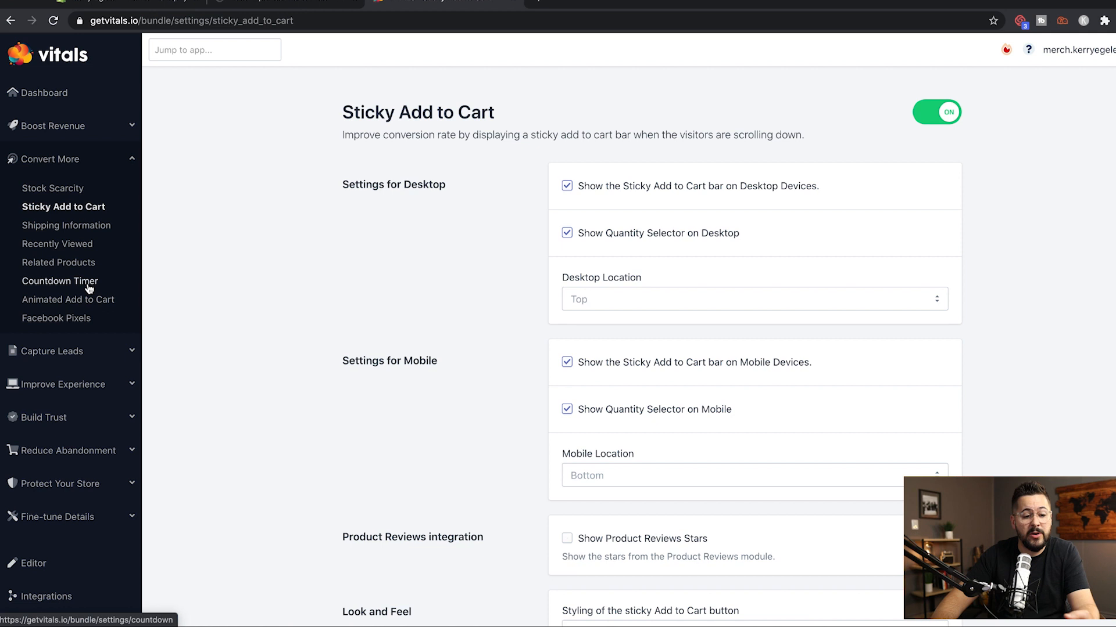
{"action": "mouse_move", "coordinate": [87, 330]}
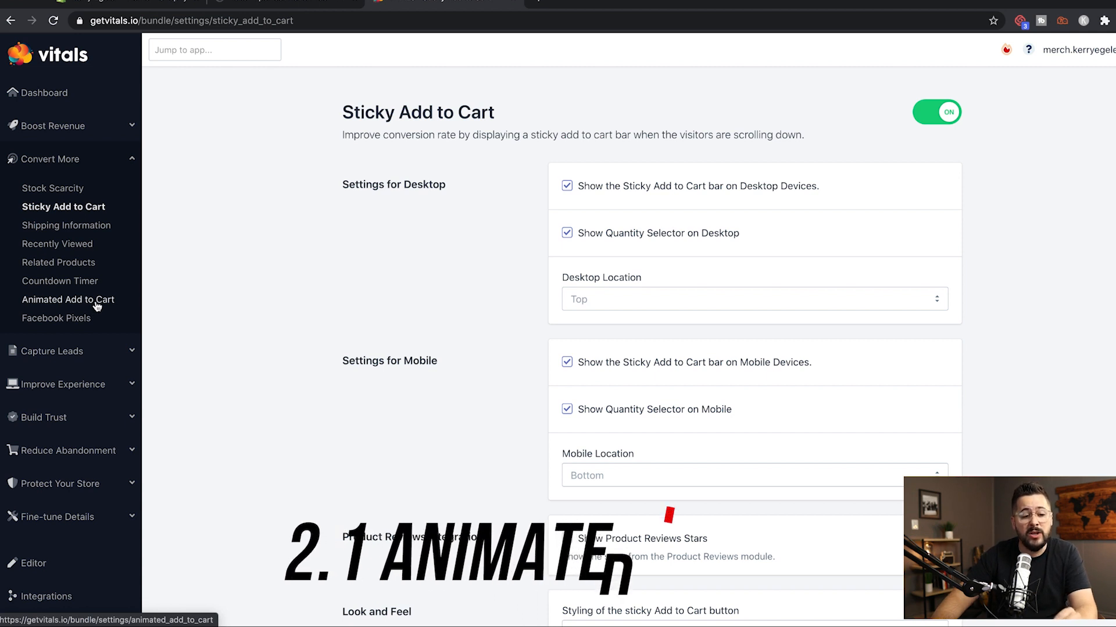
Open Animated Add to Cart from the Convert More section of the sidebar.
{"action": "left_click", "coordinate": [69, 299]}
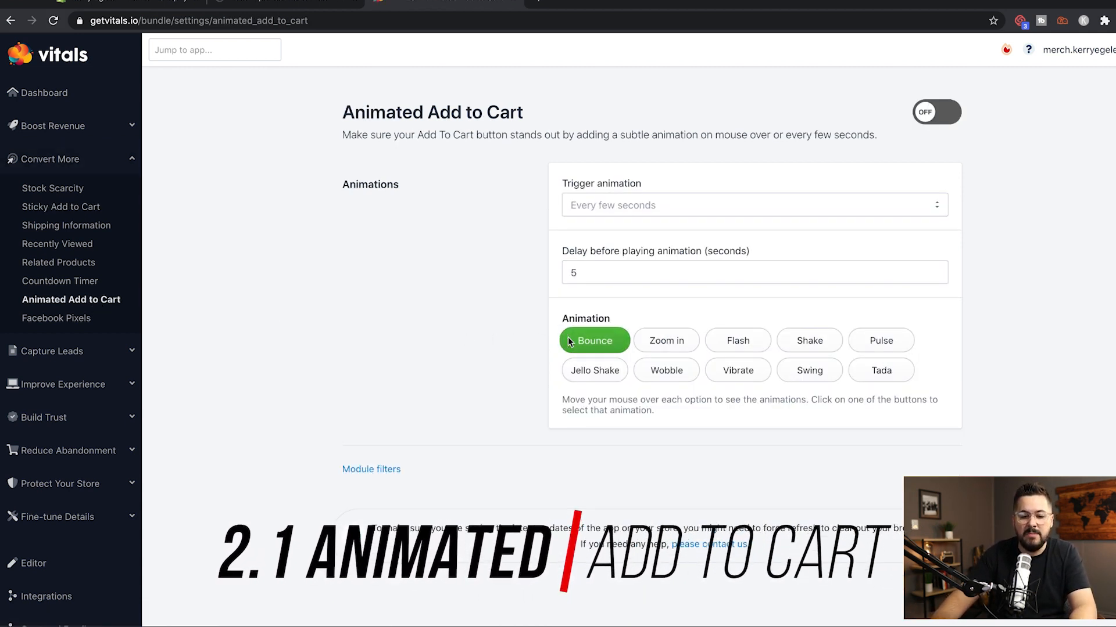
{"action": "mouse_move", "coordinate": [665, 340]}
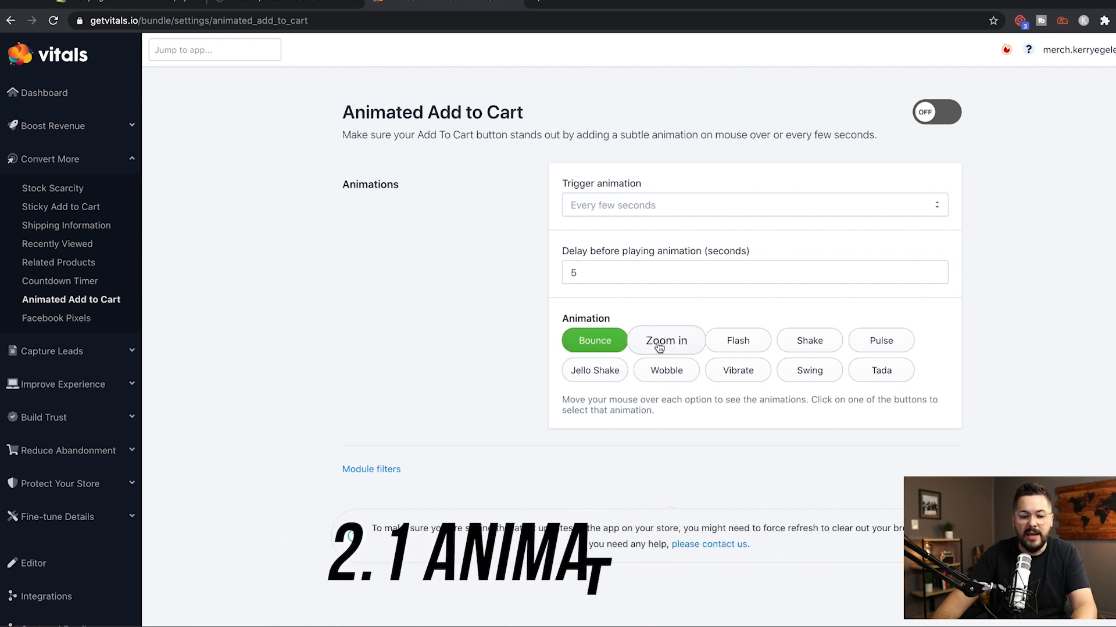
Turn on Animated Add to Cart with Bounce playing every few seconds.
{"action": "left_click", "coordinate": [738, 340]}
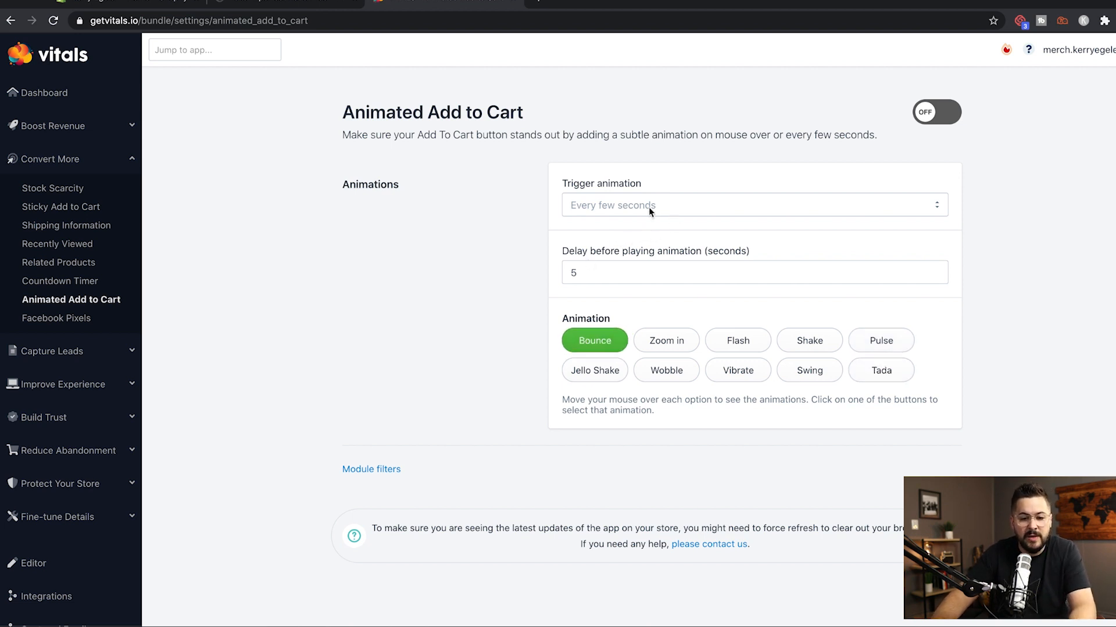
{"action": "mouse_move", "coordinate": [600, 205]}
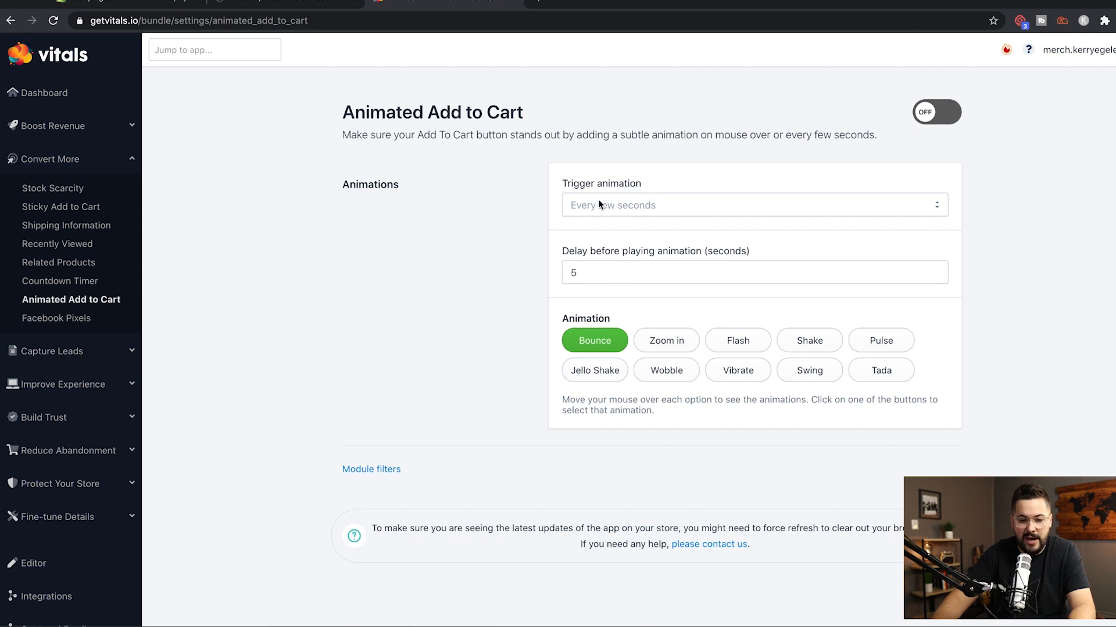
{"action": "left_click", "coordinate": [754, 205]}
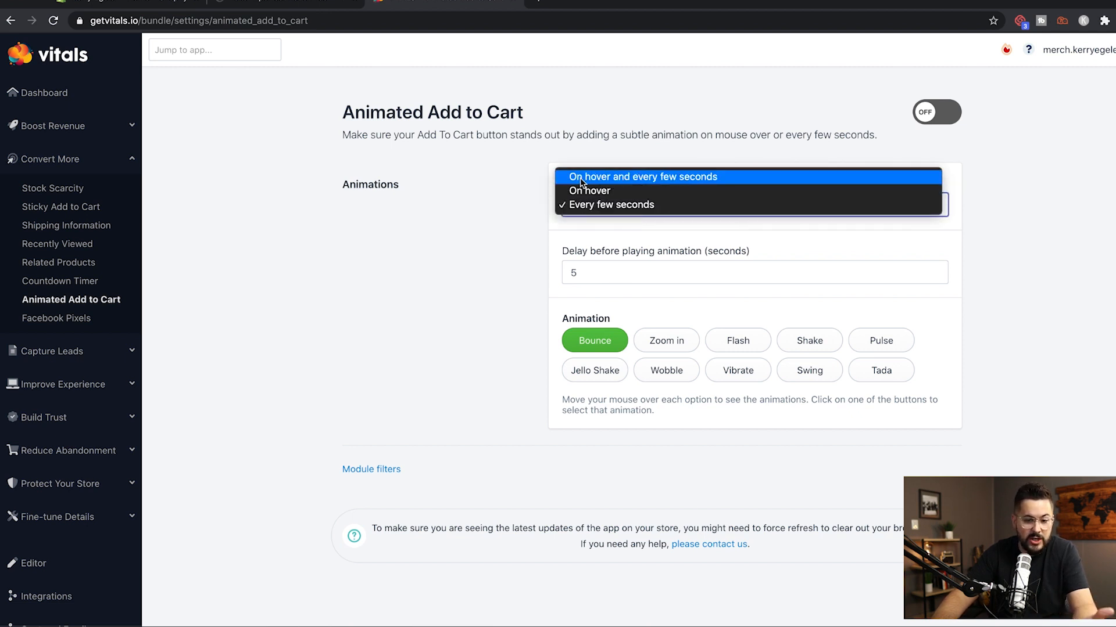
{"action": "mouse_move", "coordinate": [548, 210]}
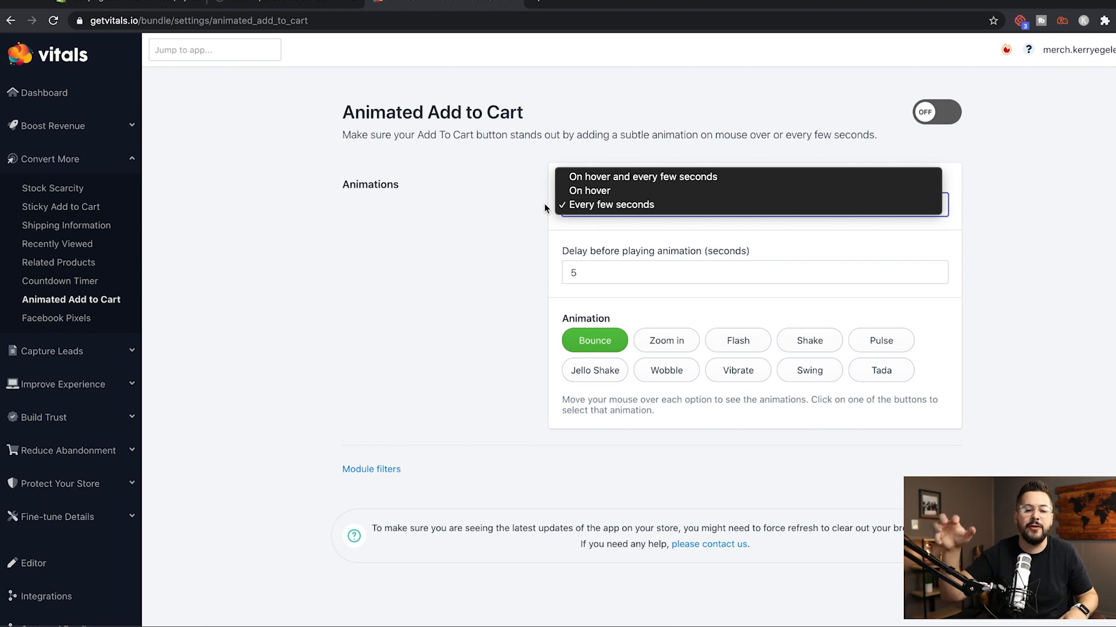
{"action": "left_click", "coordinate": [611, 205]}
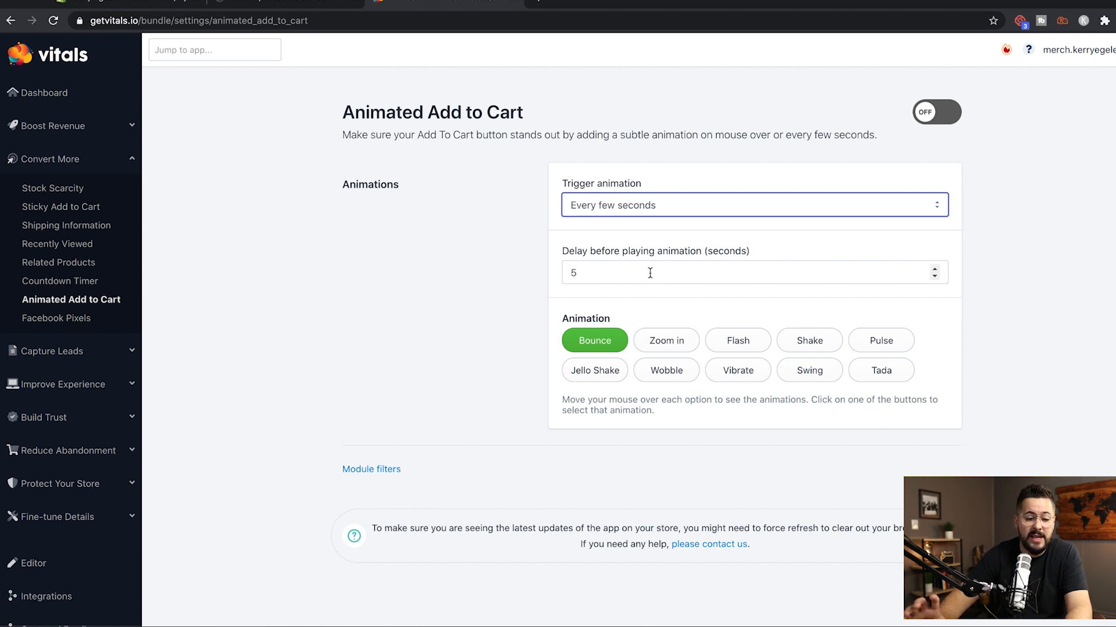
{"action": "mouse_move", "coordinate": [914, 165]}
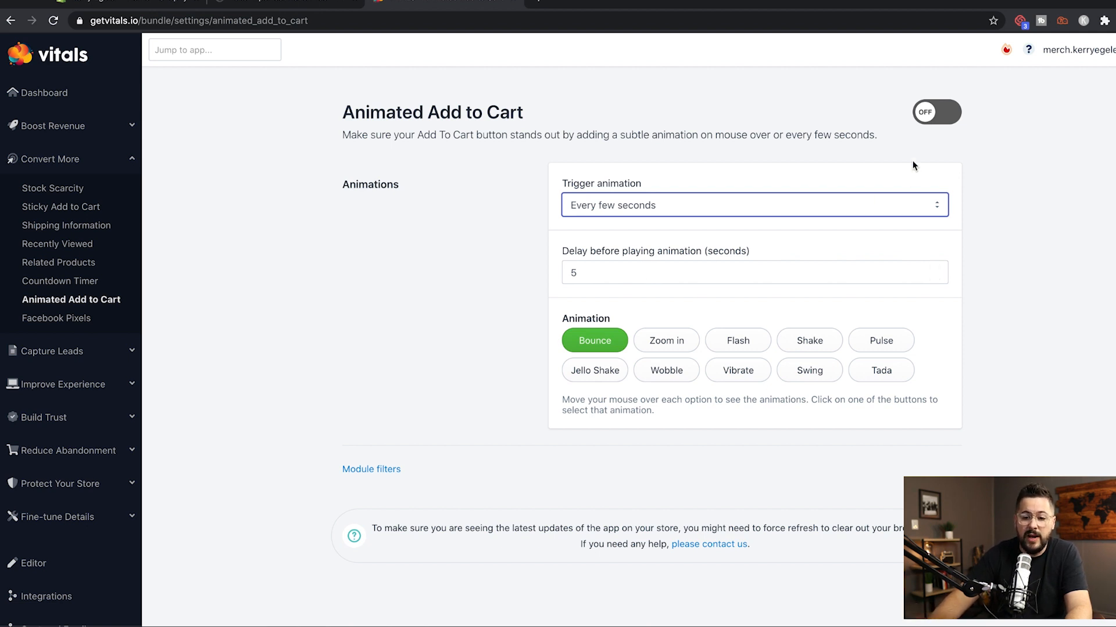
{"action": "left_click", "coordinate": [936, 111]}
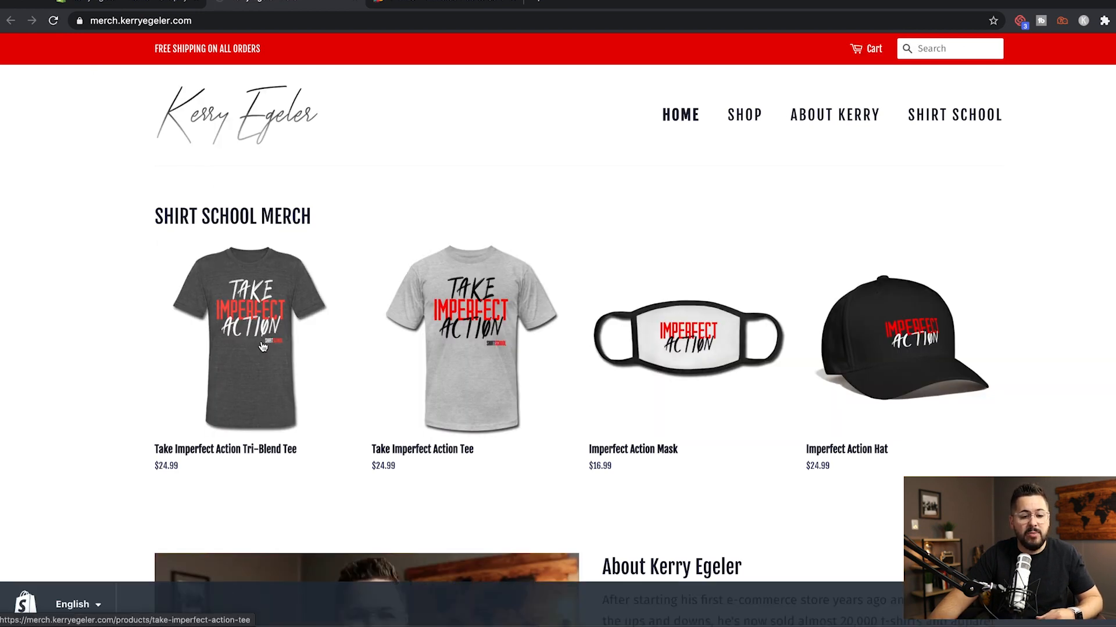
Open the Take Imperfect Action Tri-Blend Tee page and scroll to Add to Cart.
{"action": "left_click", "coordinate": [247, 339]}
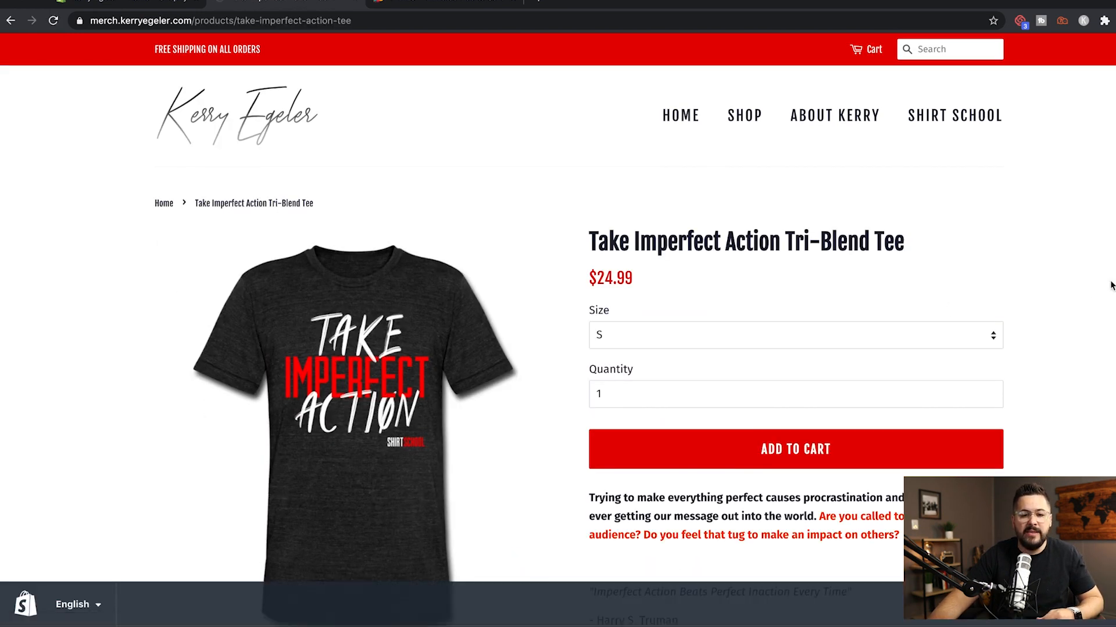
{"action": "scroll", "scroll_direction": "down", "scroll_amount": 3}
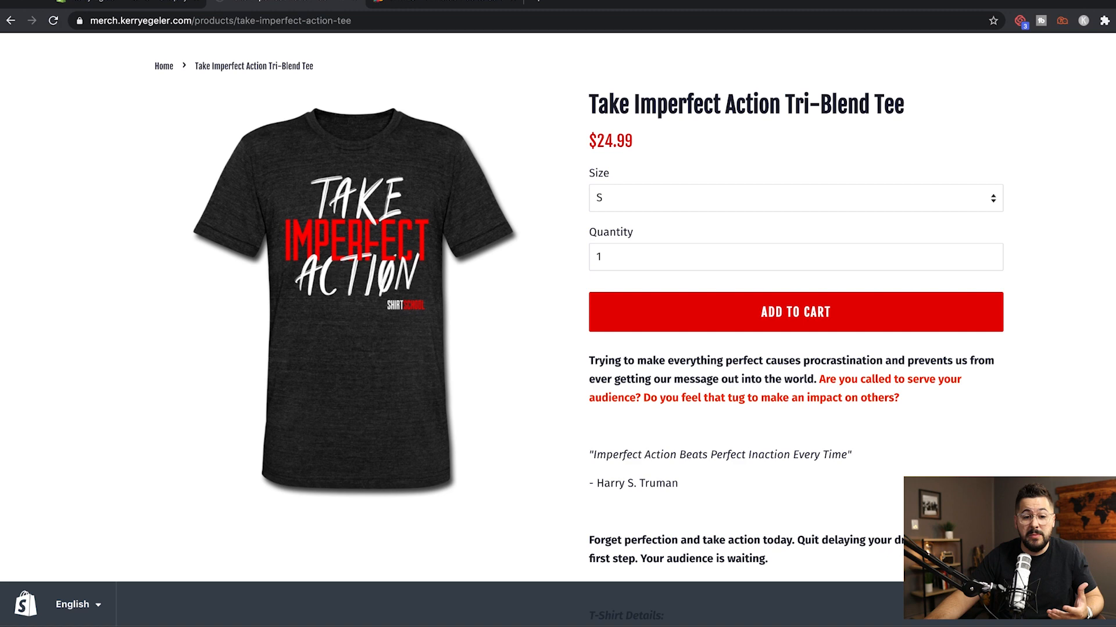
{"action": "mouse_move", "coordinate": [994, 294]}
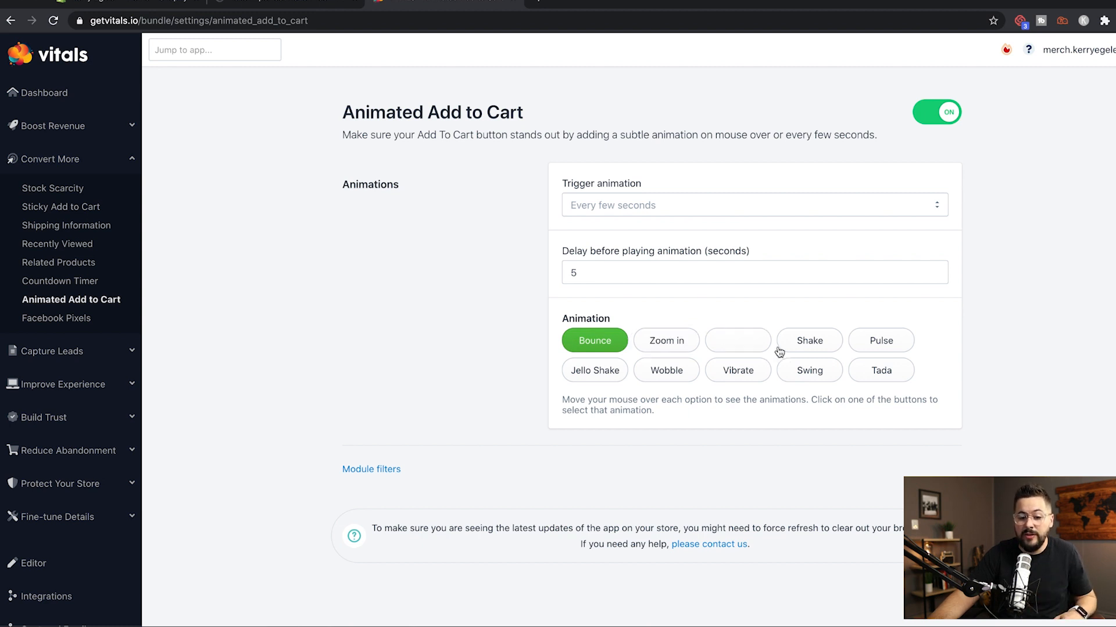
Switch the Add to Cart animation to Flash and save.
{"action": "left_click", "coordinate": [738, 340]}
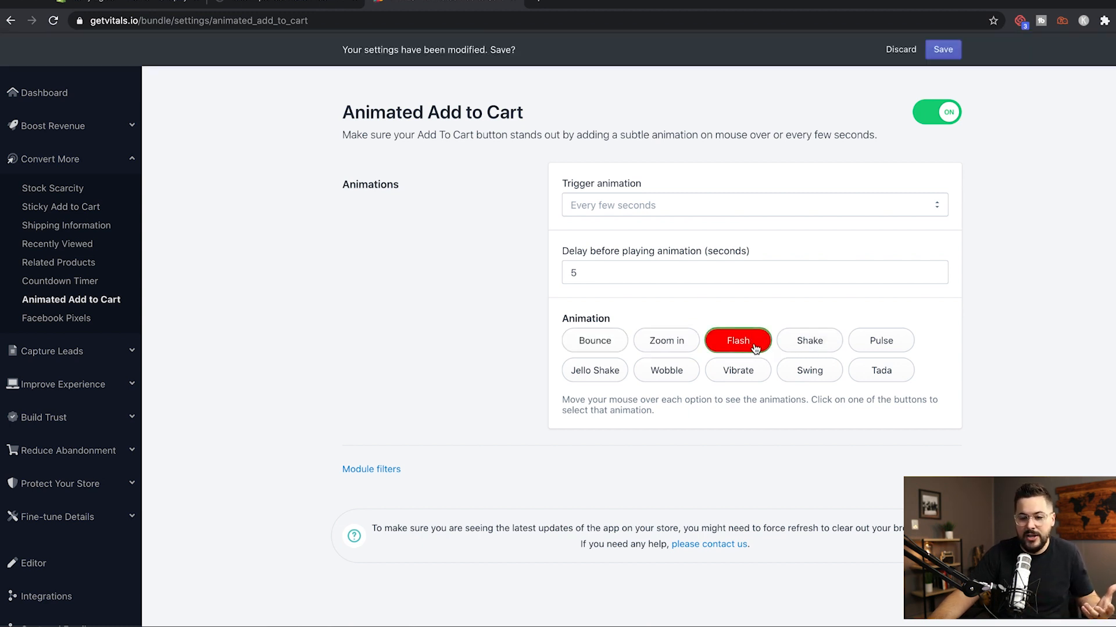
{"action": "left_click", "coordinate": [941, 49]}
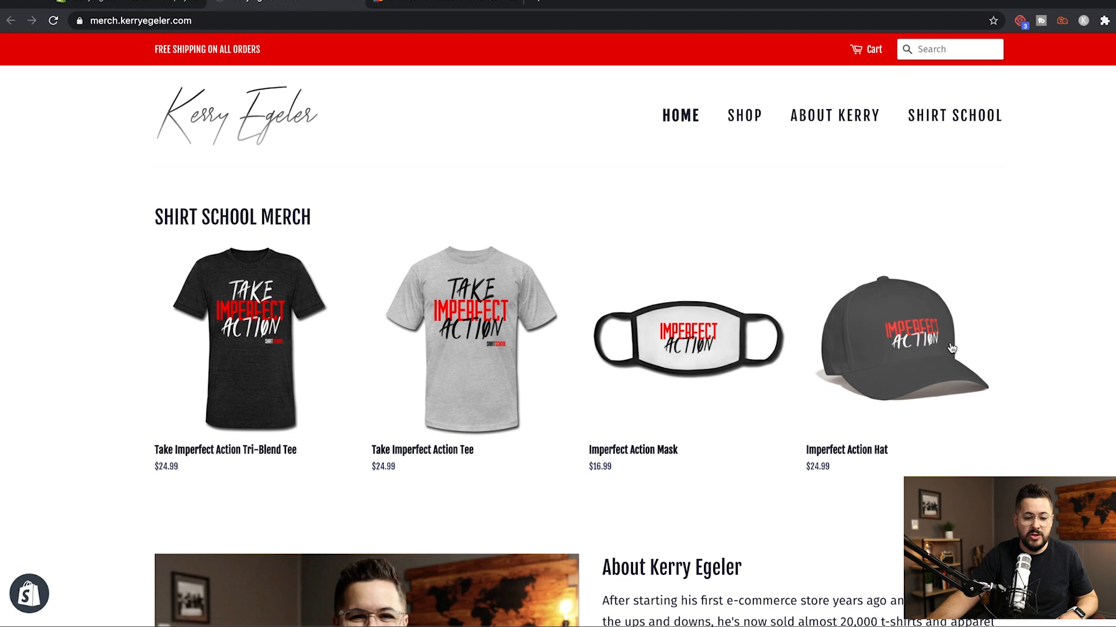
Open the Imperfect Action Hat product page to watch Add to Cart flash.
{"action": "left_click", "coordinate": [900, 340]}
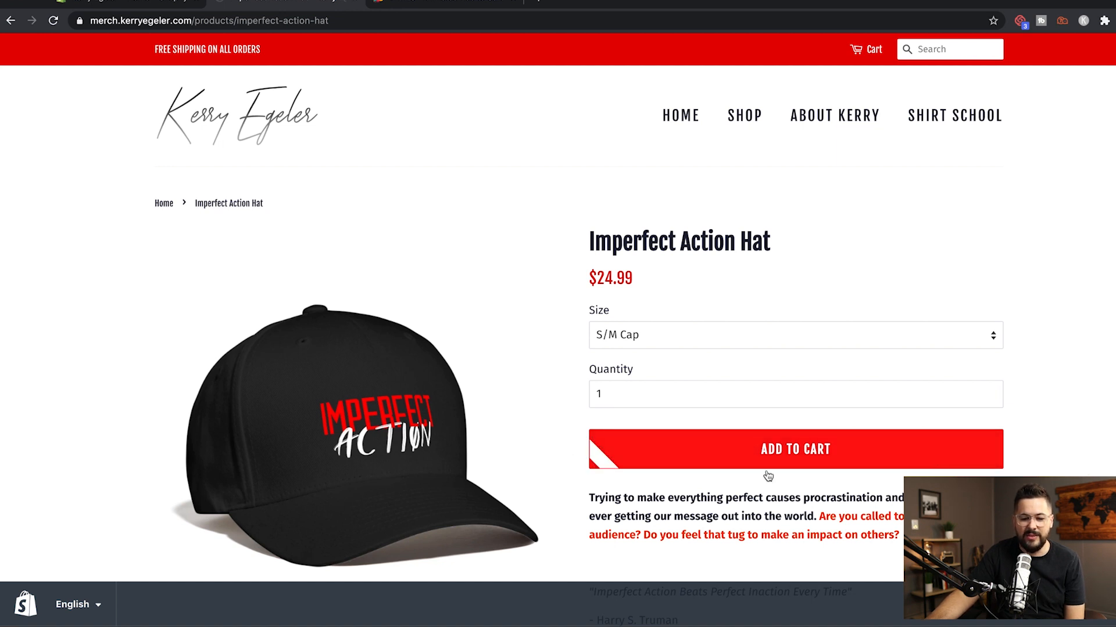
{"action": "mouse_move", "coordinate": [597, 470]}
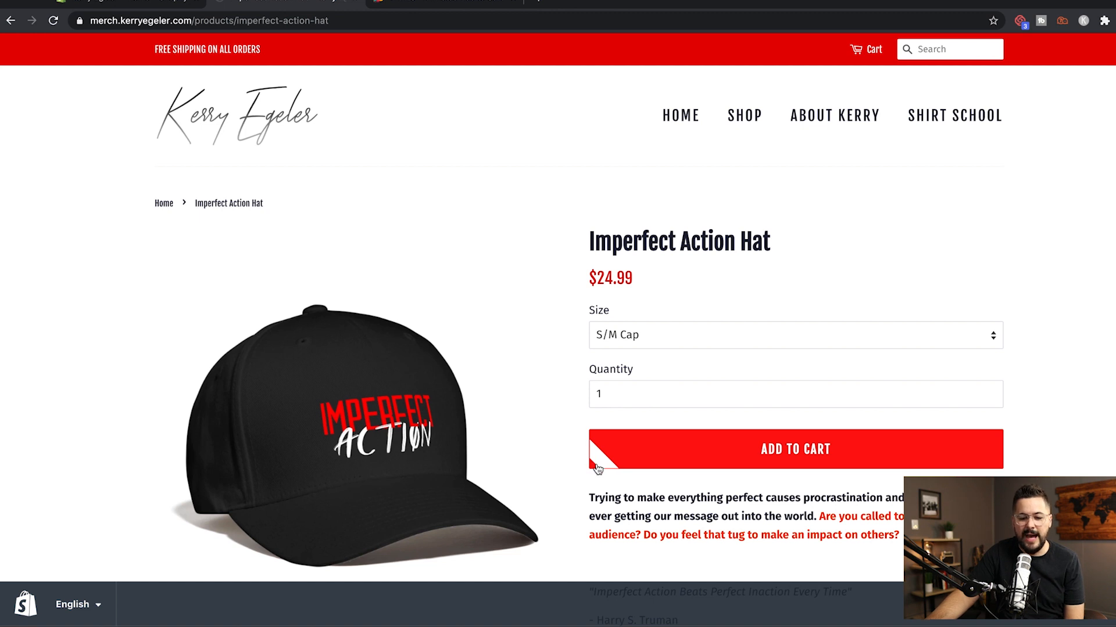
{"action": "mouse_move", "coordinate": [855, 467]}
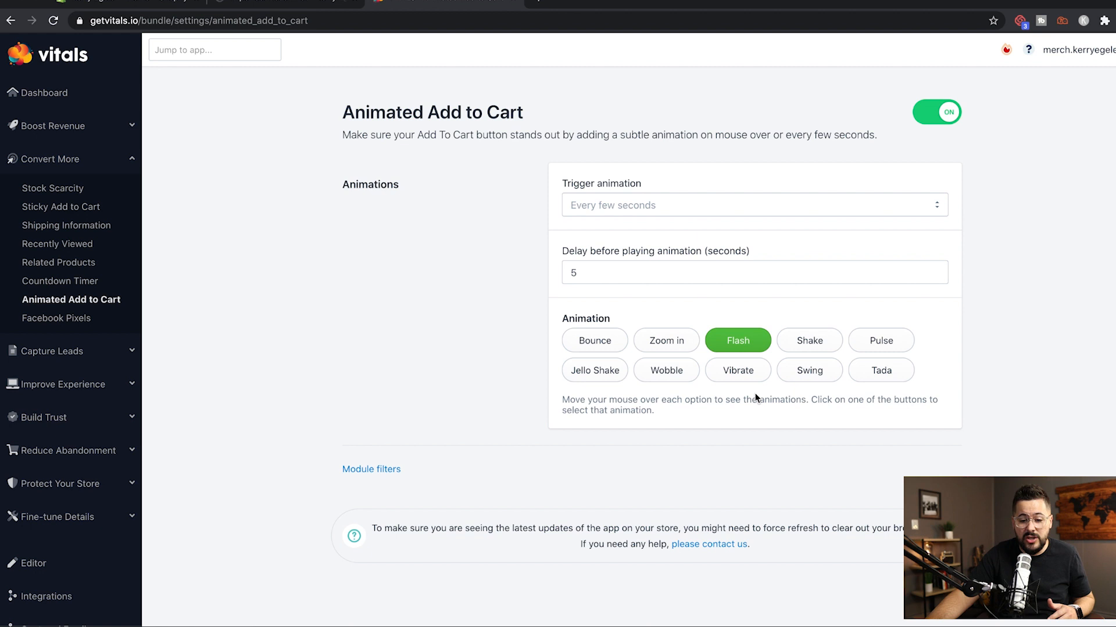
{"action": "mouse_move", "coordinate": [595, 370]}
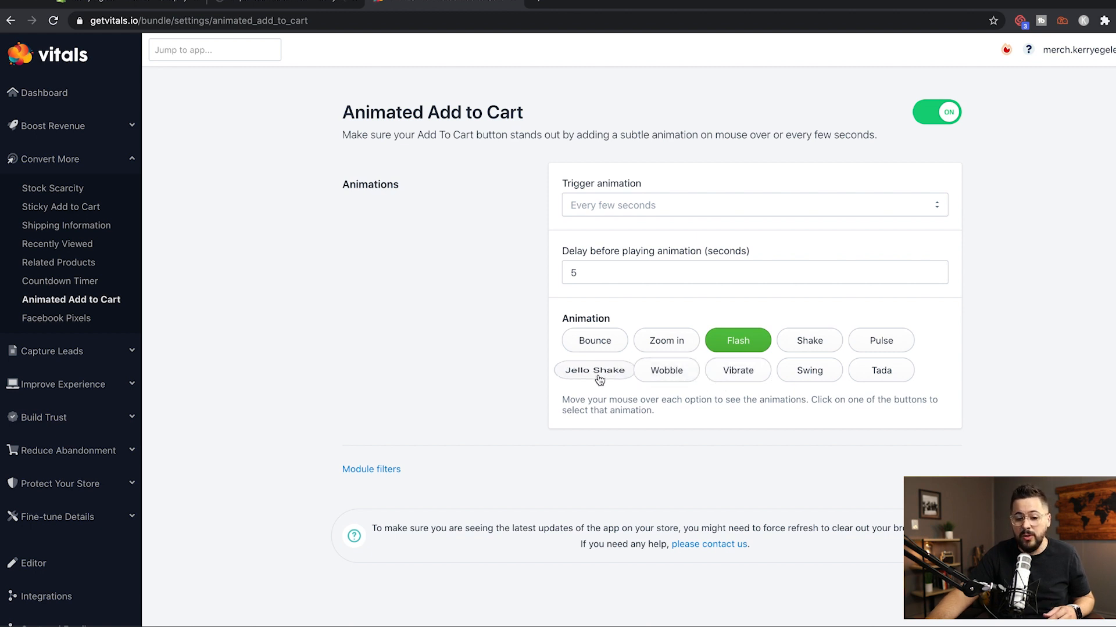
{"action": "mouse_move", "coordinate": [880, 370]}
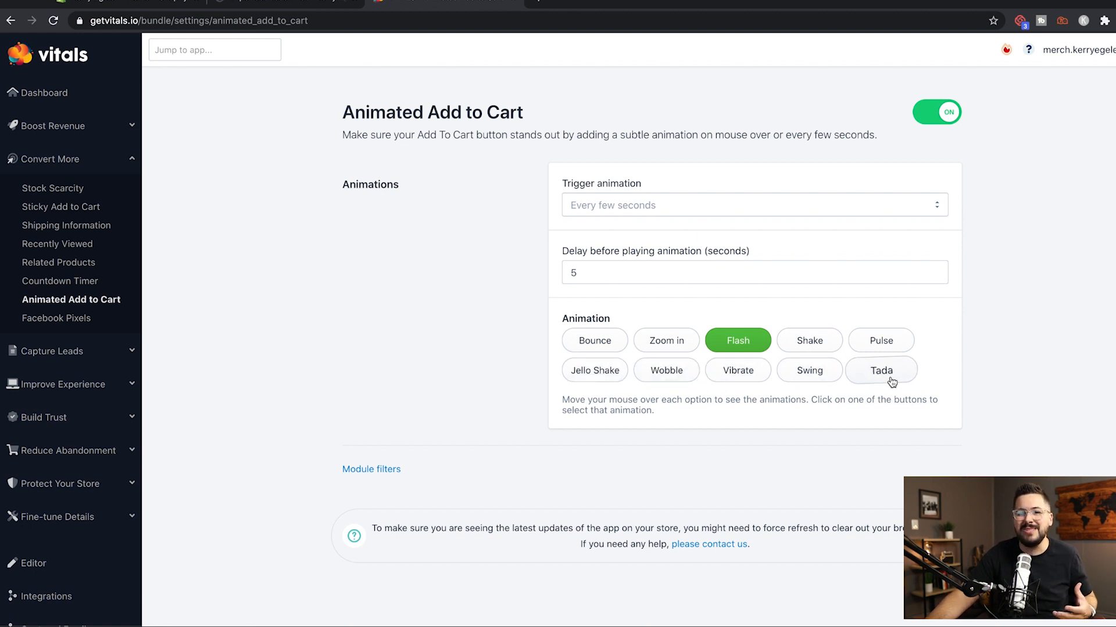
{"action": "mouse_move", "coordinate": [875, 248]}
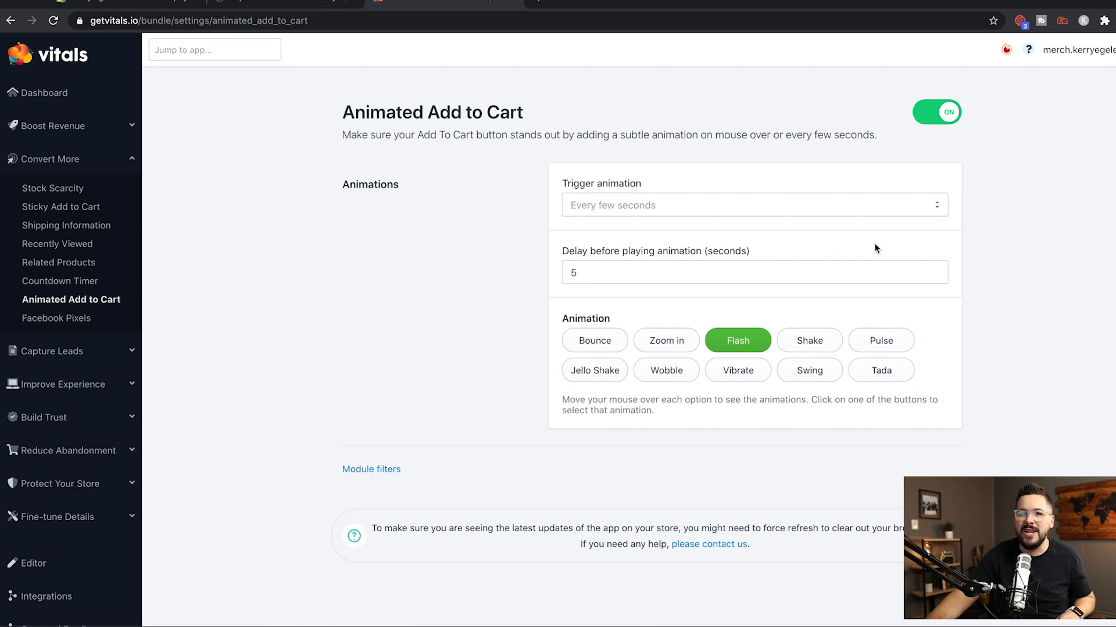
{"action": "mouse_move", "coordinate": [534, 38]}
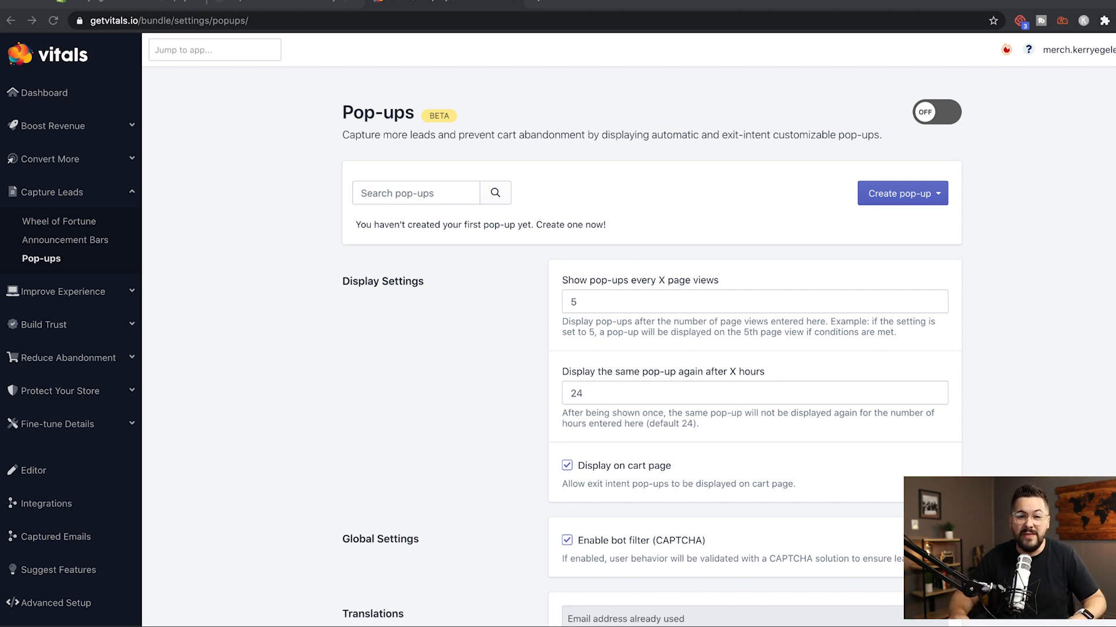
Browse Wheel of Fortune and Announcement Bars, then open Trust Seals and Badges.
{"action": "left_click", "coordinate": [60, 221]}
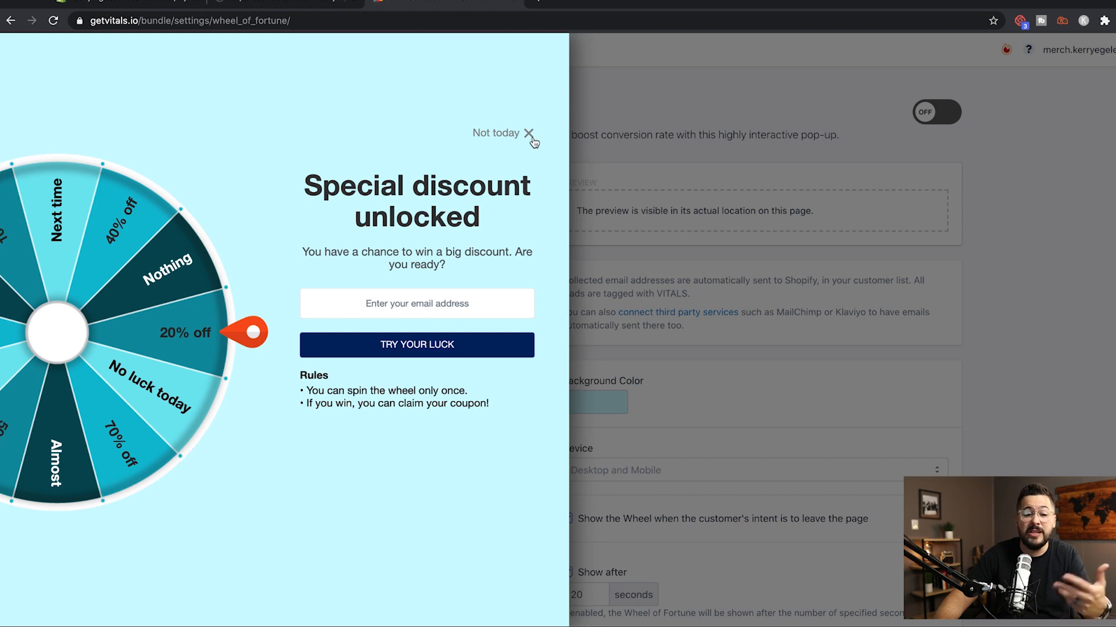
{"action": "left_click", "coordinate": [529, 134]}
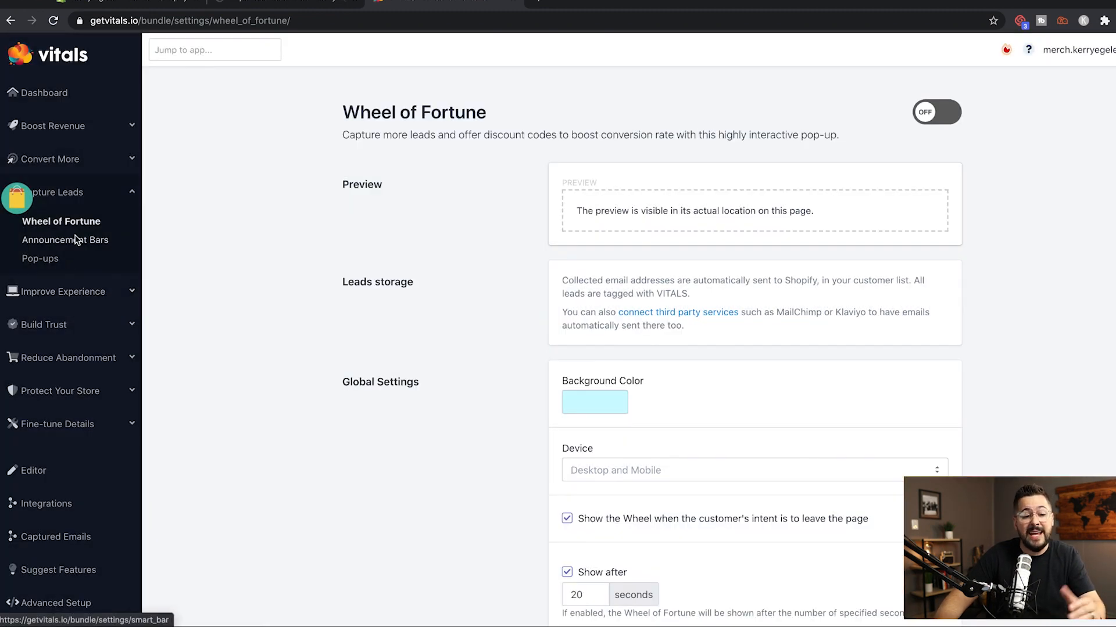
{"action": "left_click", "coordinate": [65, 240]}
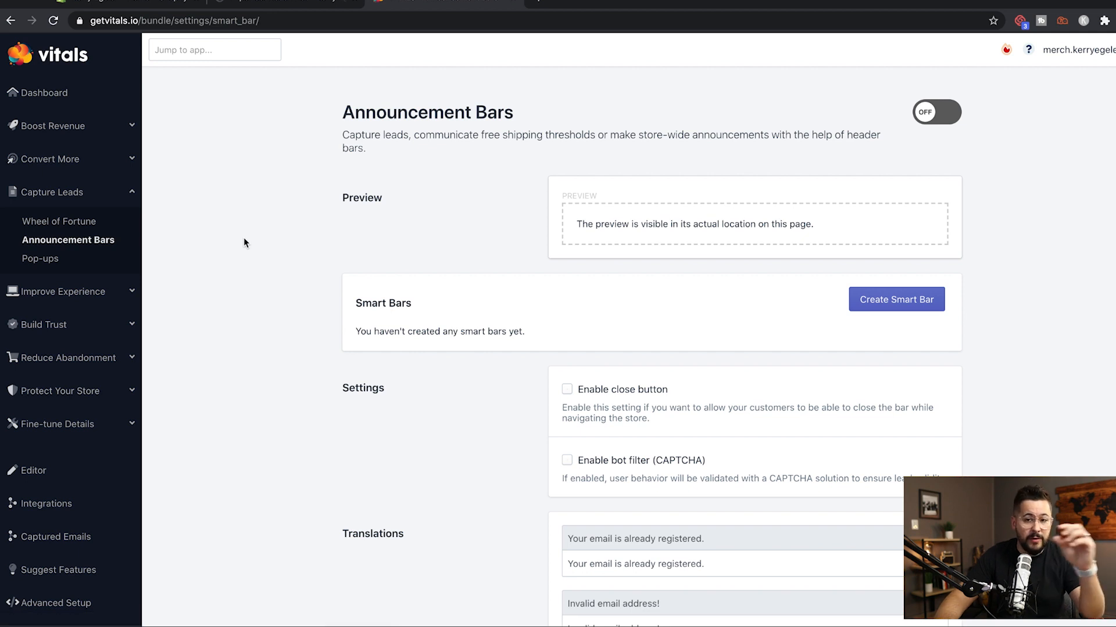
{"action": "mouse_move", "coordinate": [41, 258]}
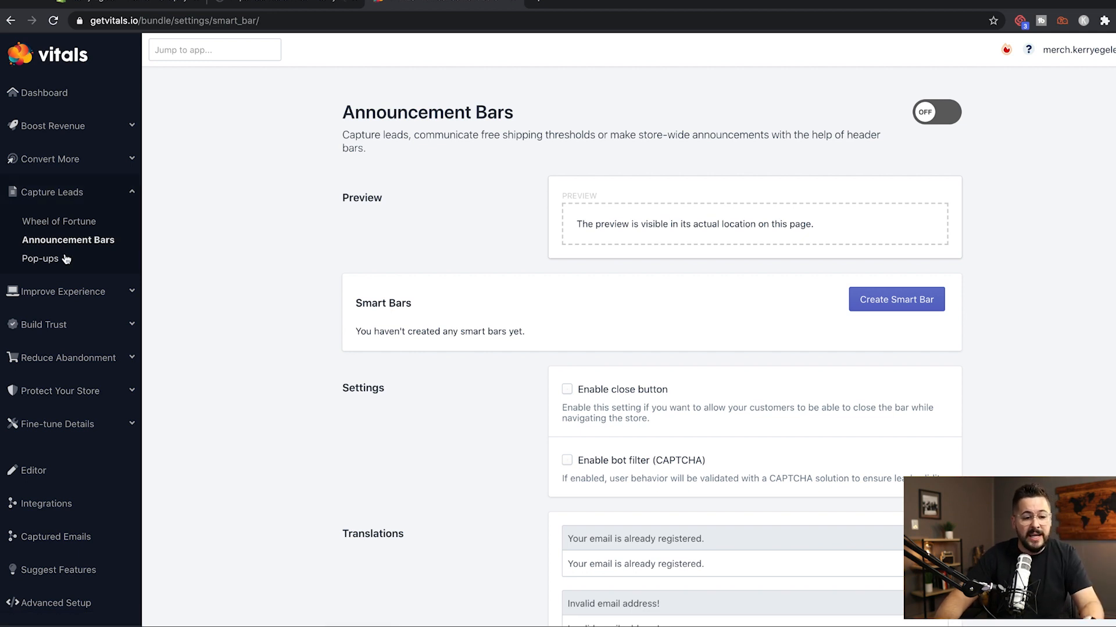
{"action": "left_click", "coordinate": [41, 258]}
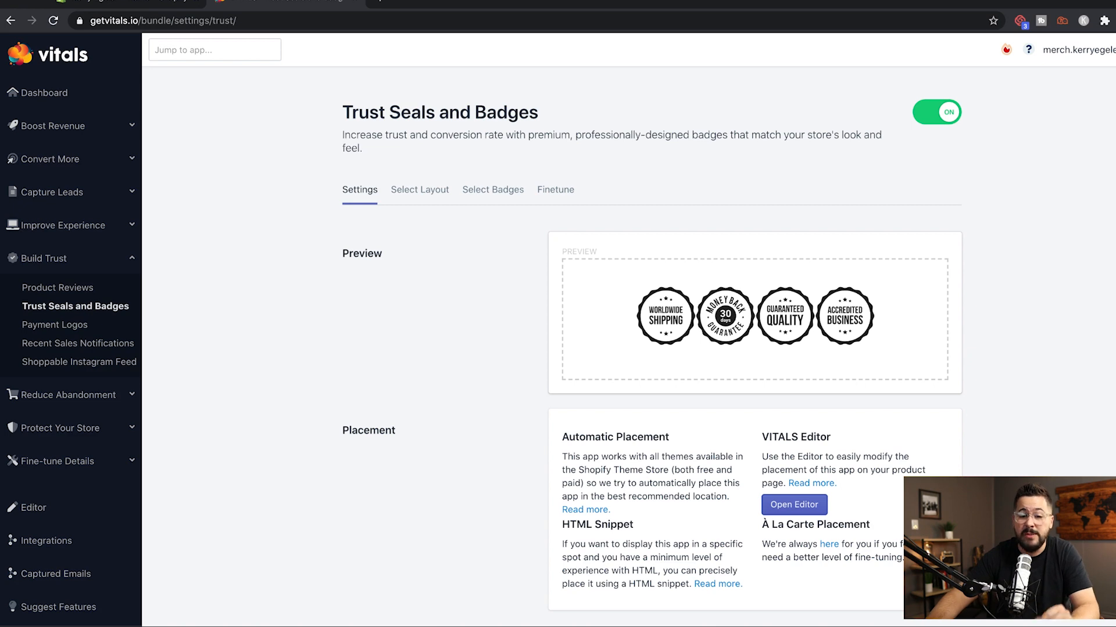
{"action": "mouse_move", "coordinate": [419, 190]}
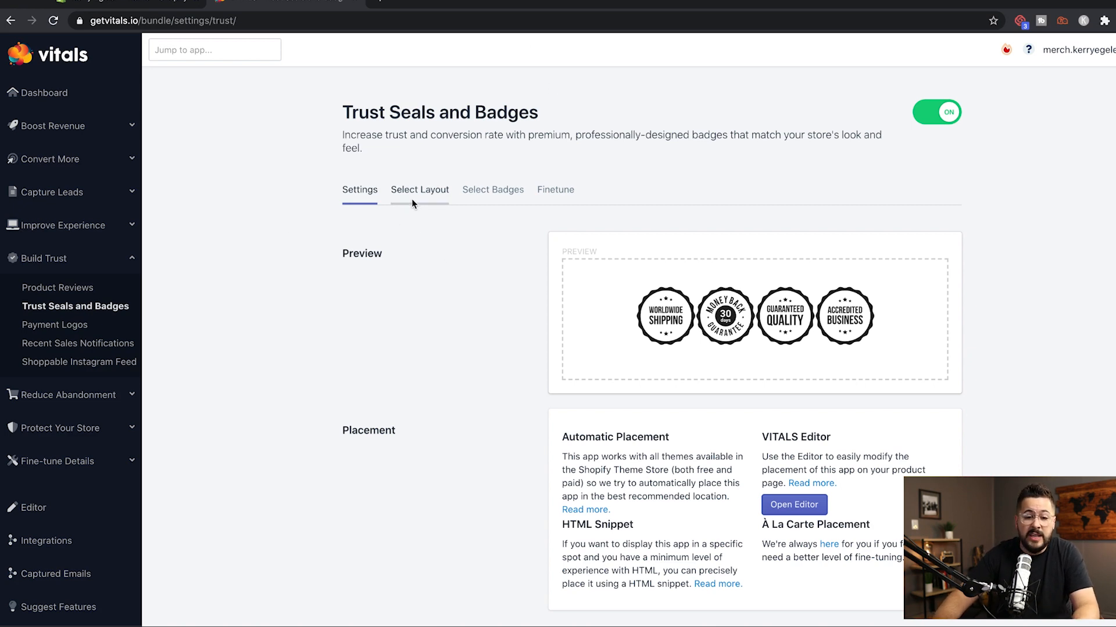
Browse the Select Layout and Select Badges tabs, then open the Finetune tab.
{"action": "left_click", "coordinate": [419, 189]}
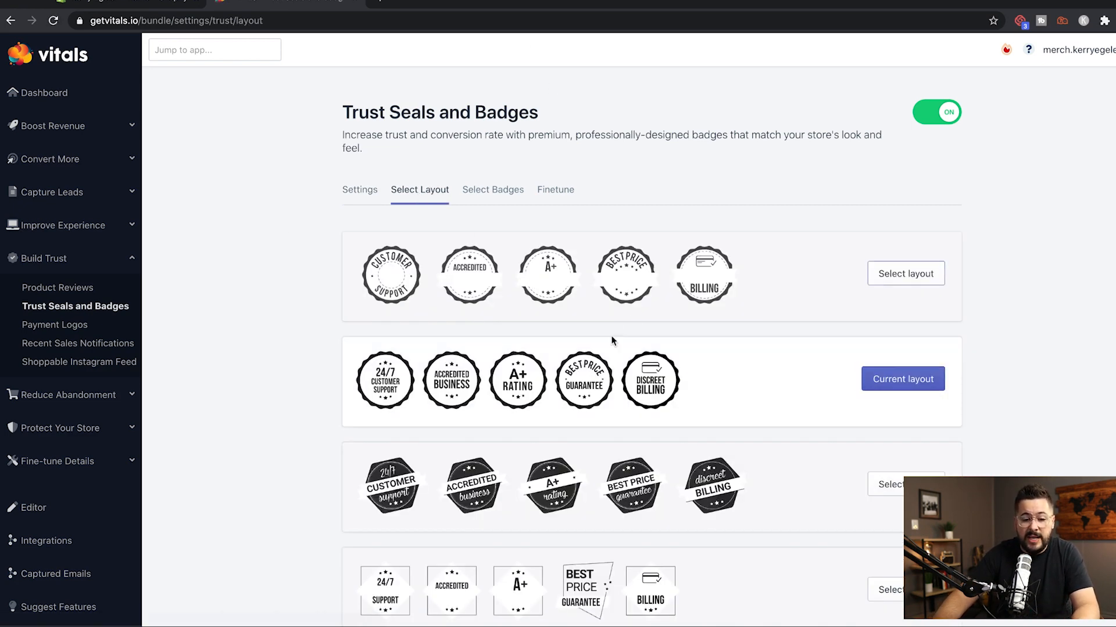
{"action": "scroll", "scroll_direction": "down", "scroll_amount": 3}
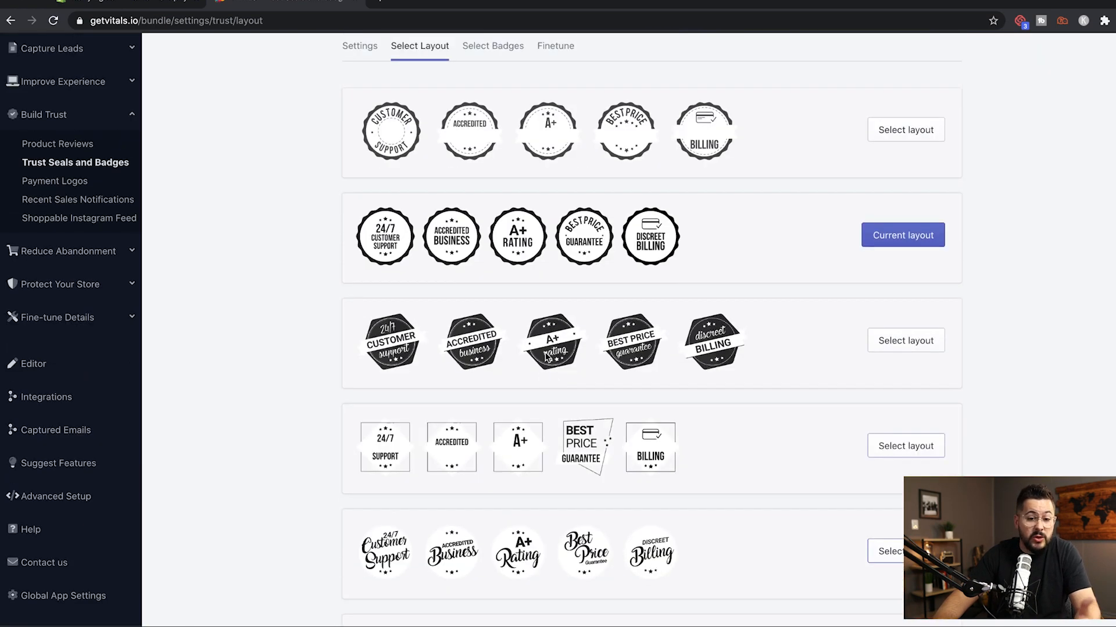
{"action": "left_click", "coordinate": [492, 46]}
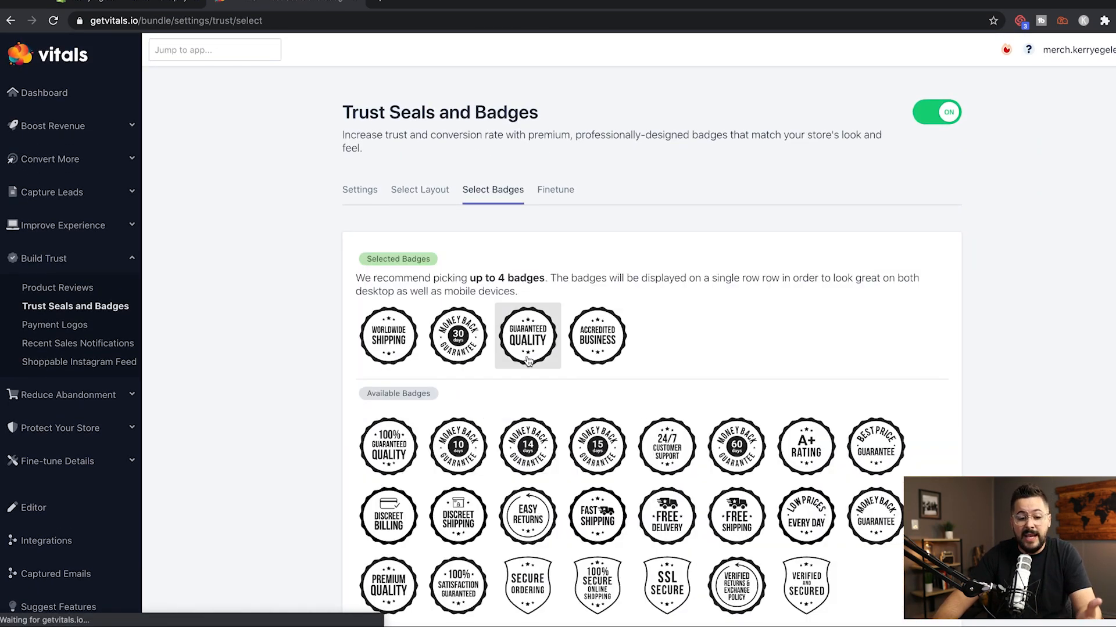
{"action": "scroll", "scroll_direction": "down", "scroll_amount": 3}
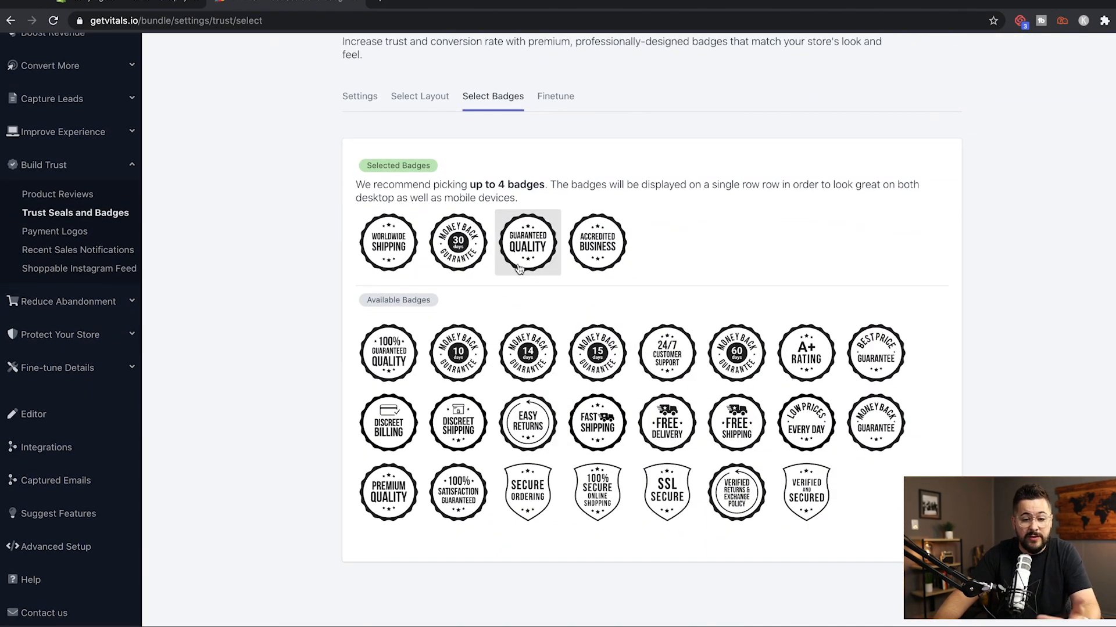
{"action": "left_click", "coordinate": [555, 96]}
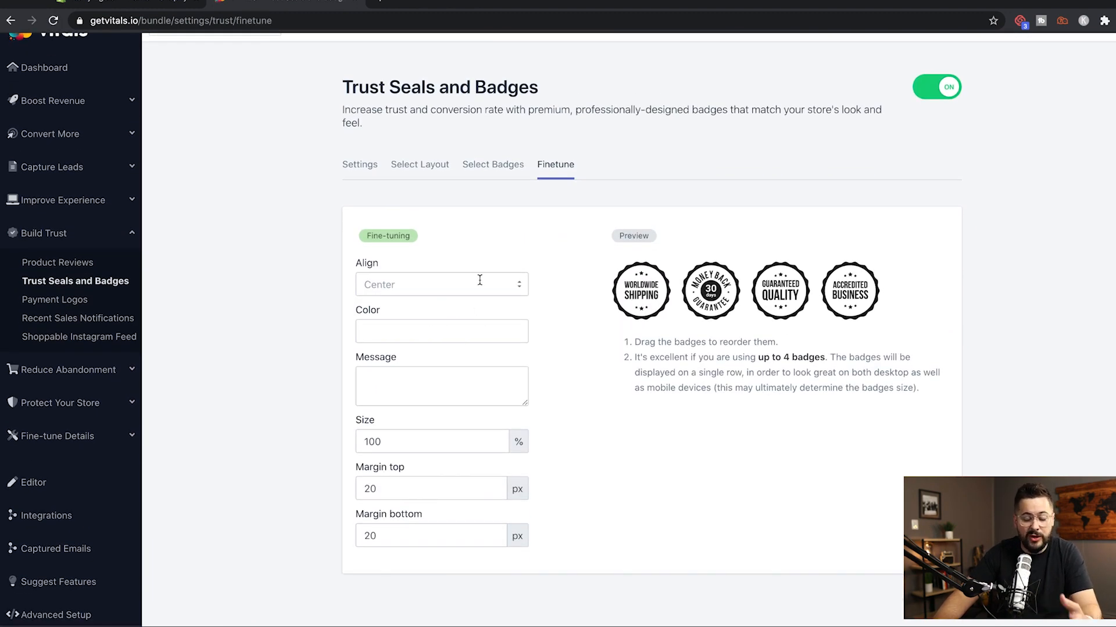
{"action": "mouse_move", "coordinate": [444, 323]}
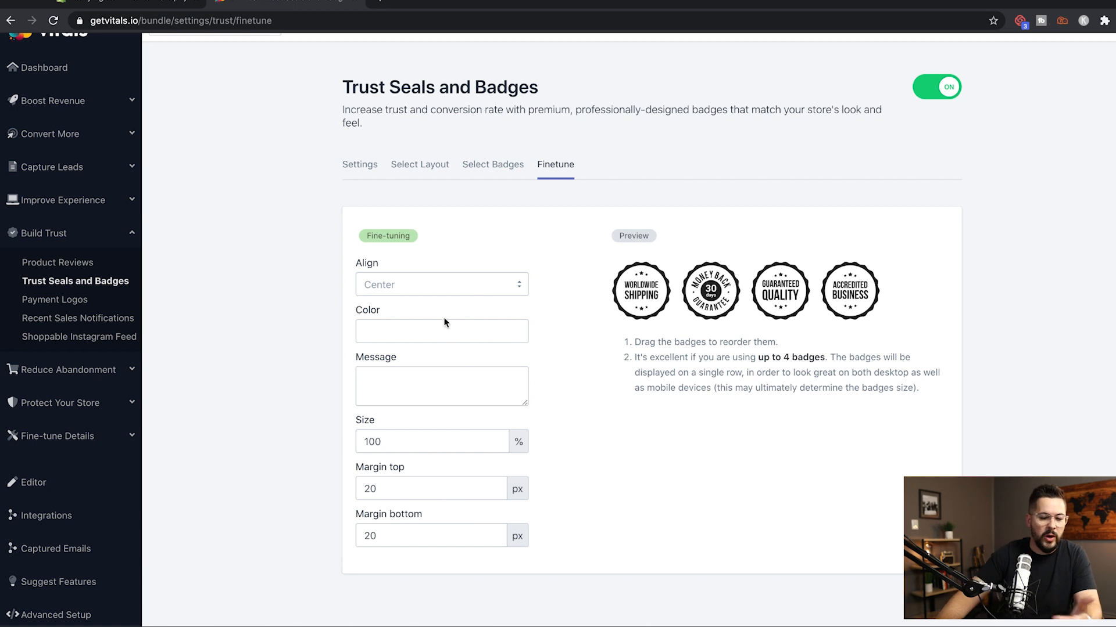
{"action": "mouse_move", "coordinate": [495, 203]}
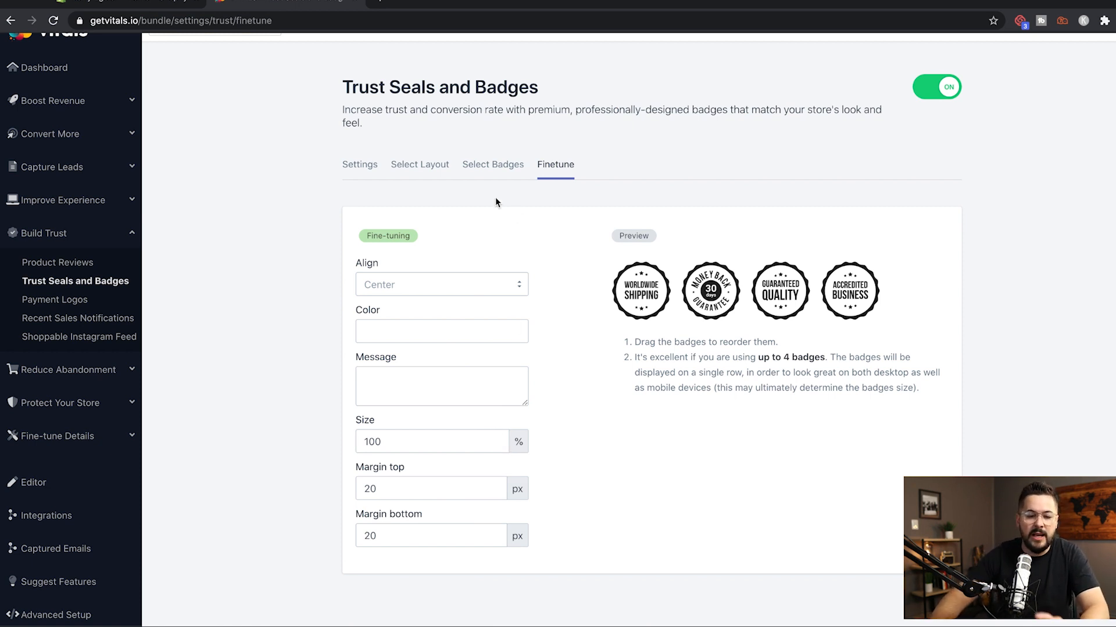
In the editor, place the trust badges block Before and Outside the description, and save.
{"action": "left_click", "coordinate": [359, 164]}
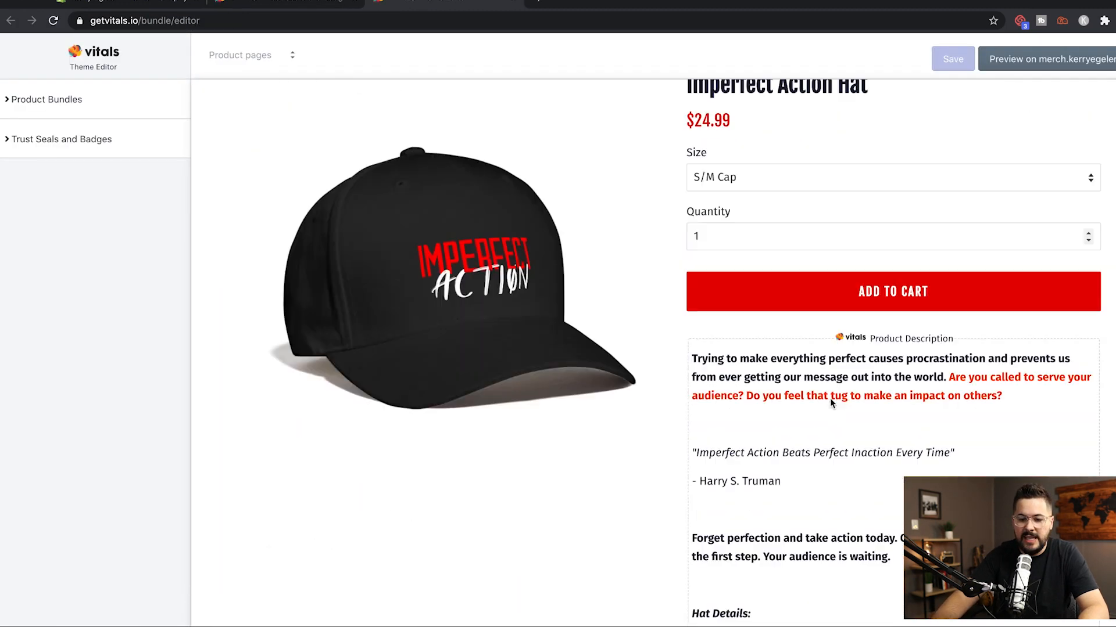
{"action": "scroll", "scroll_direction": "down", "scroll_amount": 3}
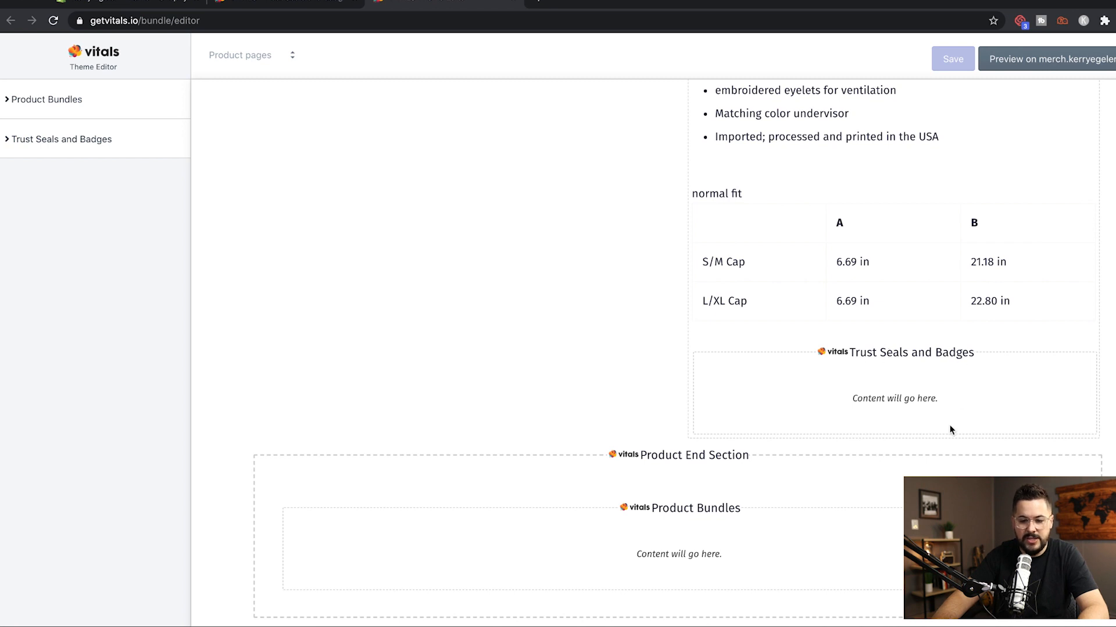
{"action": "scroll", "scroll_direction": "up", "scroll_amount": 3}
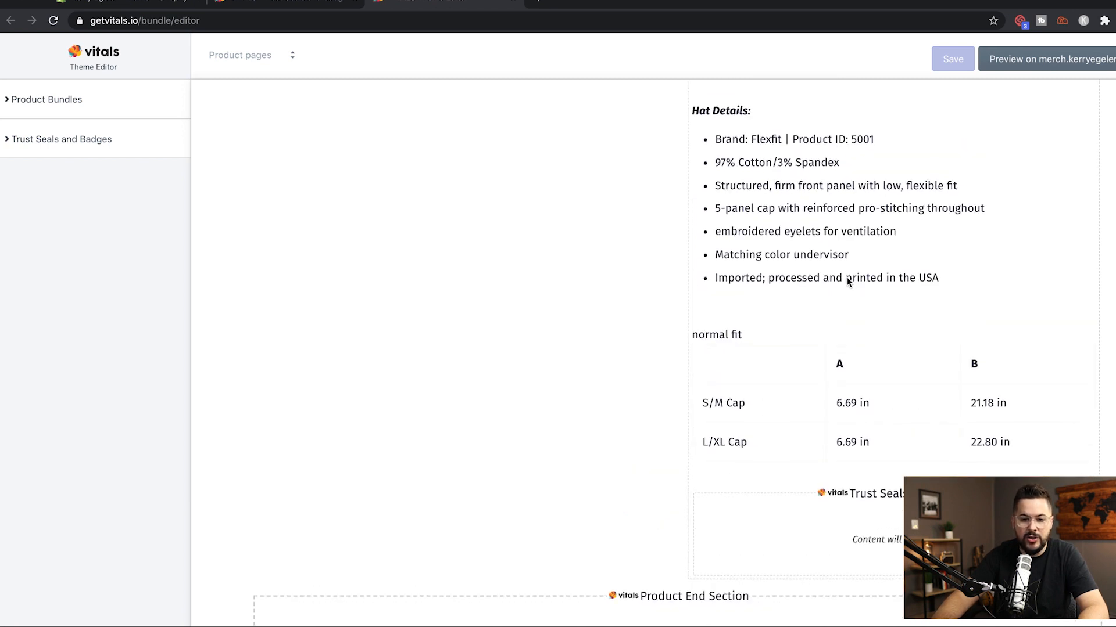
{"action": "left_click", "coordinate": [62, 138]}
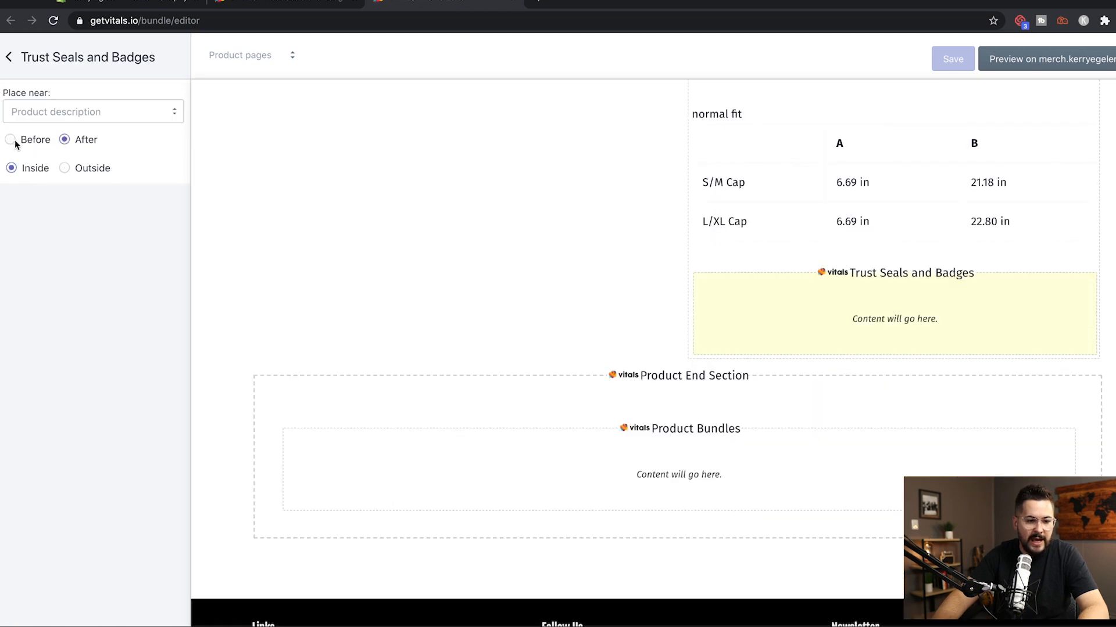
{"action": "left_click", "coordinate": [12, 139]}
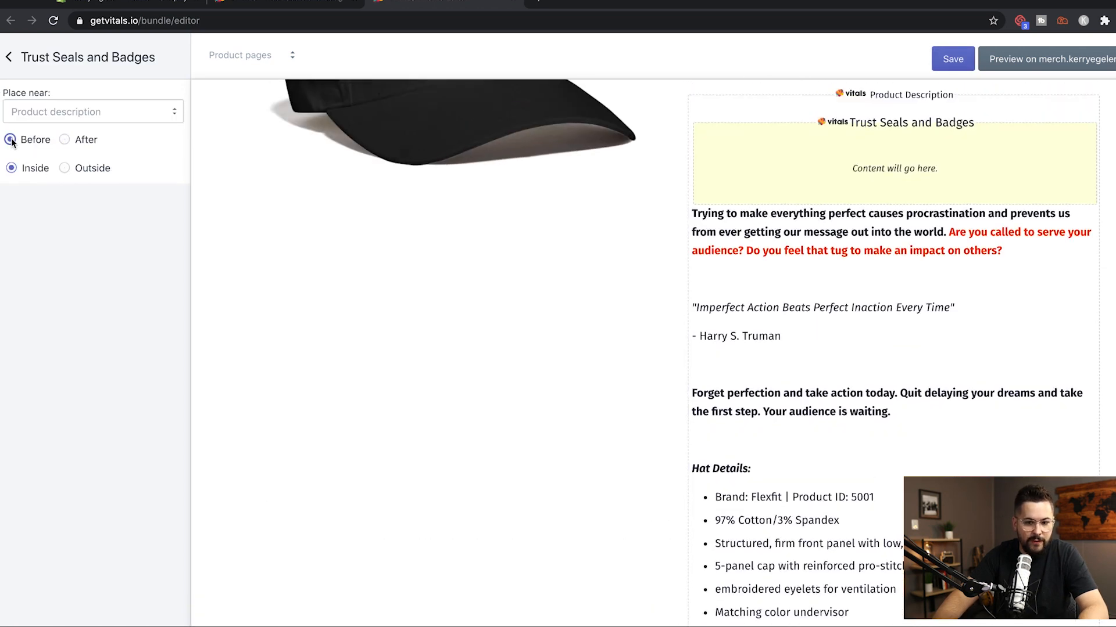
{"action": "scroll", "scroll_direction": "up", "scroll_amount": 3}
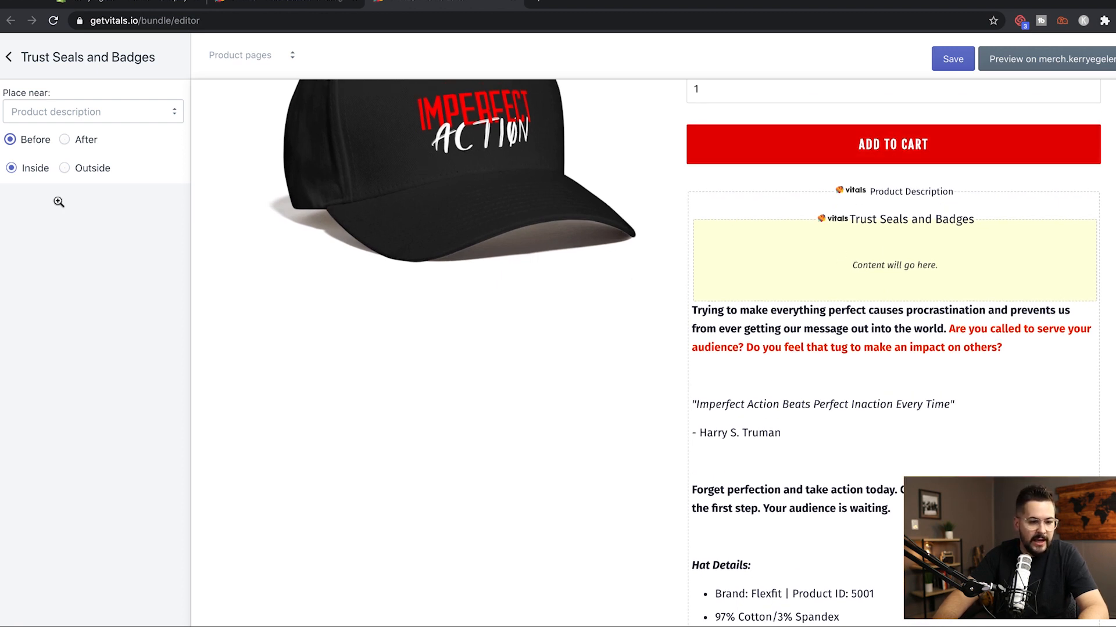
{"action": "left_click", "coordinate": [64, 168]}
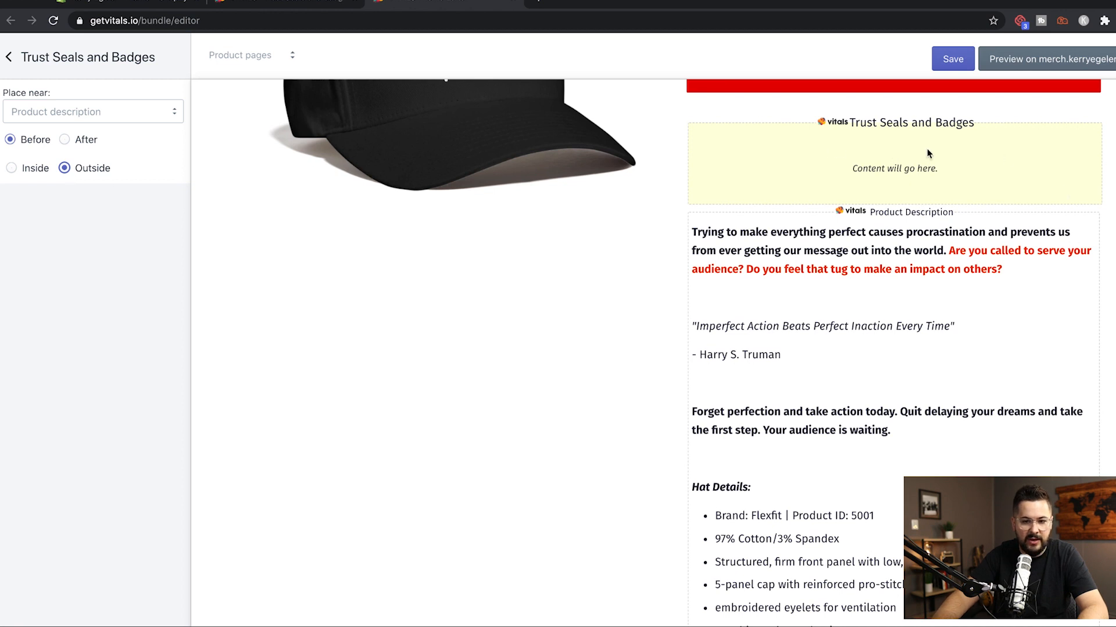
{"action": "left_click", "coordinate": [951, 58]}
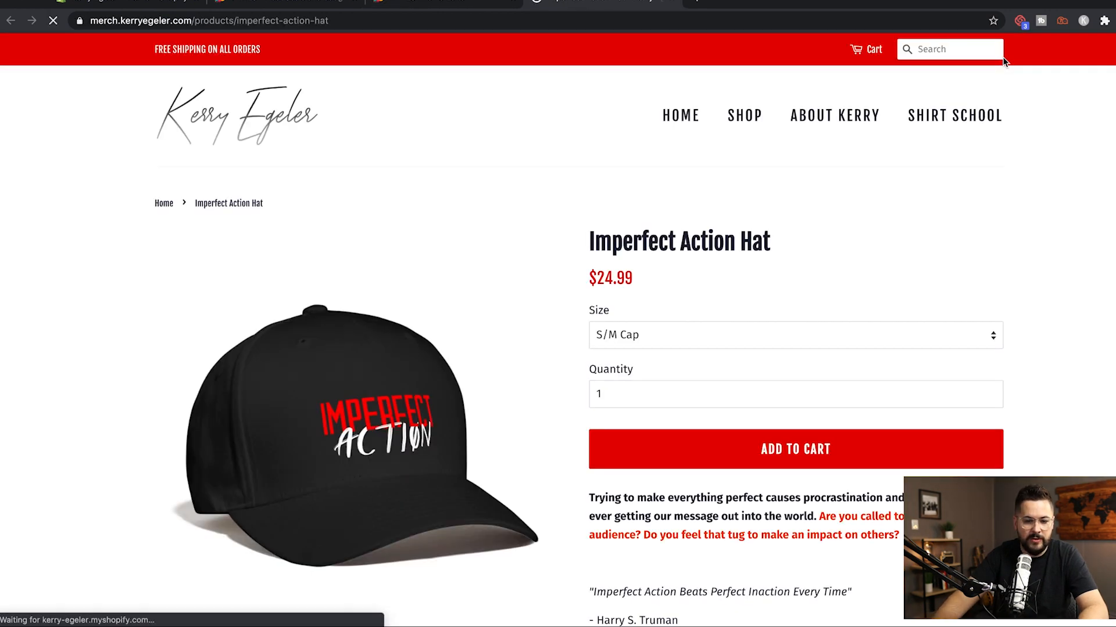
Scroll the hat page to check the four trust badges beneath Add to Cart.
{"action": "scroll", "scroll_direction": "down", "scroll_amount": 3}
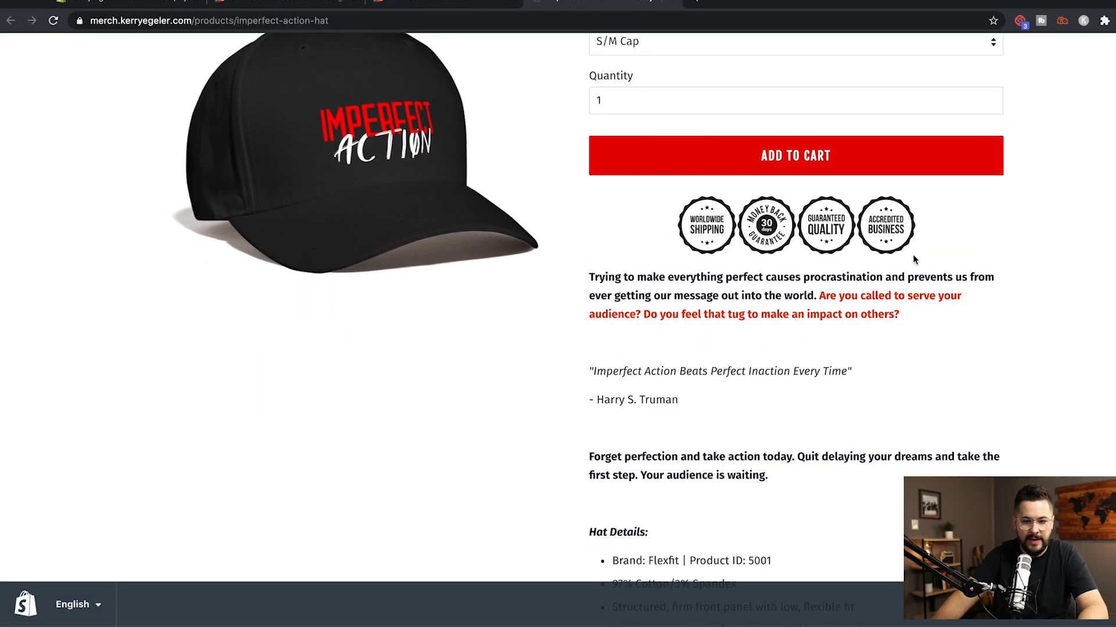
{"action": "scroll", "scroll_direction": "up", "scroll_amount": 3}
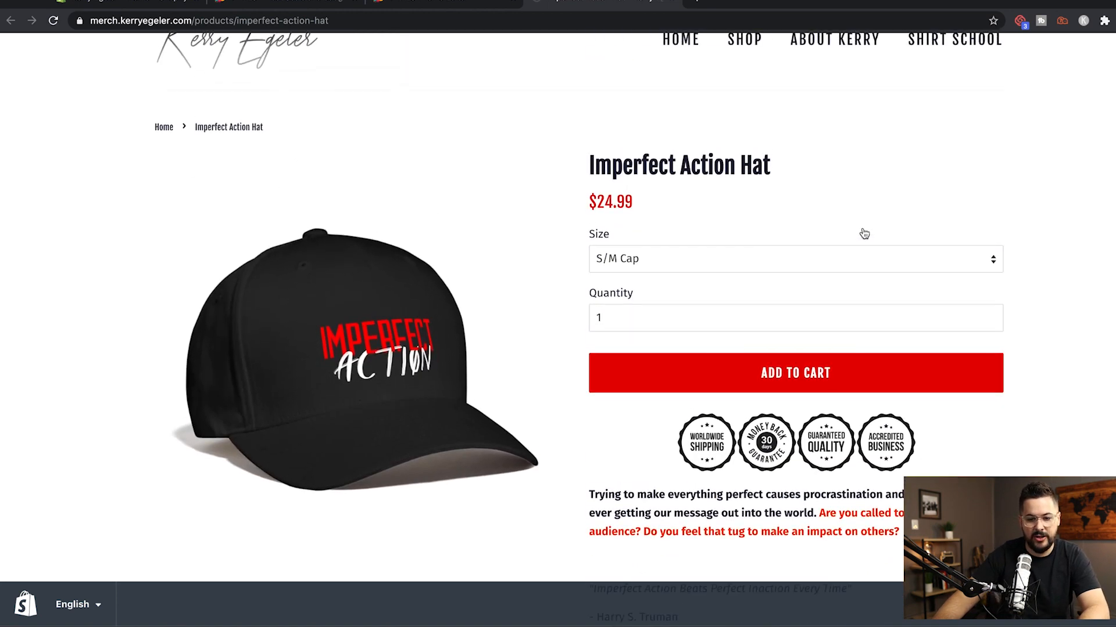
{"action": "scroll", "scroll_direction": "down", "scroll_amount": 3}
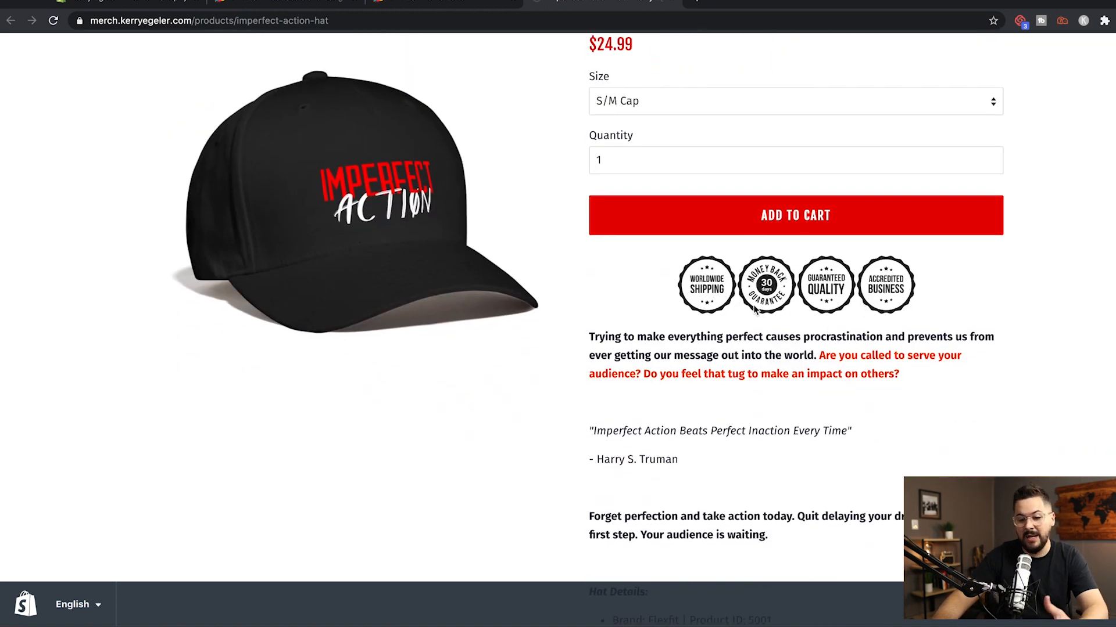
{"action": "scroll", "scroll_direction": "up", "scroll_amount": 3}
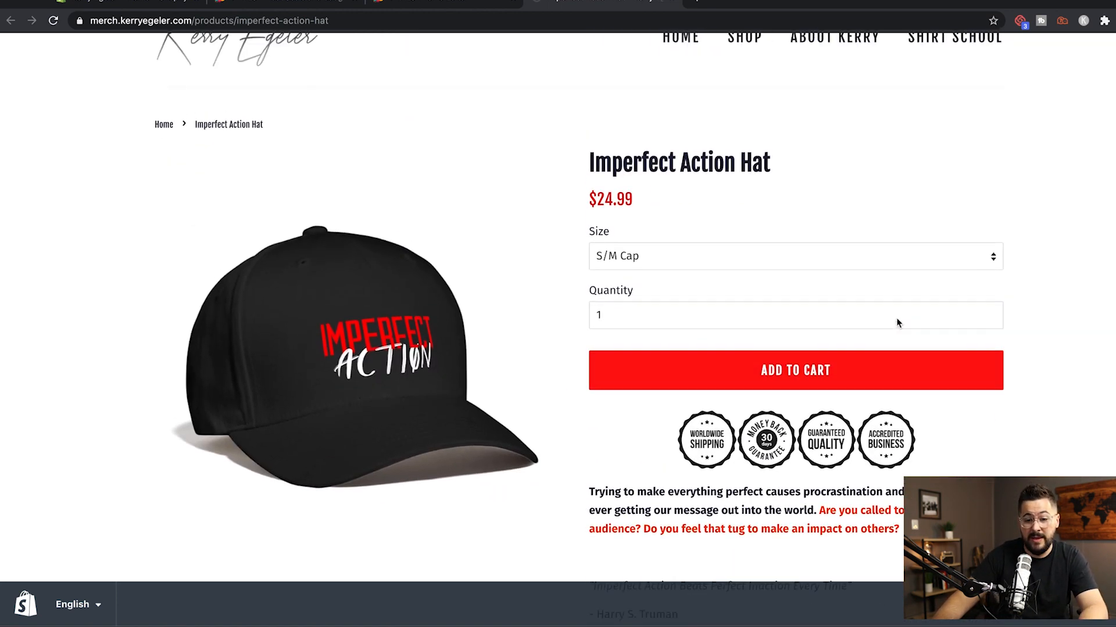
{"action": "scroll", "scroll_direction": "down", "scroll_amount": 3}
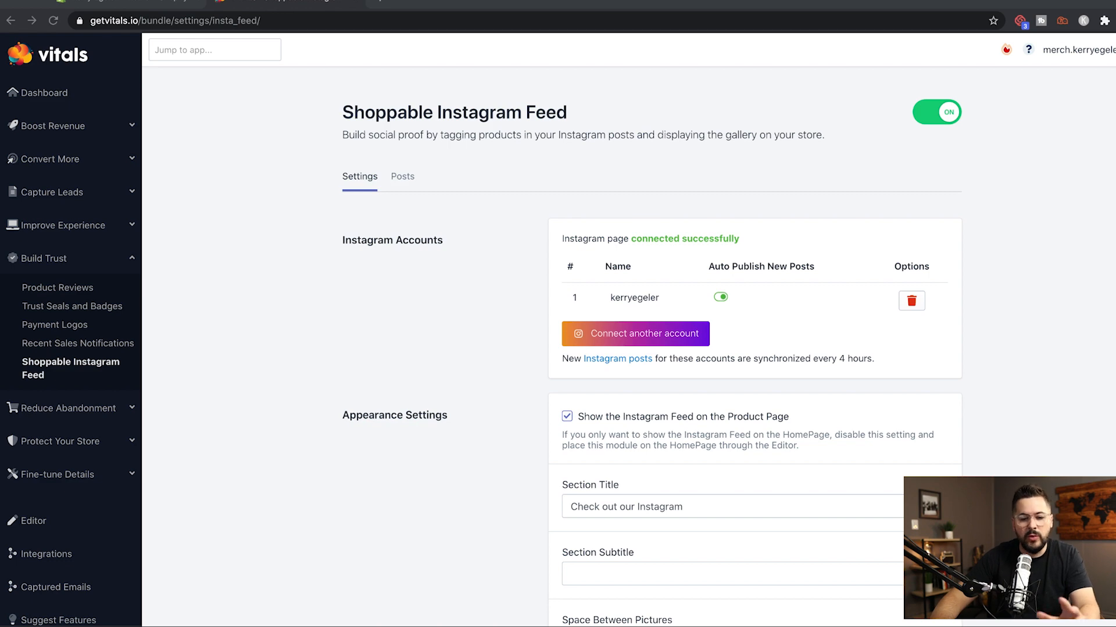
{"action": "left_click", "coordinate": [402, 176]}
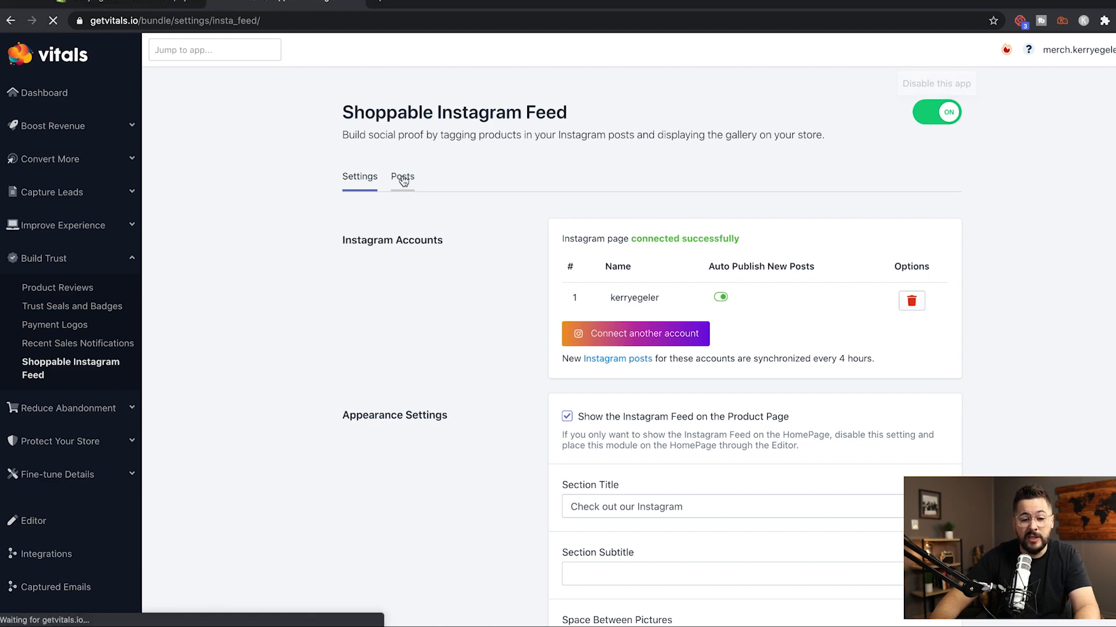
{"action": "left_click", "coordinate": [403, 177]}
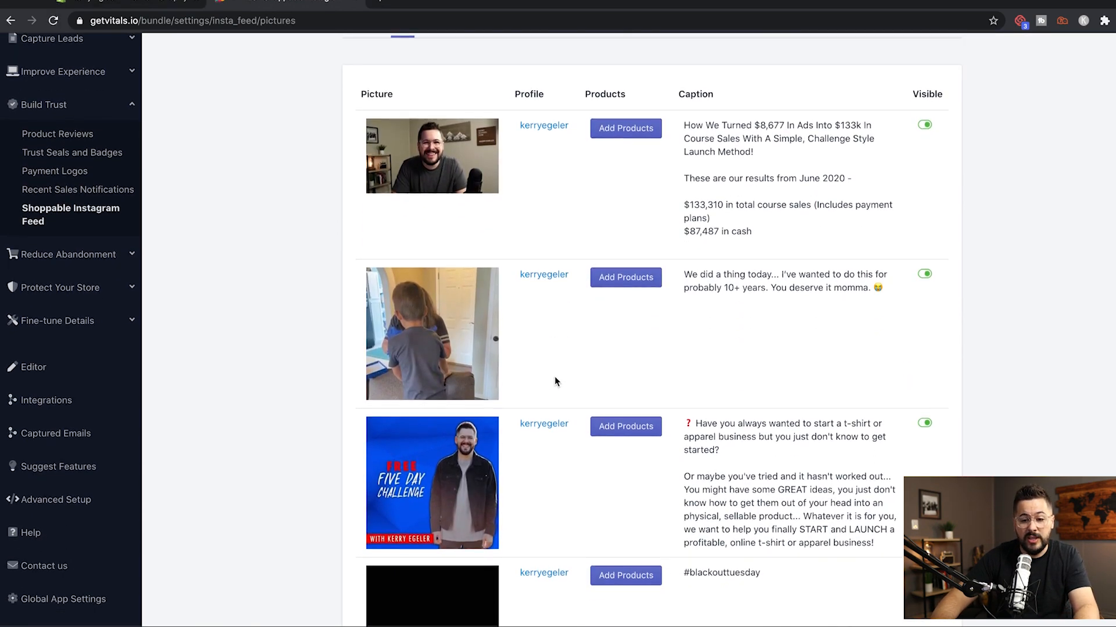
{"action": "scroll", "scroll_direction": "up", "scroll_amount": 3}
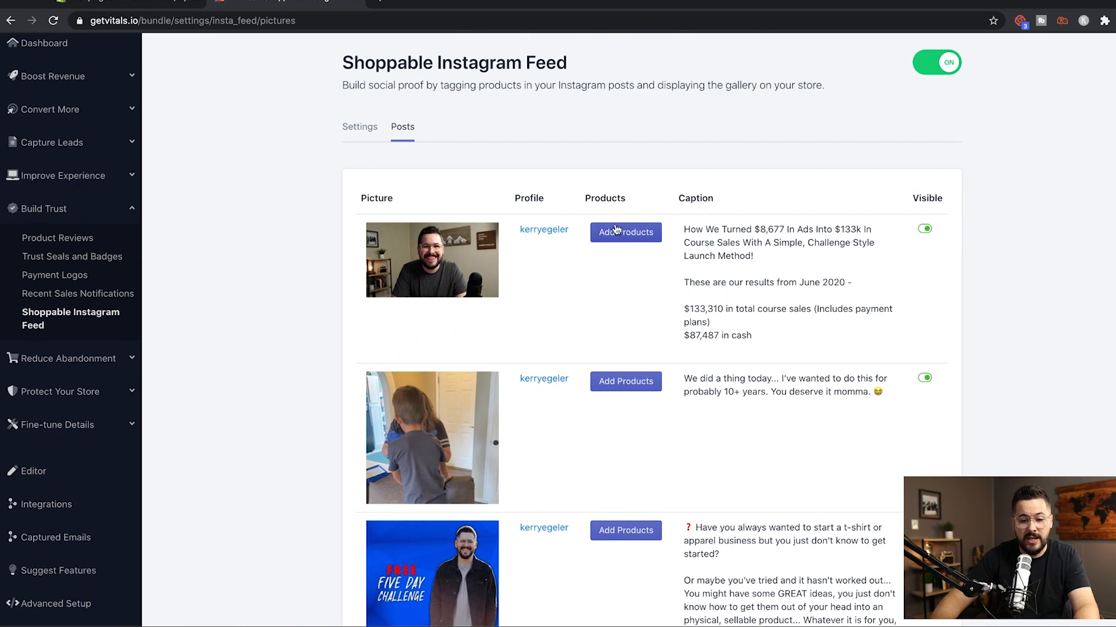
{"action": "scroll", "scroll_direction": "down", "scroll_amount": 3}
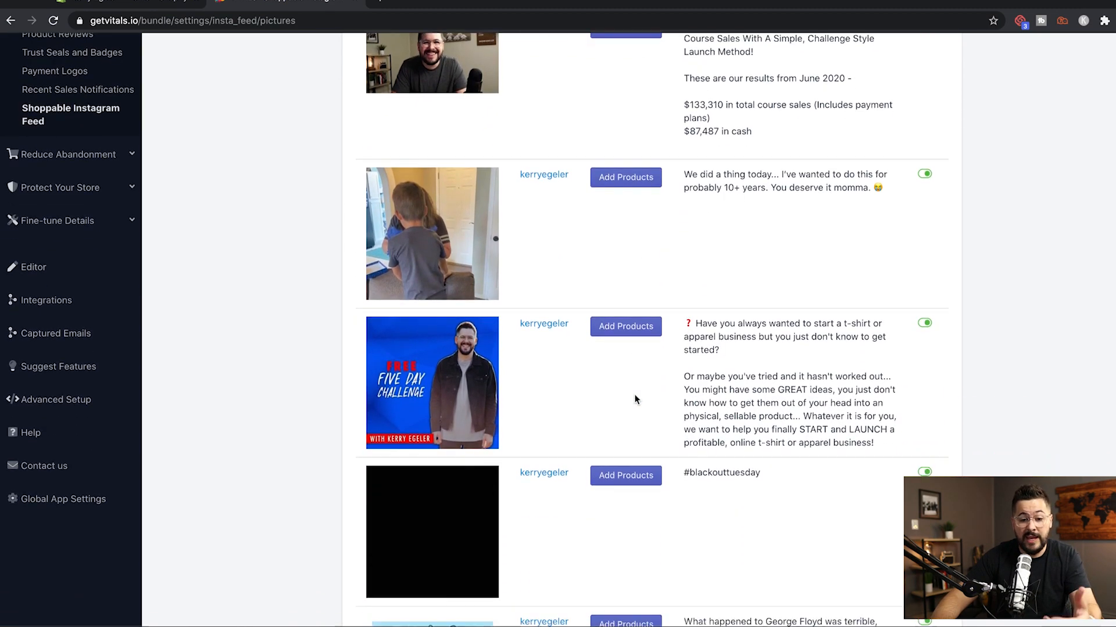
{"action": "scroll", "scroll_direction": "up", "scroll_amount": 3}
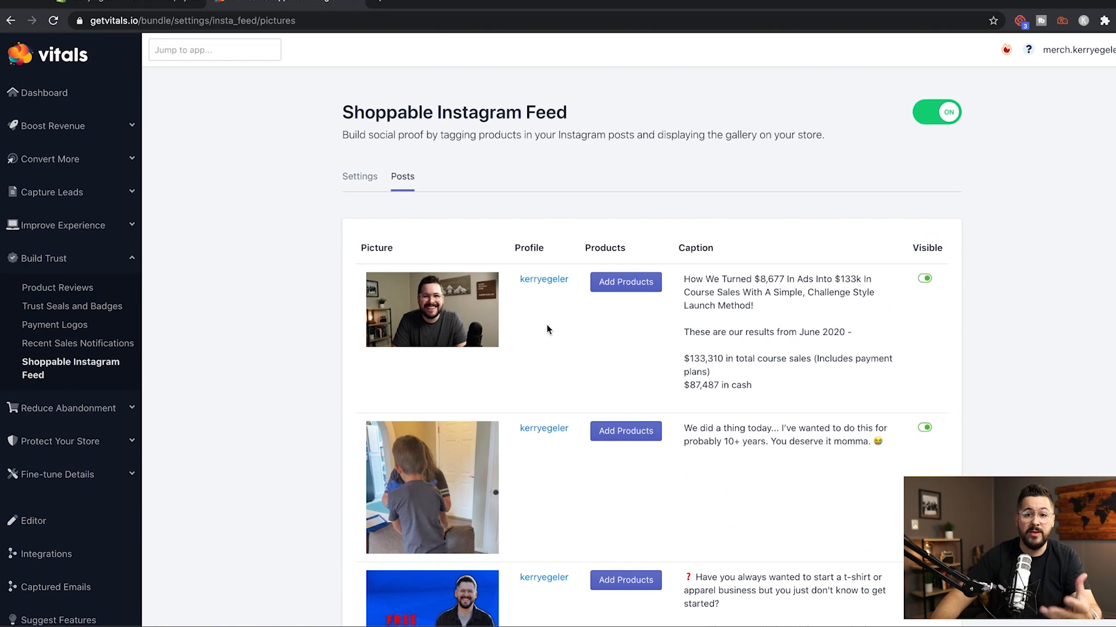
{"action": "left_click", "coordinate": [359, 177]}
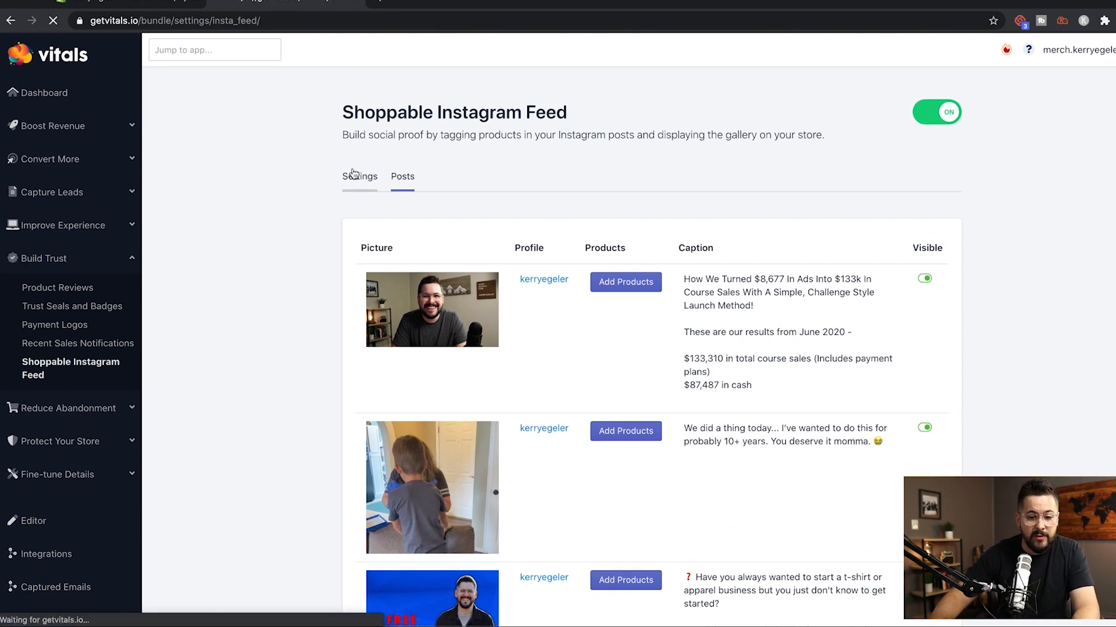
{"action": "left_click", "coordinate": [359, 177]}
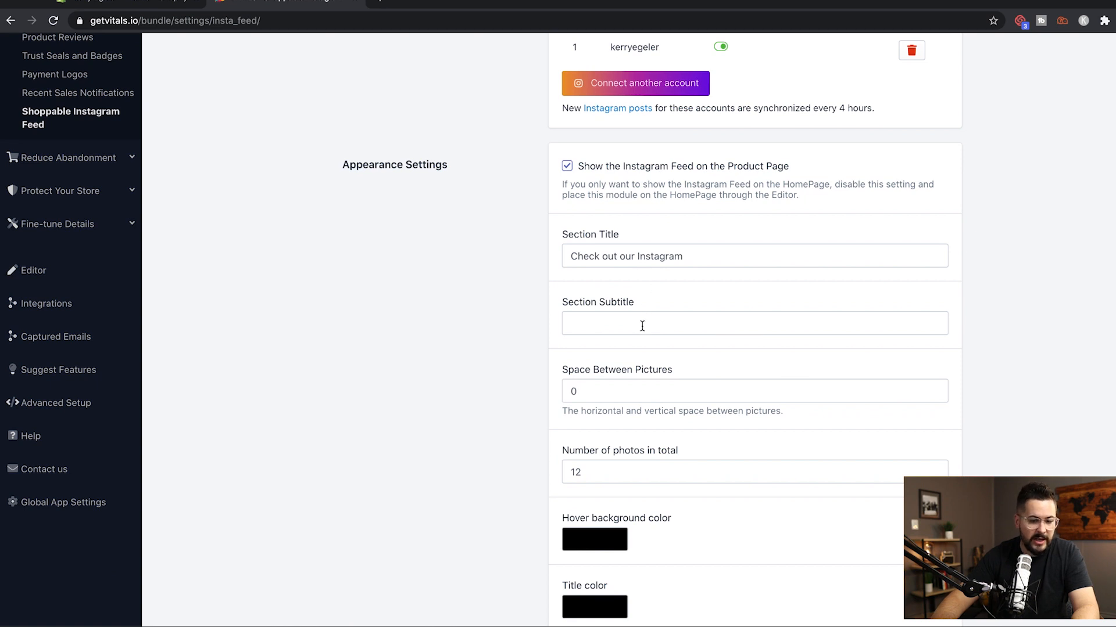
Set the Instagram feed's total photo count from 12 to 6 and save.
{"action": "scroll", "scroll_direction": "down", "scroll_amount": 3}
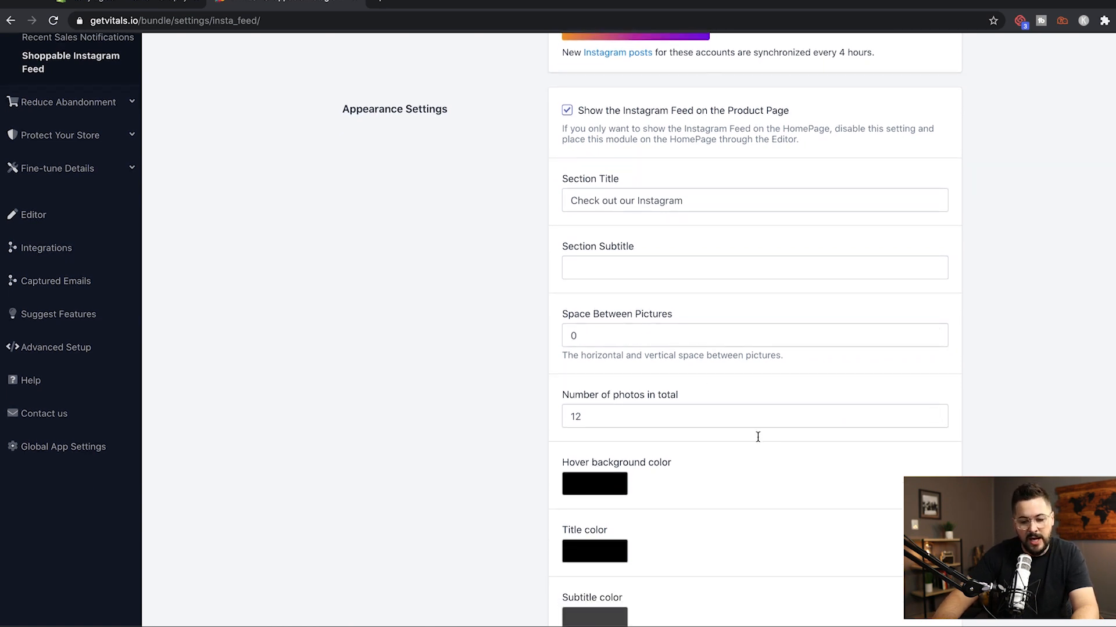
{"action": "mouse_move", "coordinate": [934, 416]}
{"action": "type", "text": "6"}
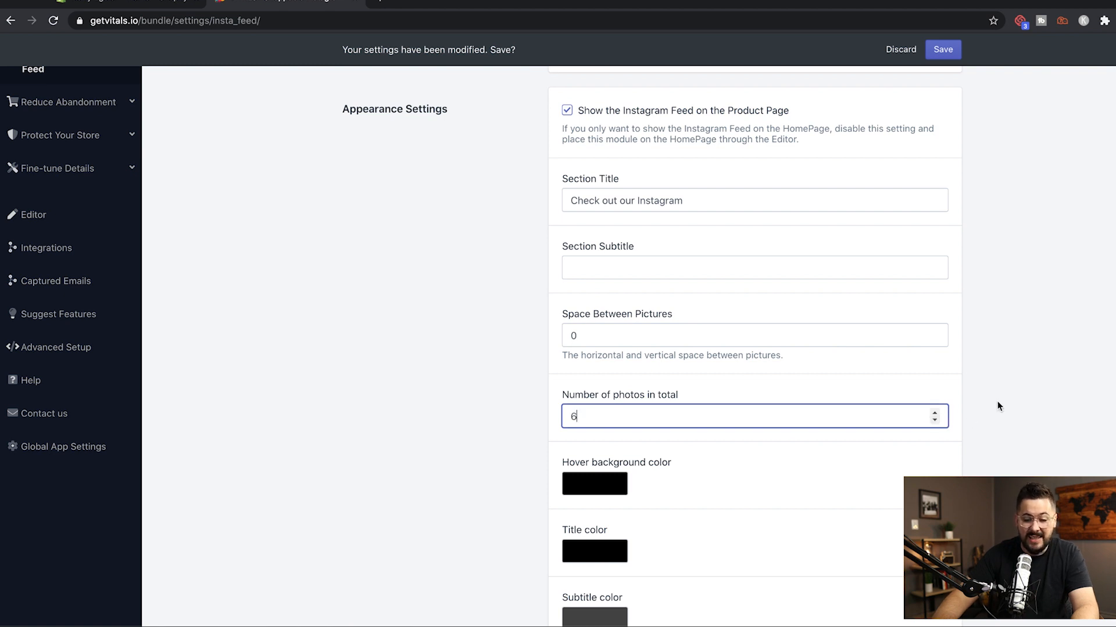
{"action": "scroll", "scroll_direction": "down", "scroll_amount": 3}
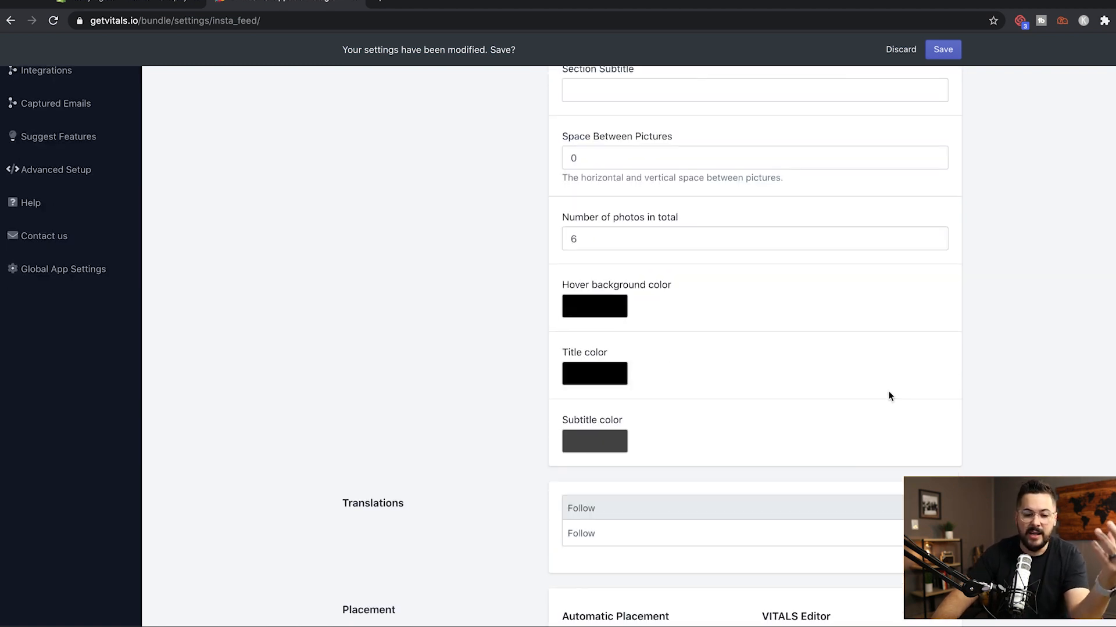
{"action": "scroll", "scroll_direction": "down", "scroll_amount": 3}
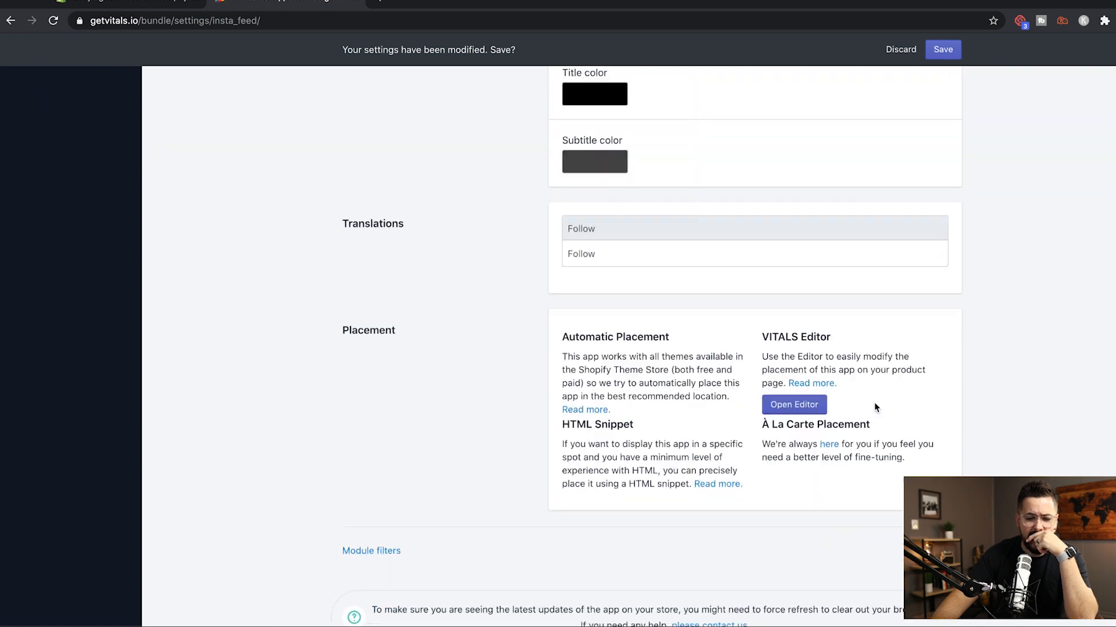
{"action": "scroll", "scroll_direction": "up", "scroll_amount": 3}
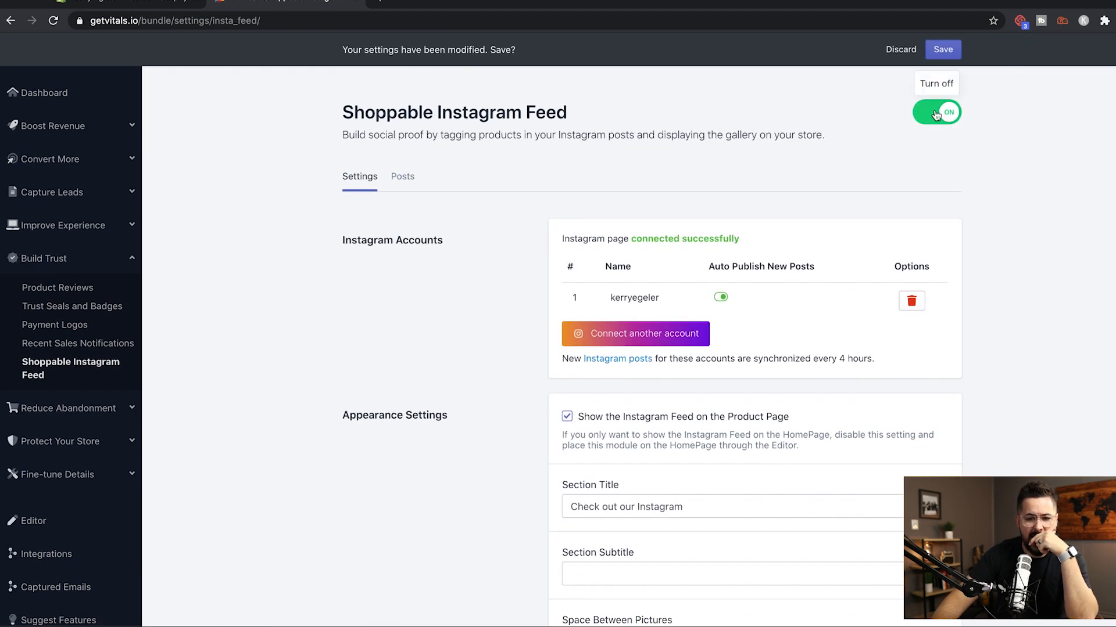
{"action": "left_click", "coordinate": [942, 49]}
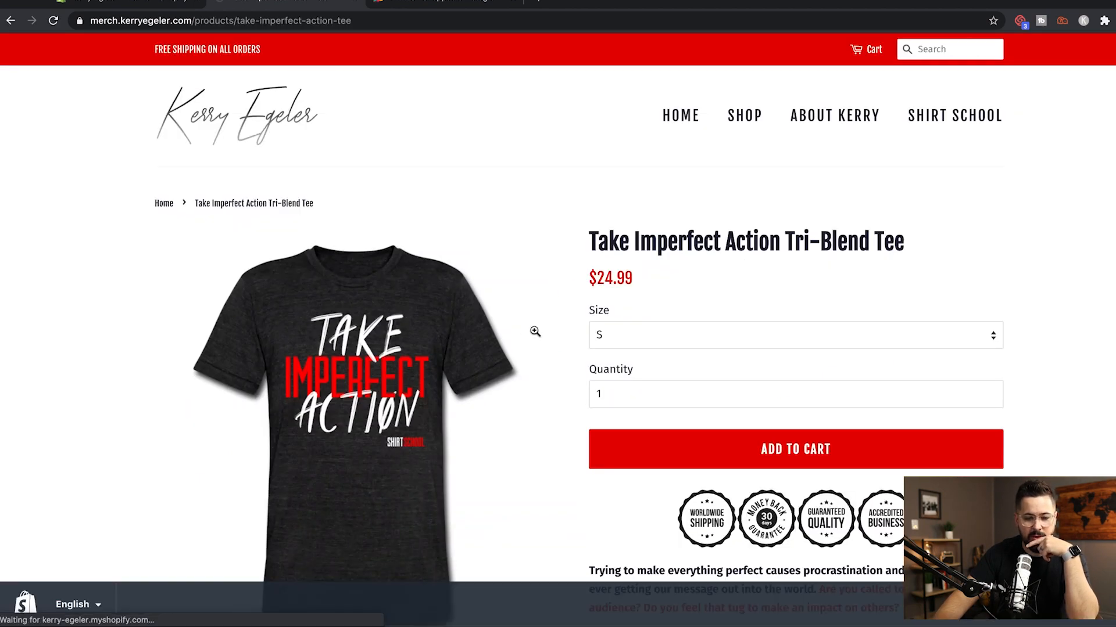
Scroll the reloaded tee page to its Instagram feed, now showing six photos.
{"action": "scroll", "scroll_direction": "down", "scroll_amount": 3}
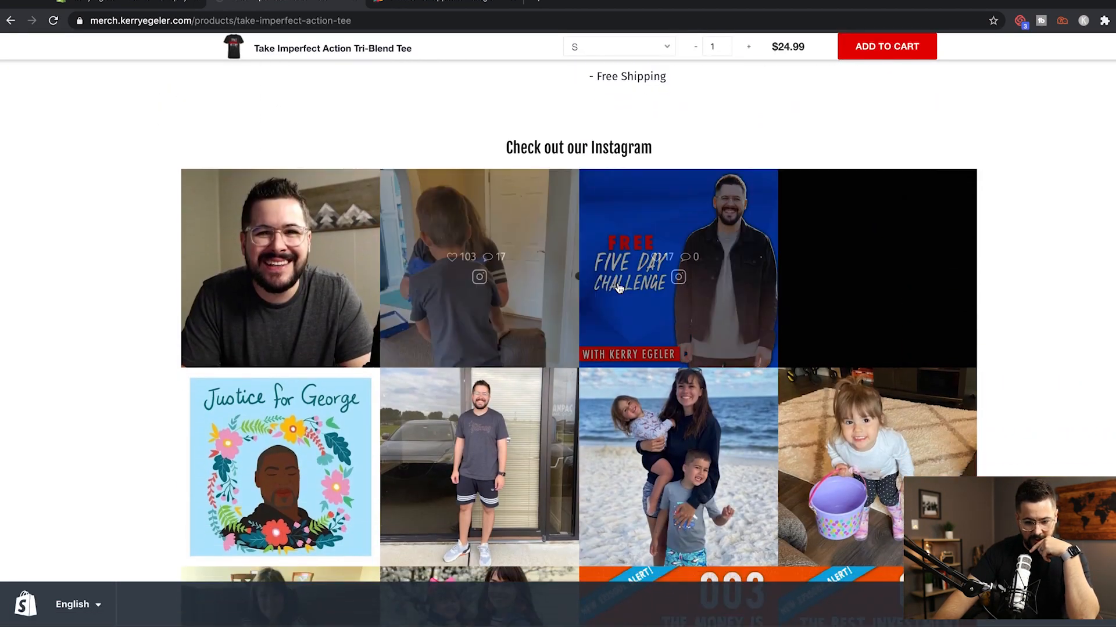
{"action": "scroll", "scroll_direction": "down", "scroll_amount": 3}
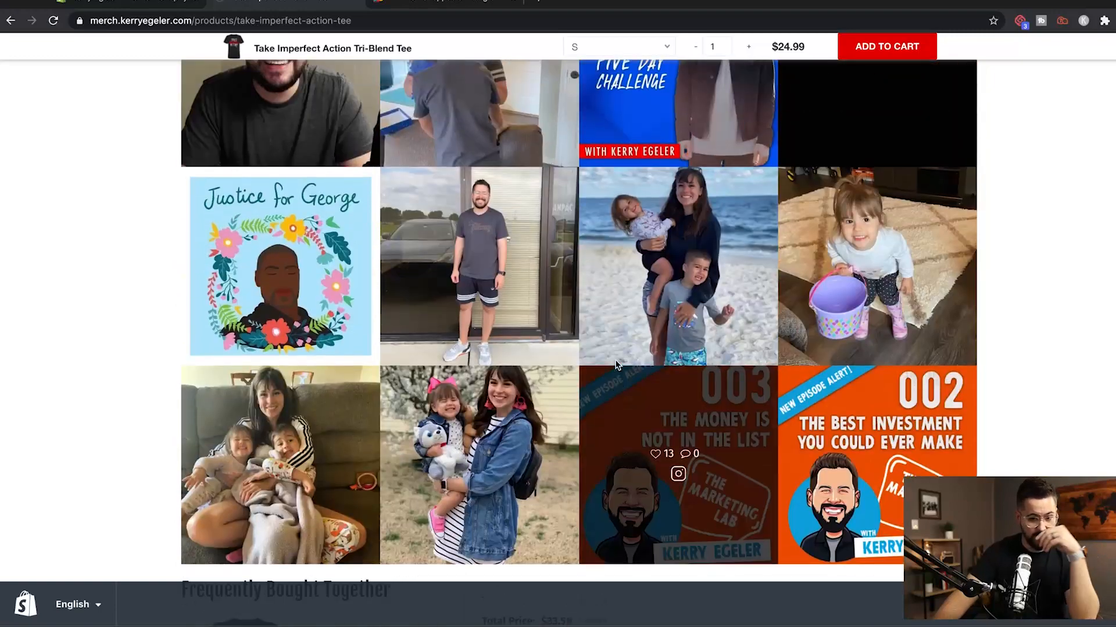
{"action": "scroll", "scroll_direction": "up", "scroll_amount": 3}
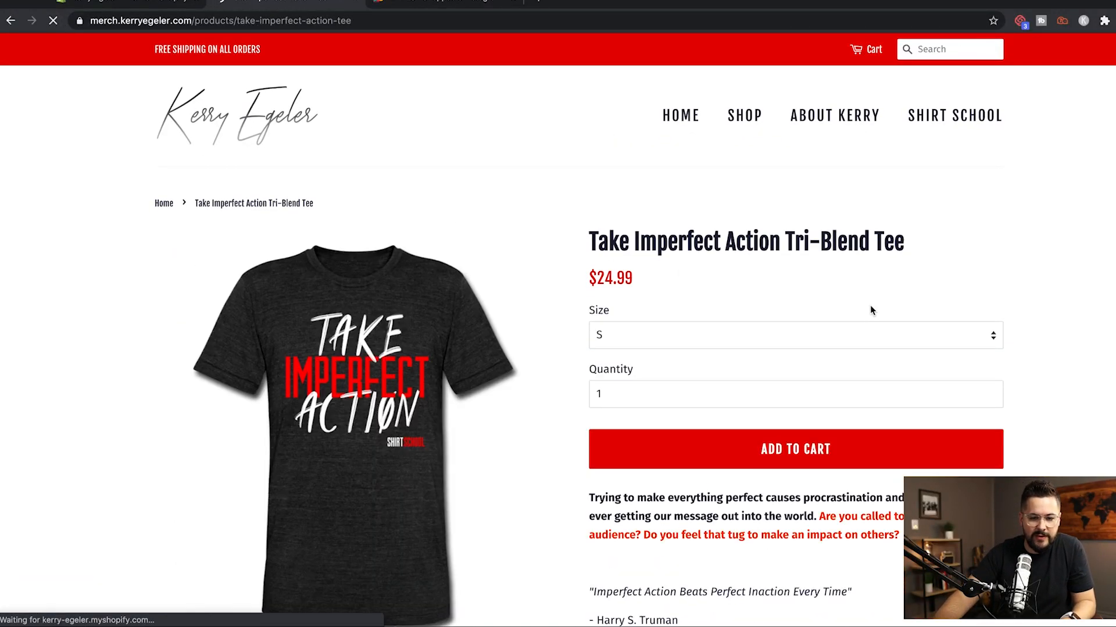
{"action": "scroll", "scroll_direction": "down", "scroll_amount": 3}
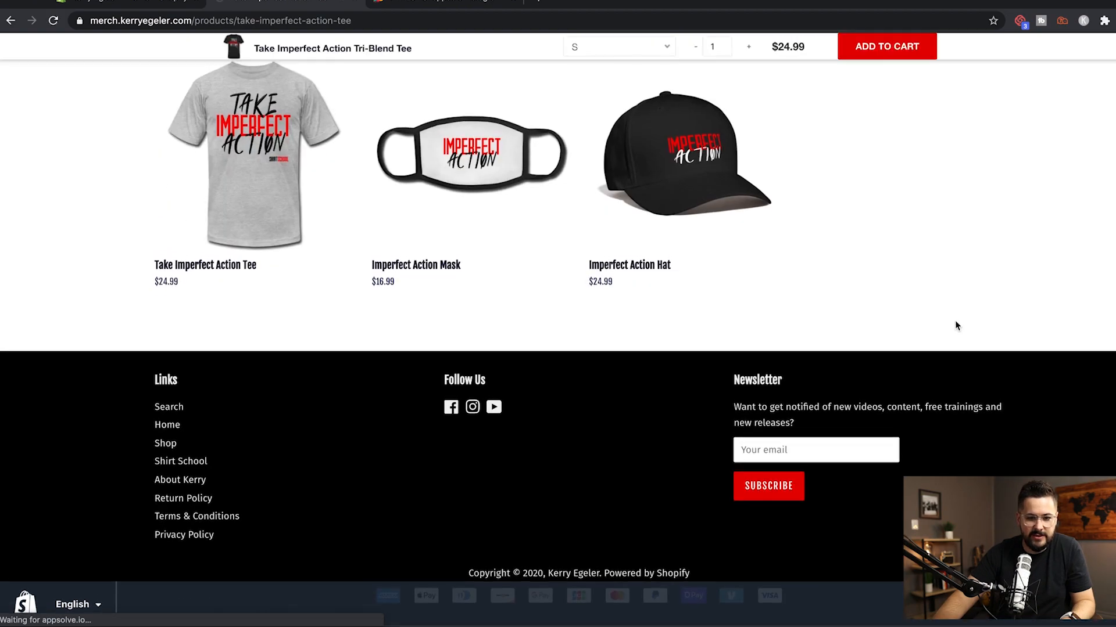
{"action": "scroll", "scroll_direction": "up", "scroll_amount": 3}
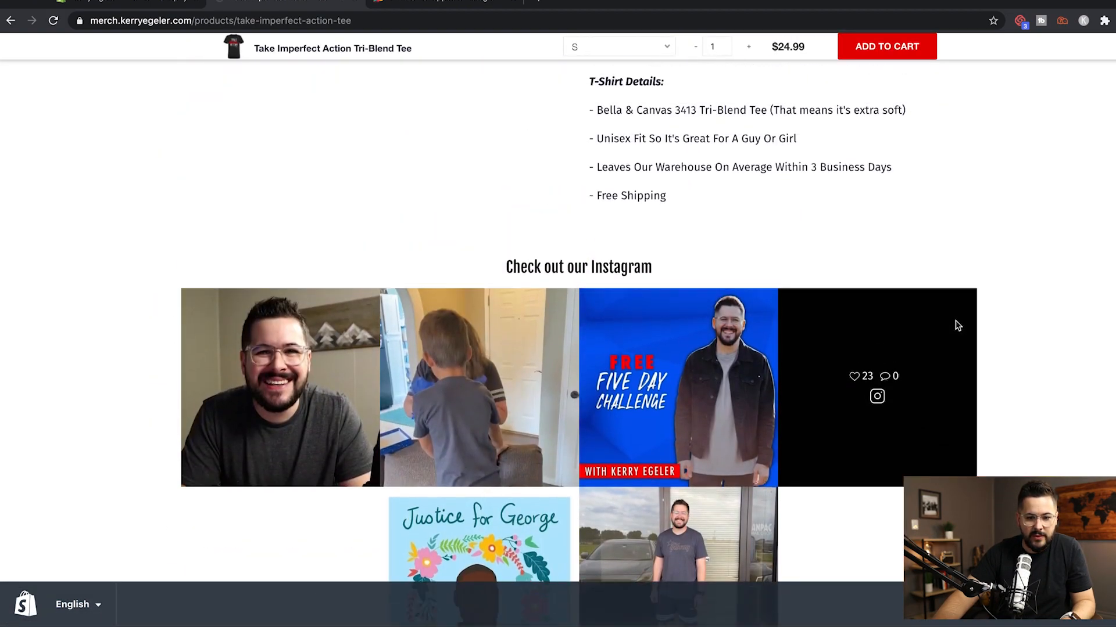
{"action": "scroll", "scroll_direction": "down", "scroll_amount": 3}
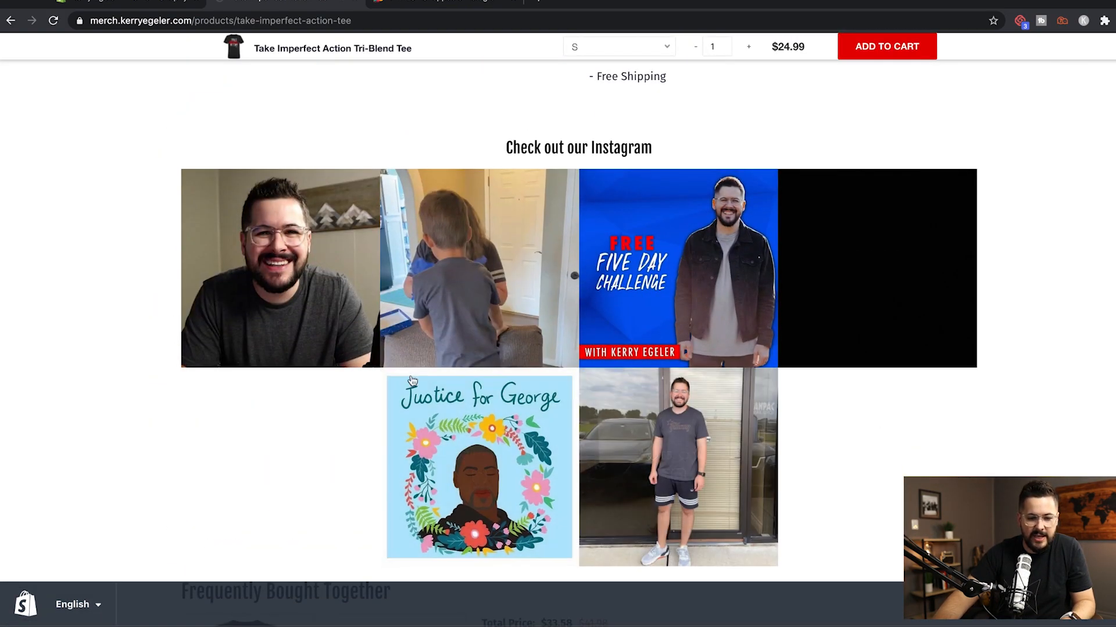
{"action": "mouse_move", "coordinate": [876, 267]}
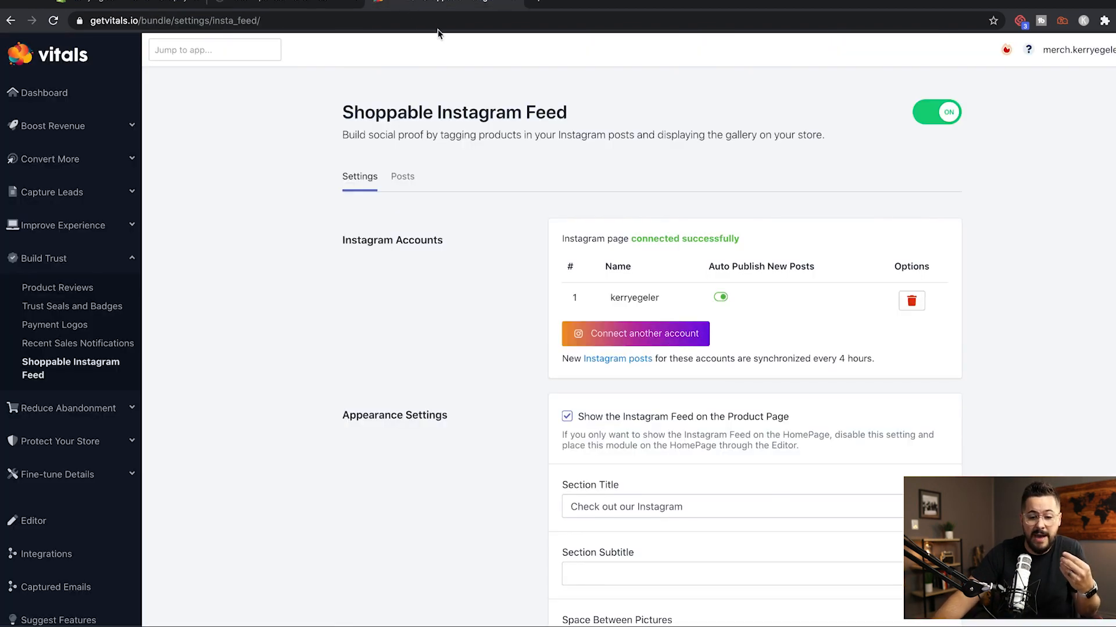
Set the Instagram feed's total photo count to 8 and save it.
{"action": "scroll", "scroll_direction": "down", "scroll_amount": 3}
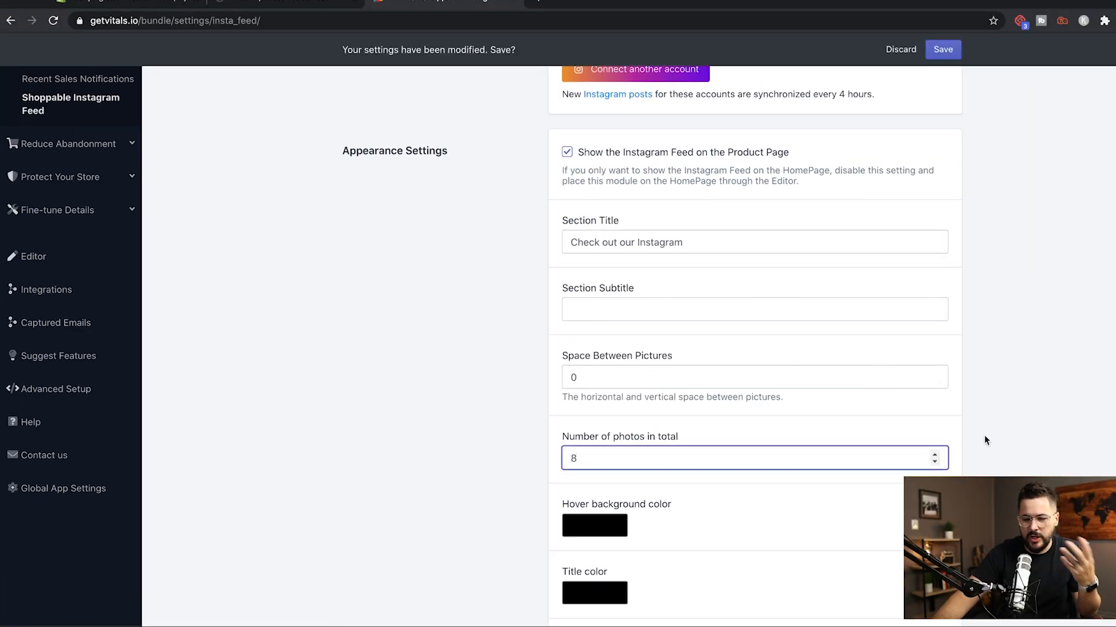
{"action": "mouse_move", "coordinate": [943, 49]}
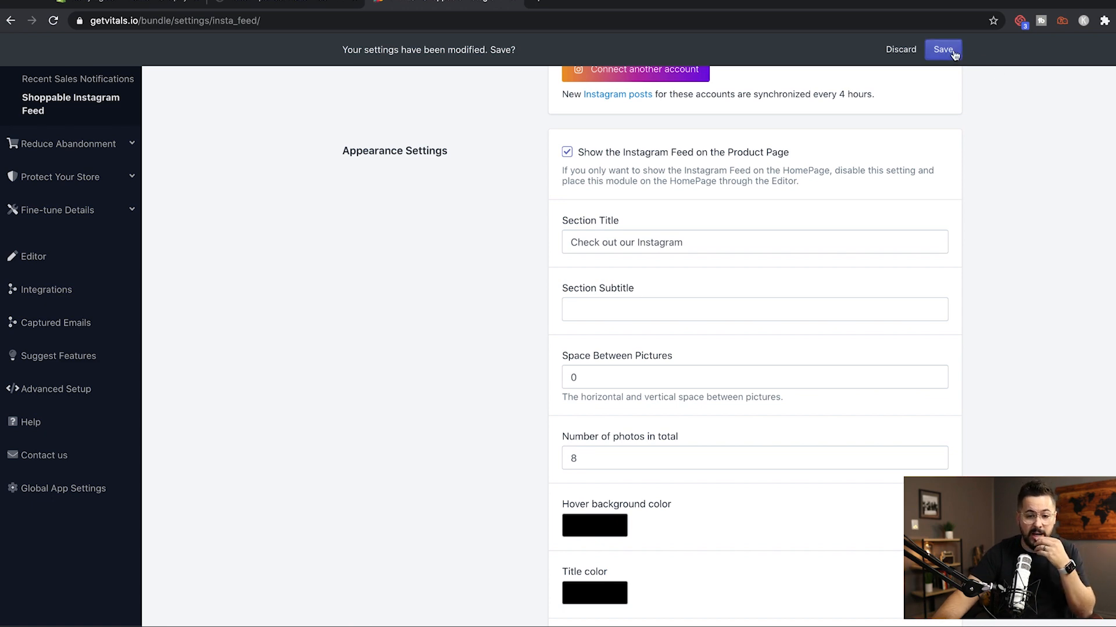
{"action": "left_click", "coordinate": [943, 48]}
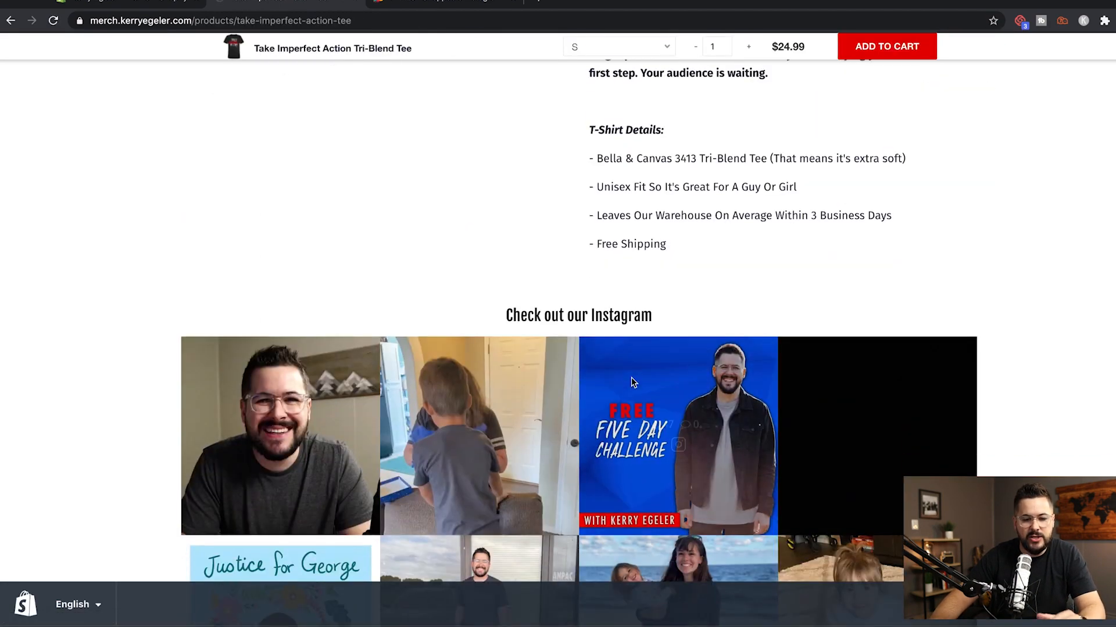
Scroll the tee page to the Instagram section showing eight photos in two rows.
{"action": "scroll", "scroll_direction": "down", "scroll_amount": 3}
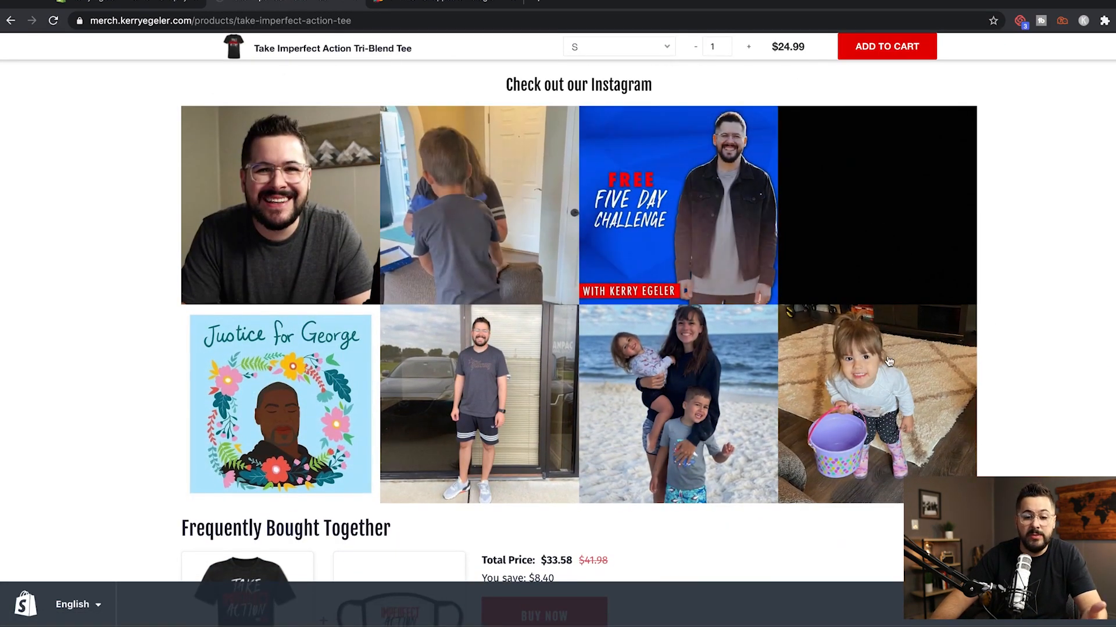
{"action": "scroll", "scroll_direction": "up", "scroll_amount": 3}
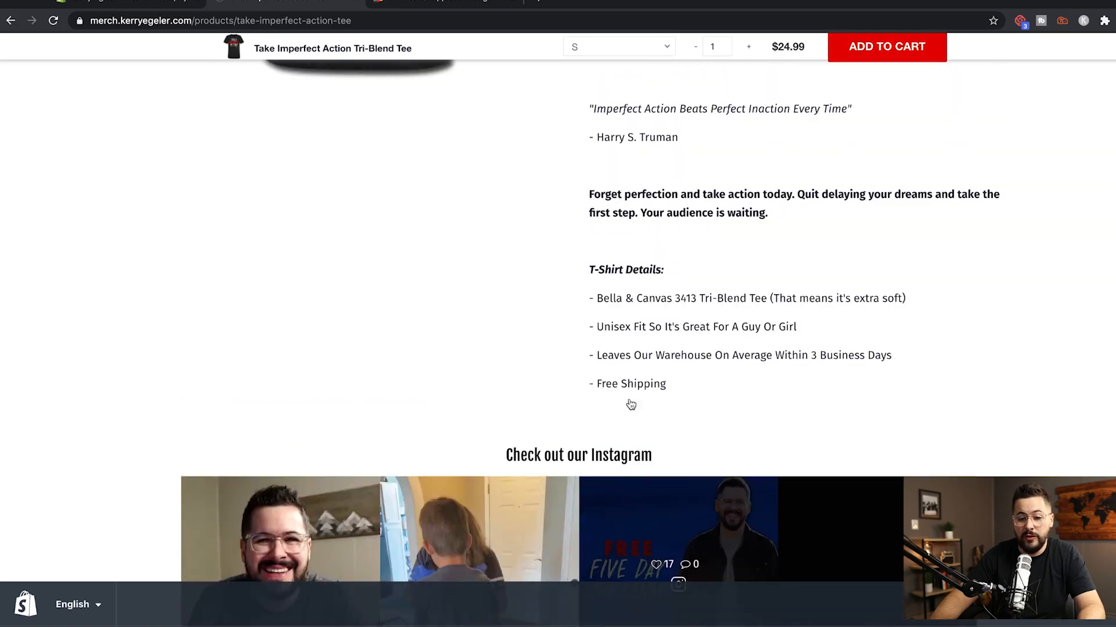